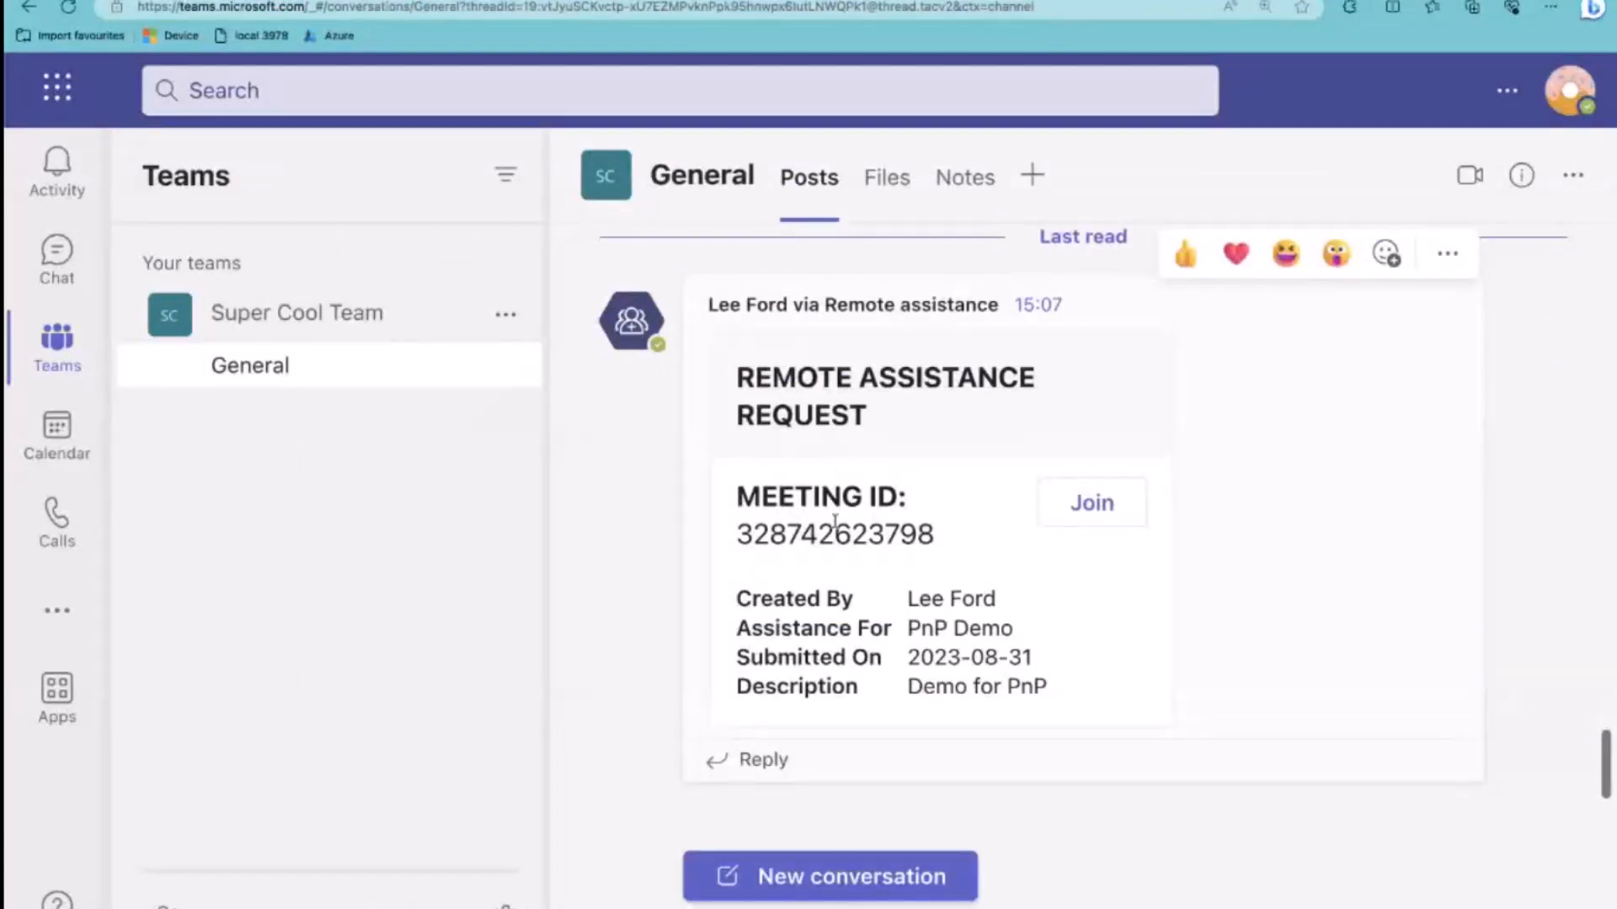
{"action": "mouse_move", "coordinate": [935, 799]}
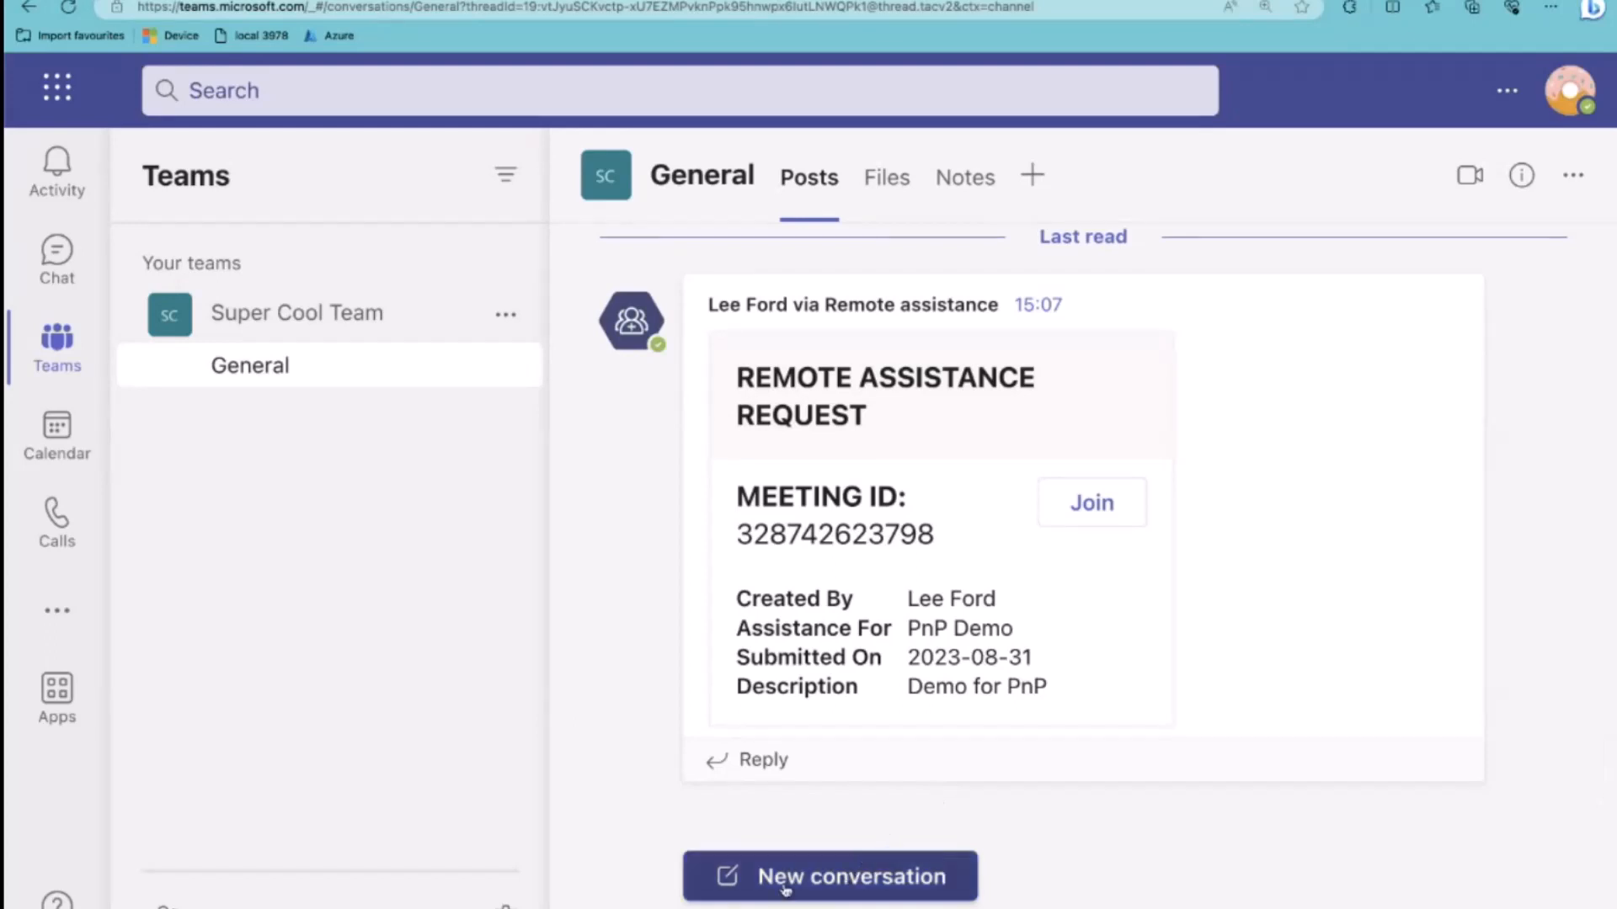
Start a new post in the General channel and reveal its app list with Remote assistance
{"action": "left_click", "coordinate": [829, 876]}
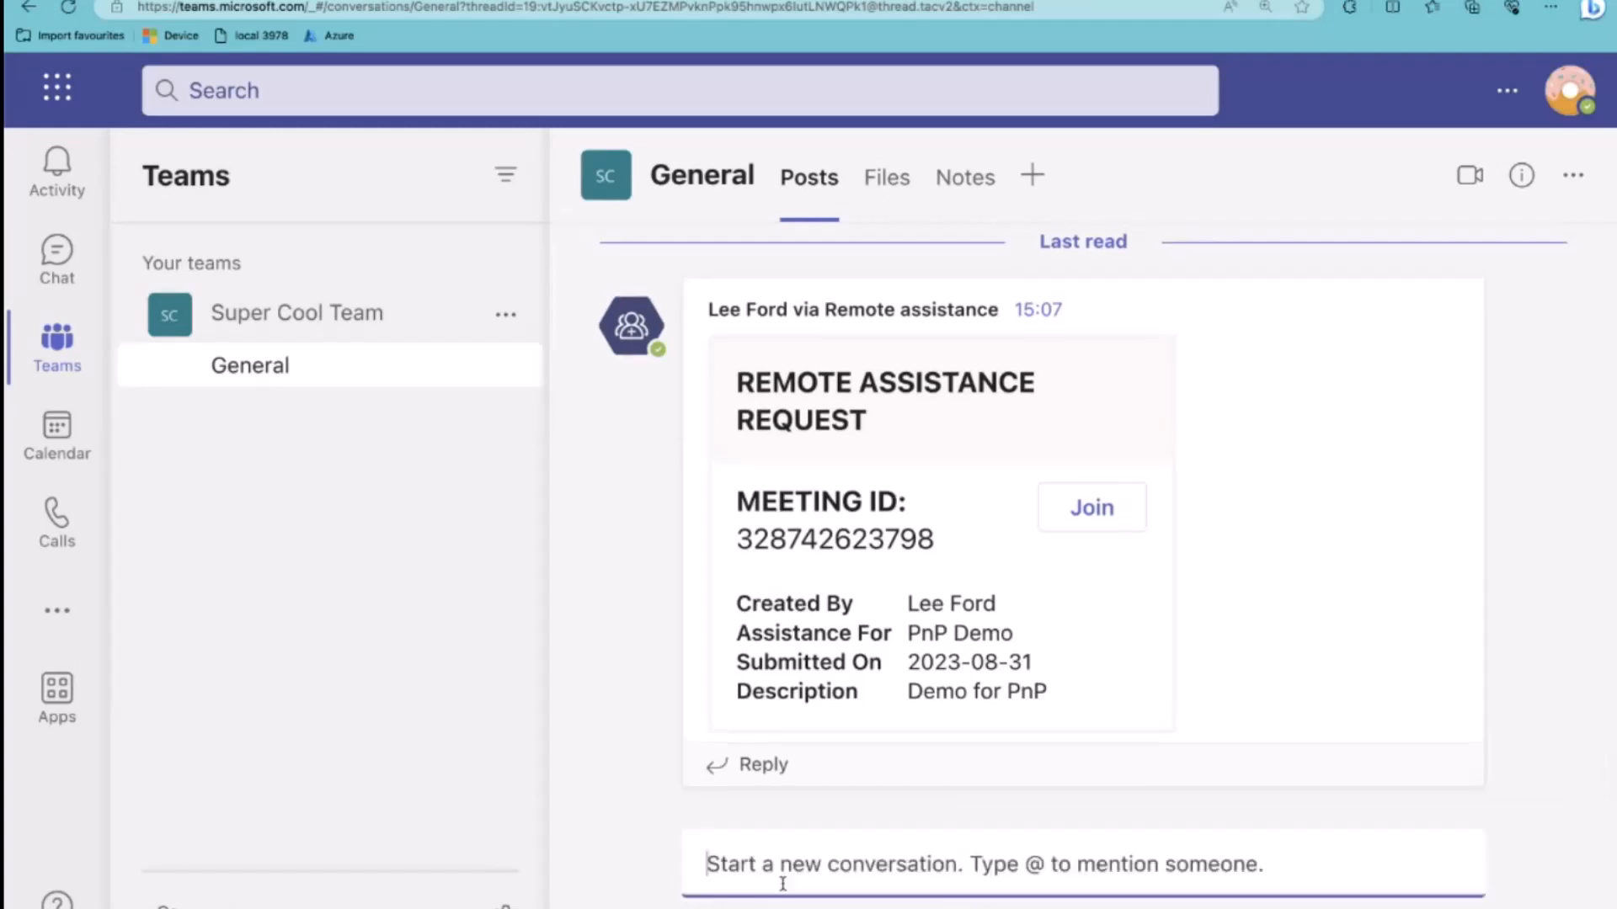
{"action": "left_click", "coordinate": [1033, 175]}
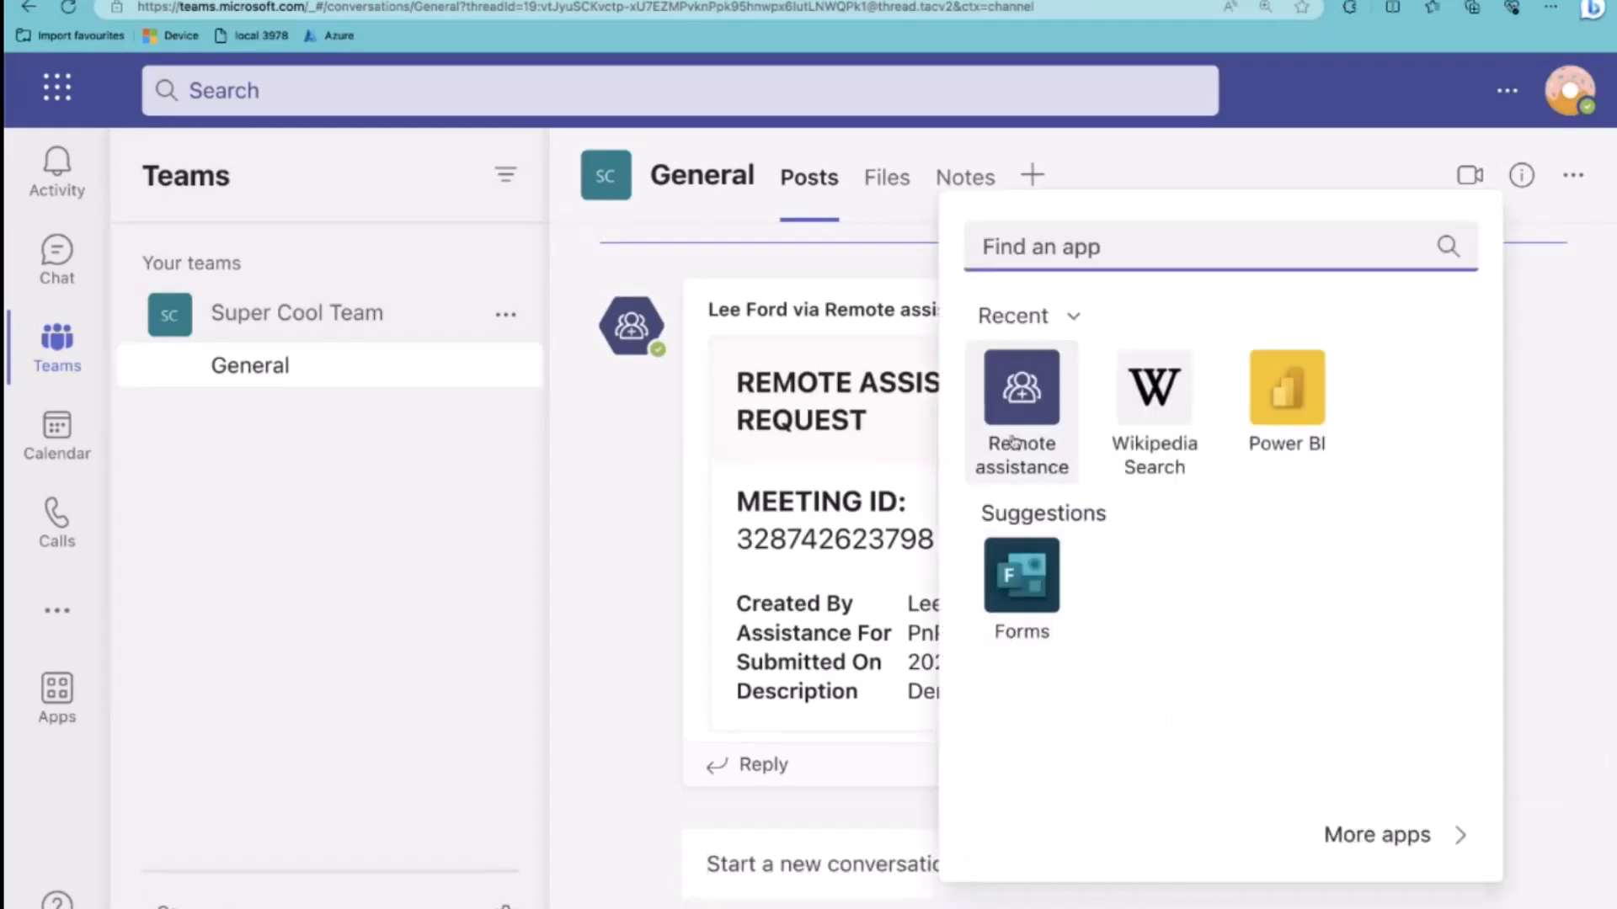
Submit a Remote assistance request named 'PnP Demo2' with description 'Help'
{"action": "left_click", "coordinate": [1021, 389]}
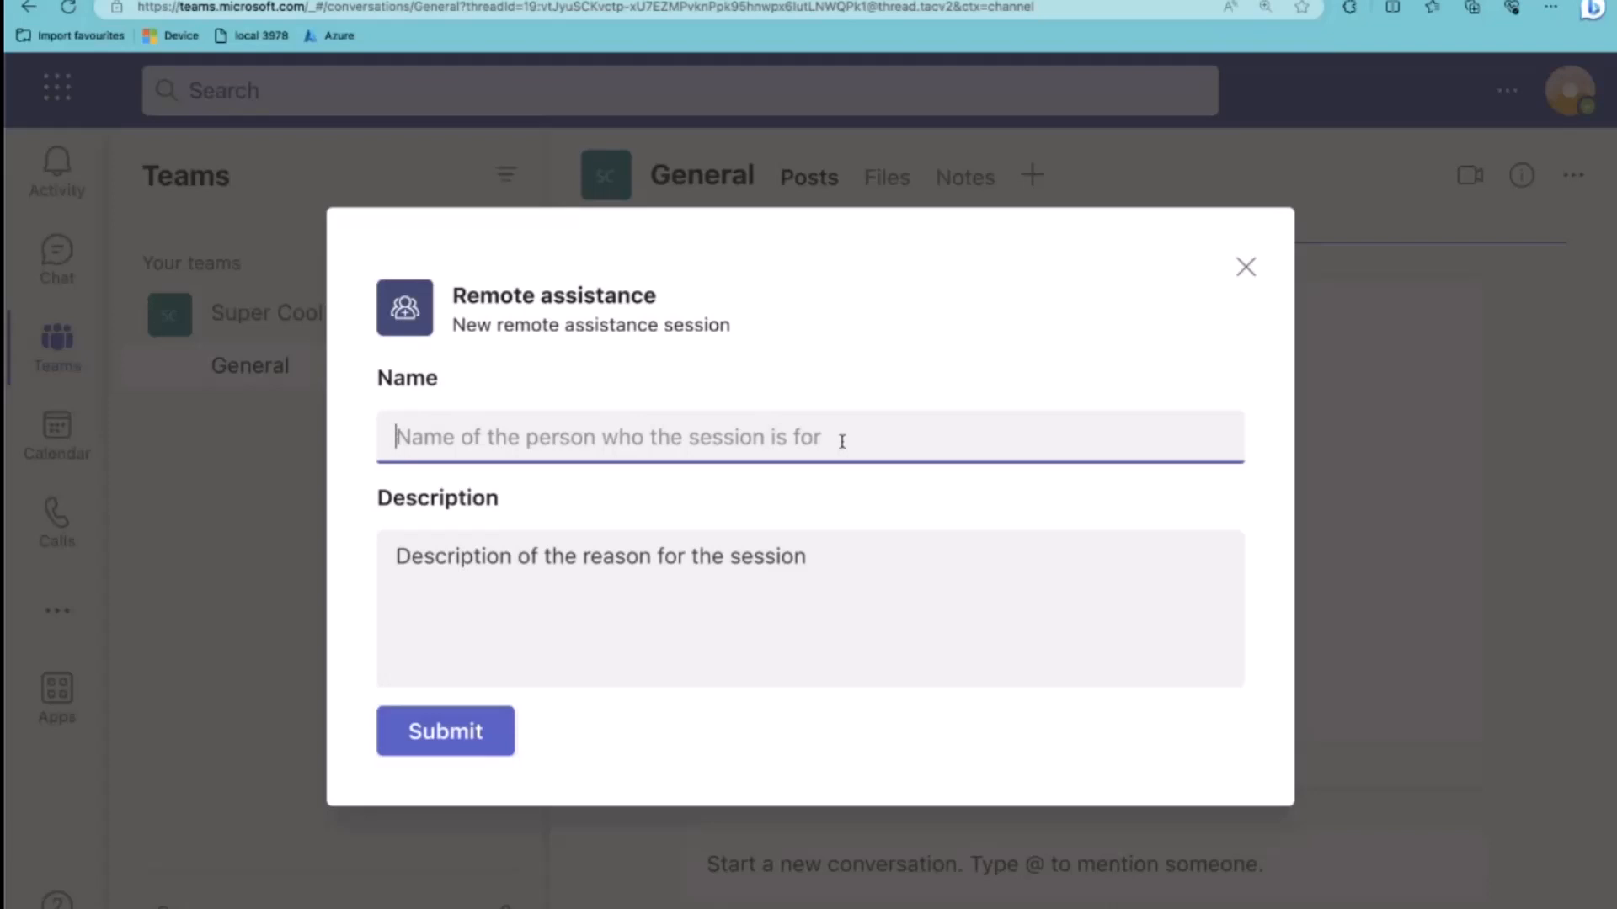
{"action": "type", "text": "PnP"}
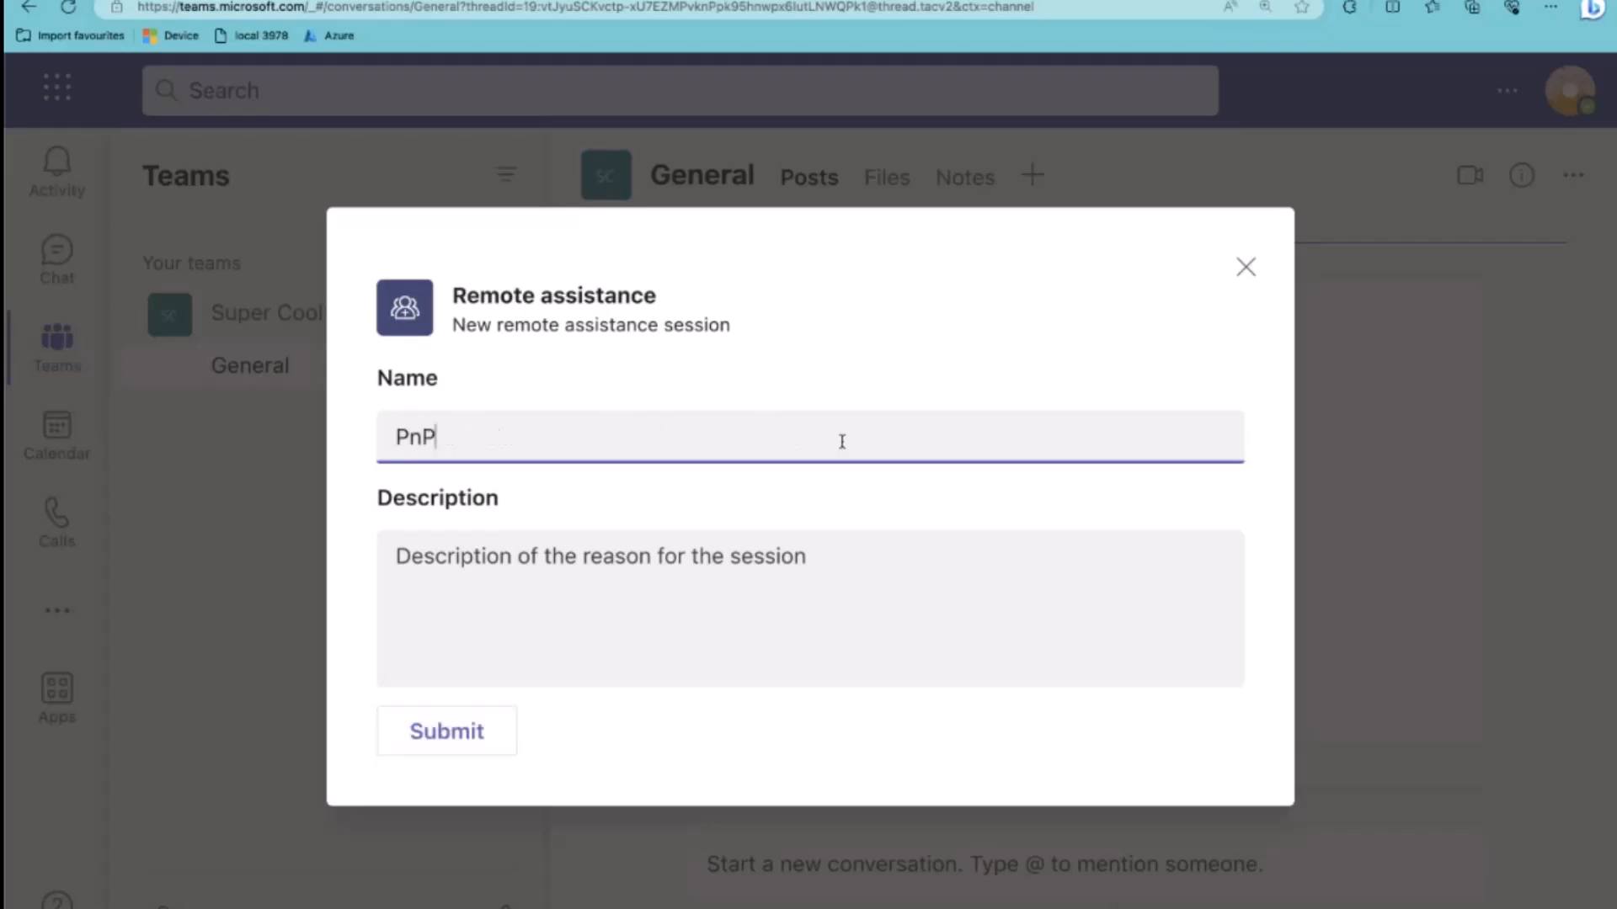
{"action": "type", "text": "Demo"}
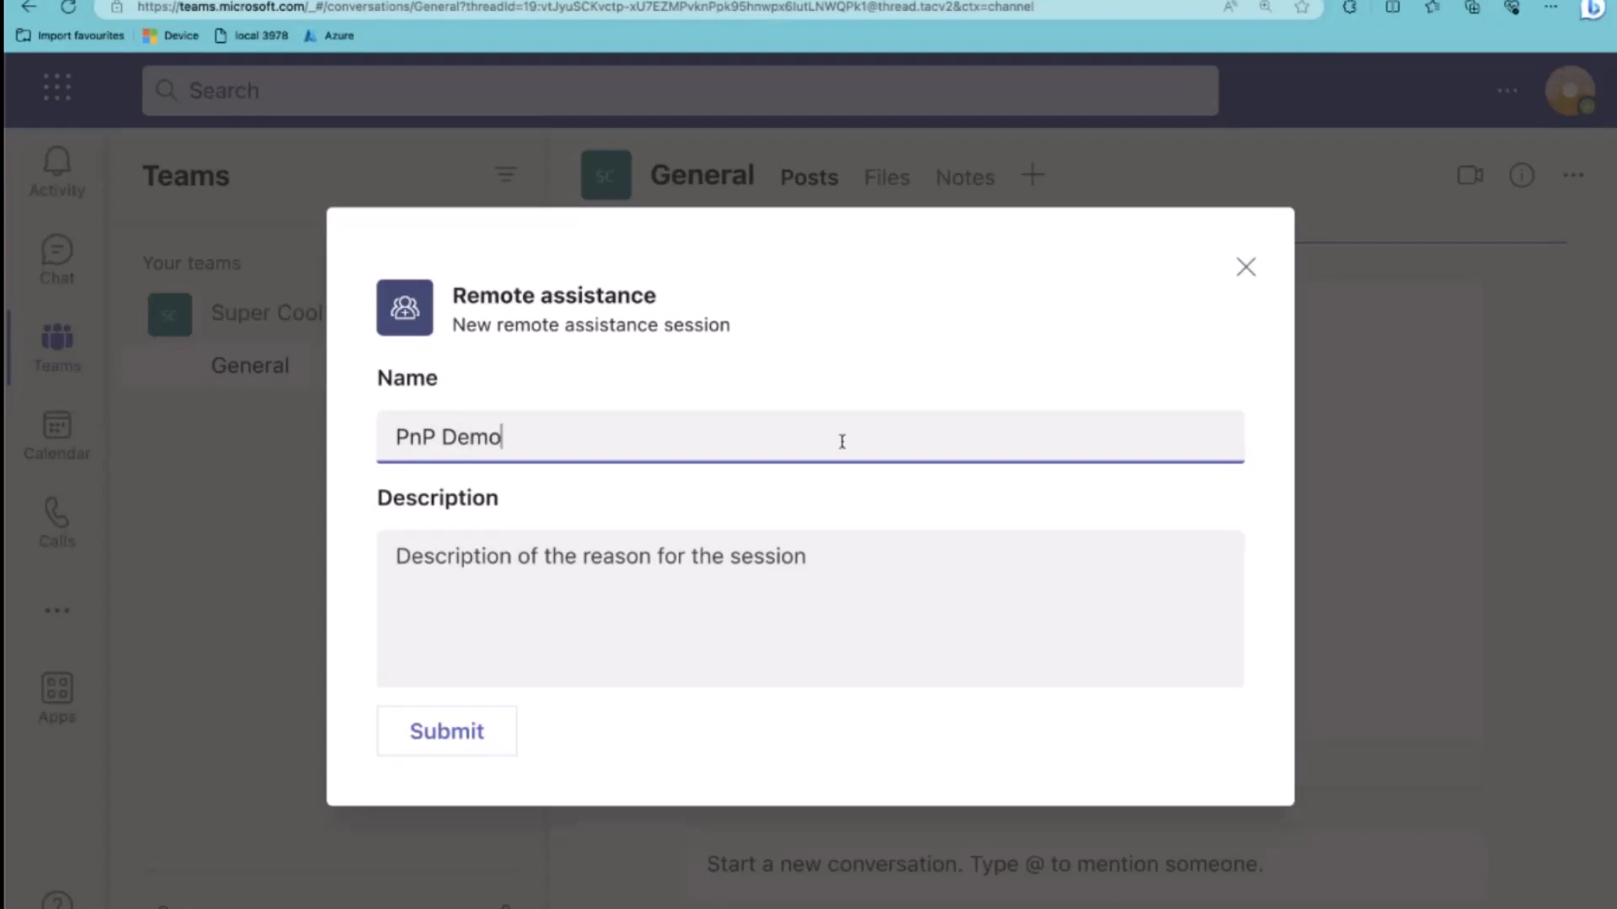
{"action": "type", "text": "2"}
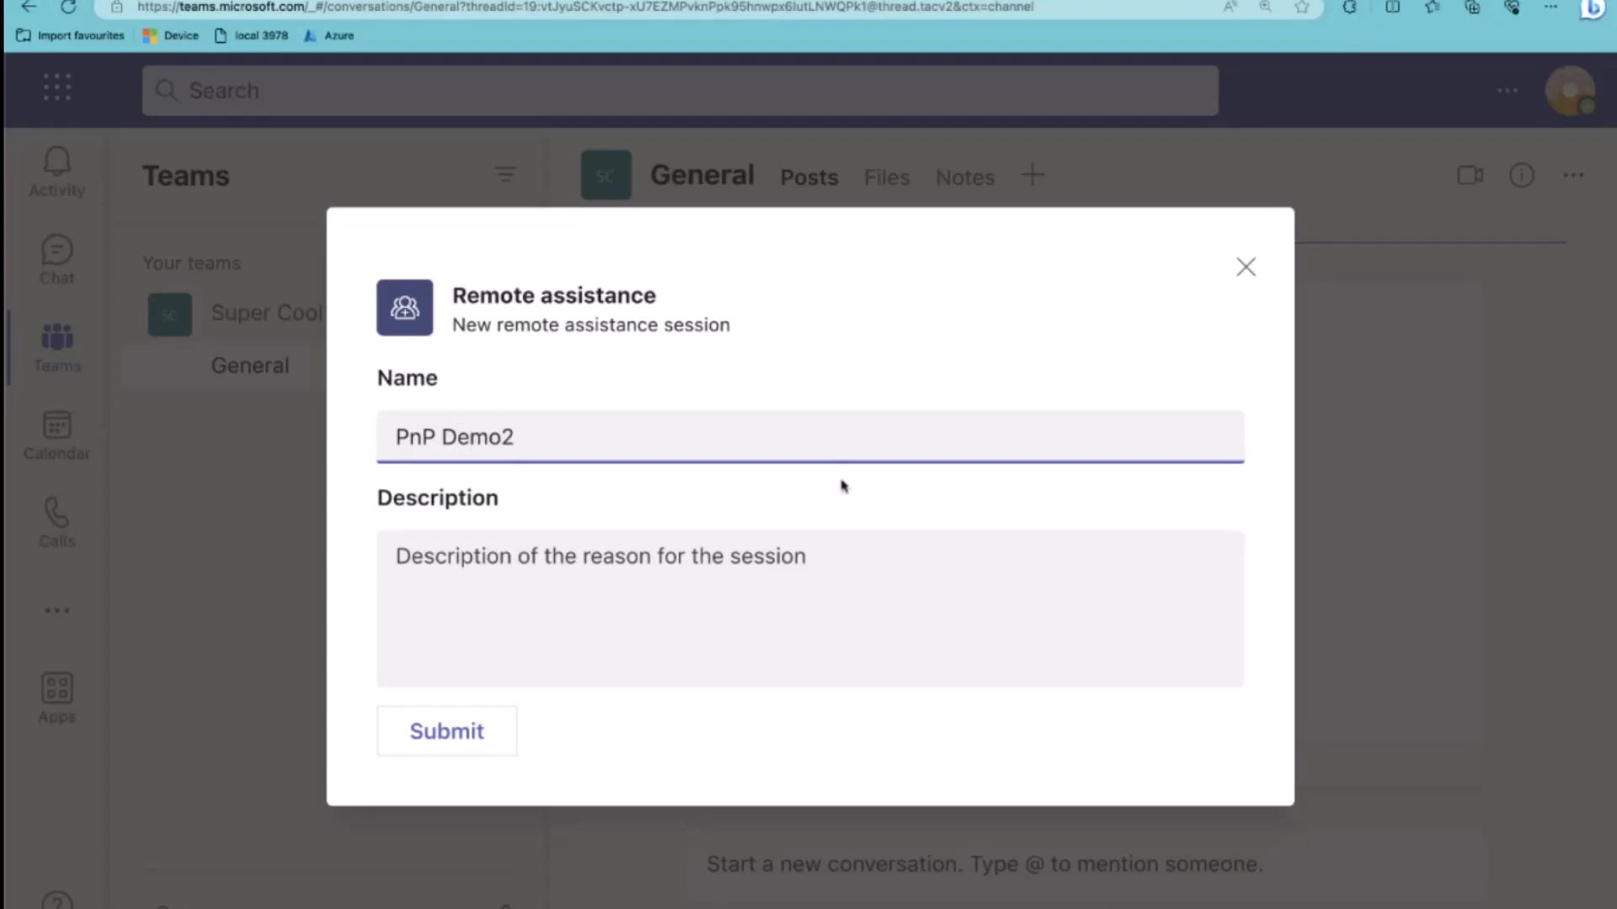
{"action": "left_click", "coordinate": [700, 573]}
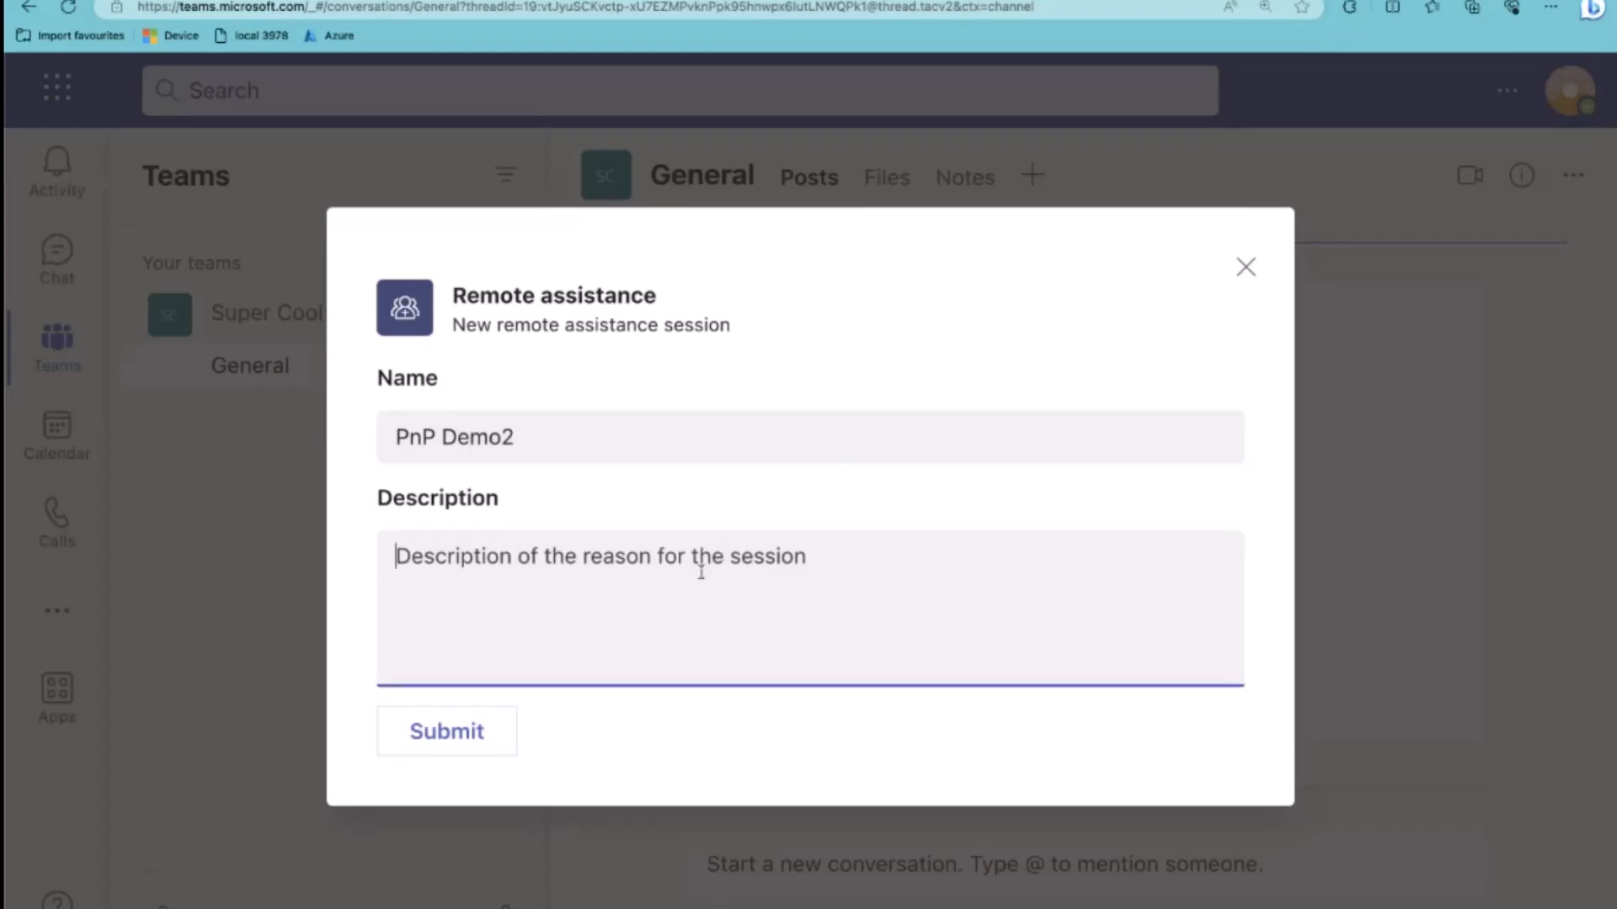
{"action": "type", "text": "Help"}
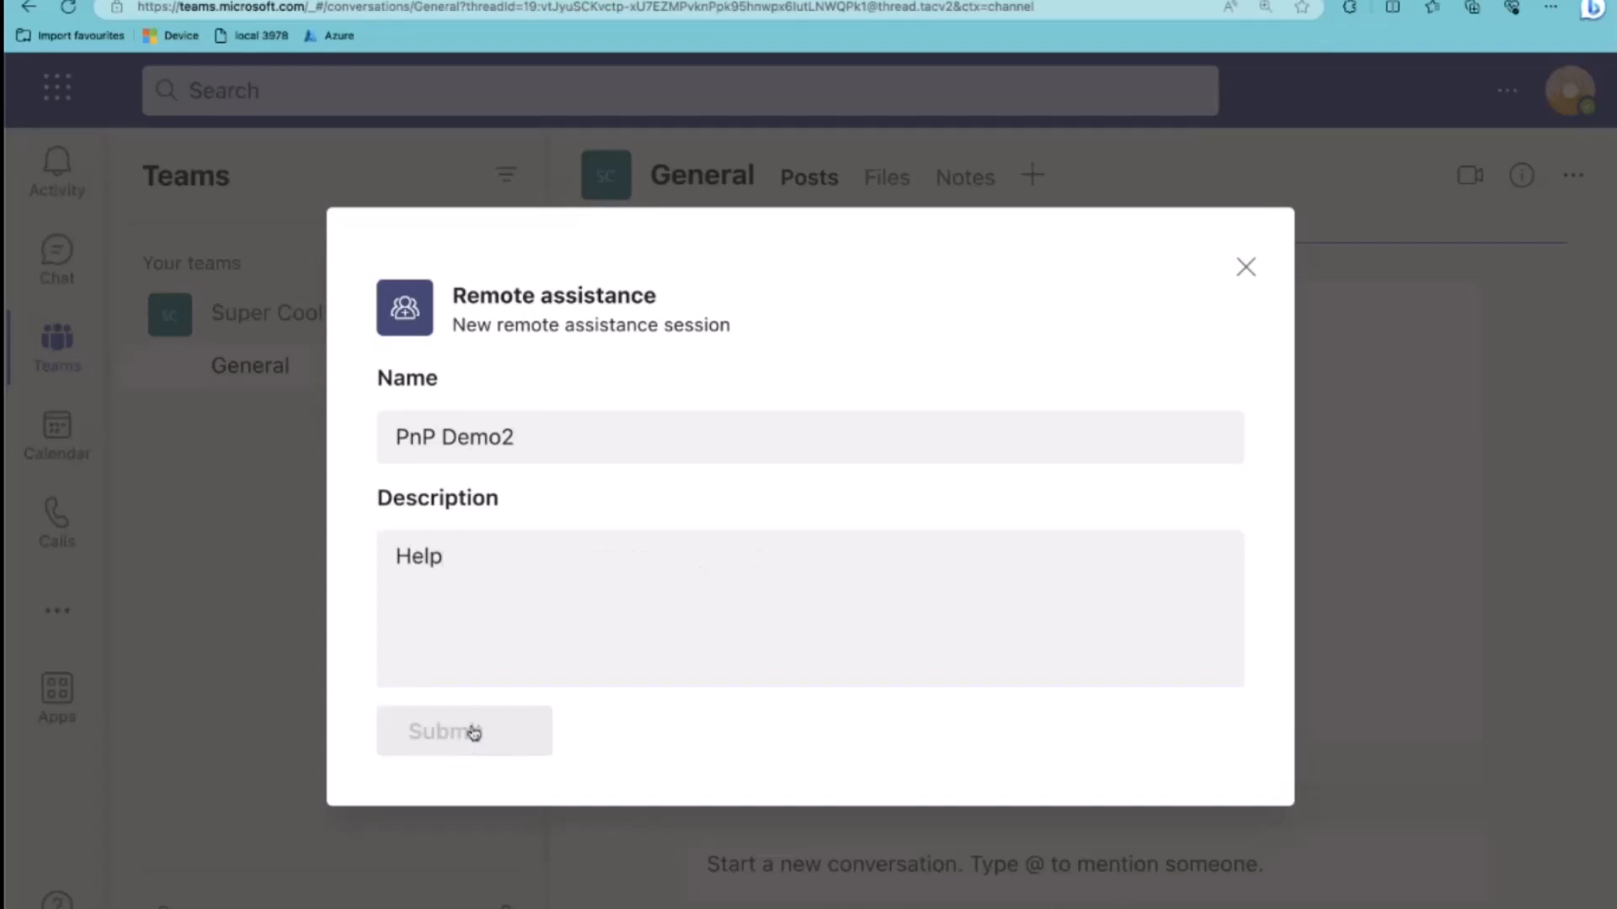
{"action": "left_click", "coordinate": [463, 730]}
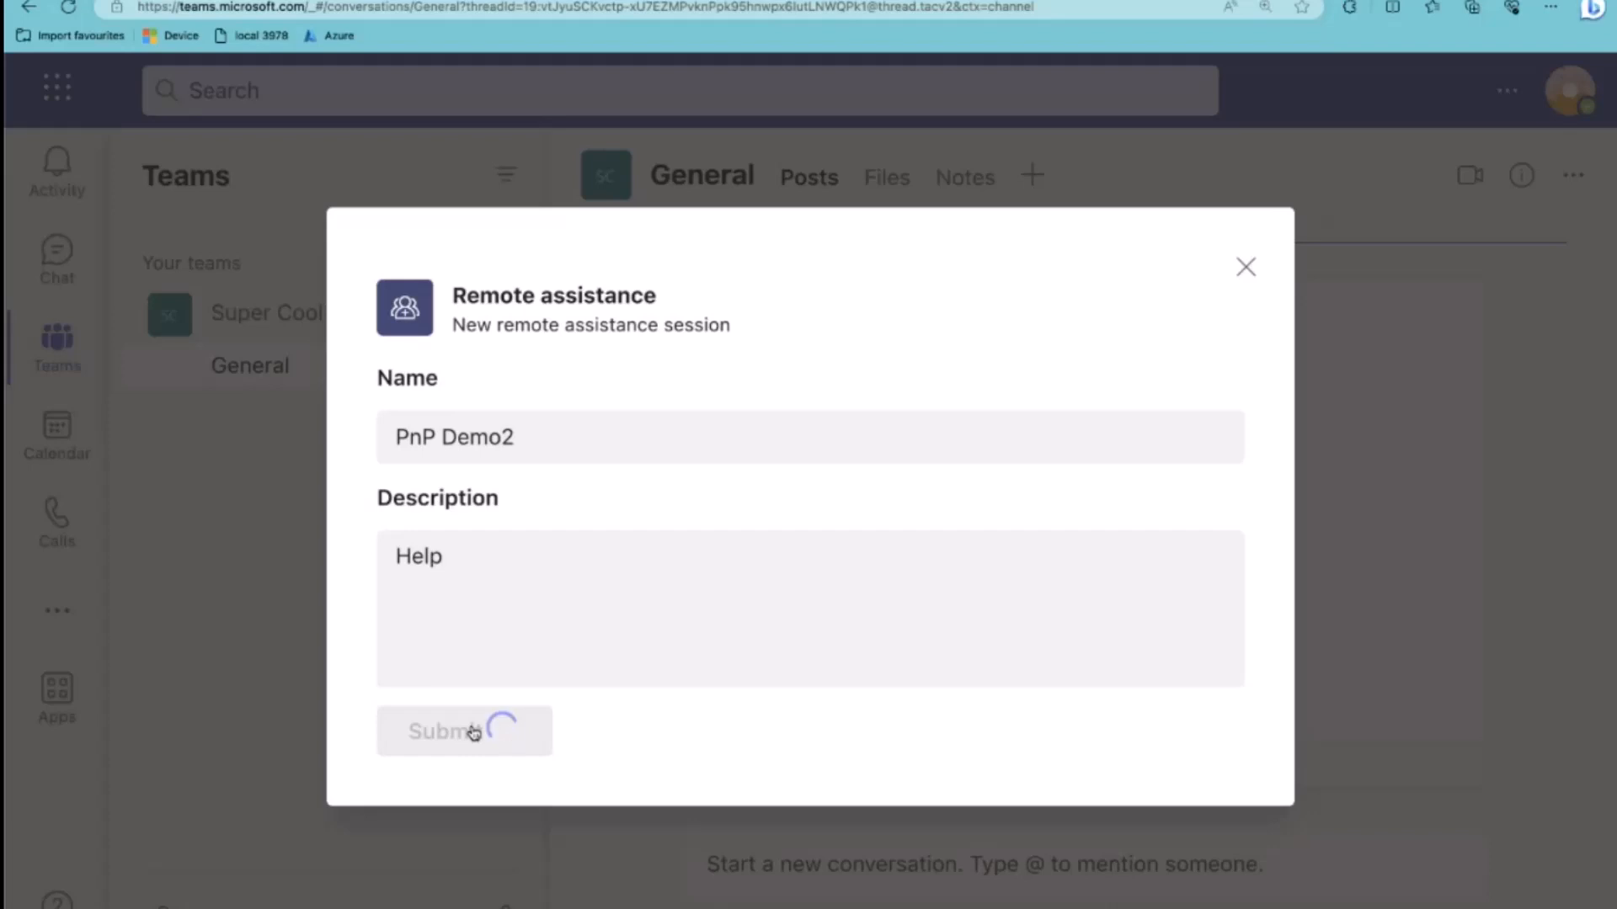
{"action": "left_click", "coordinate": [463, 731]}
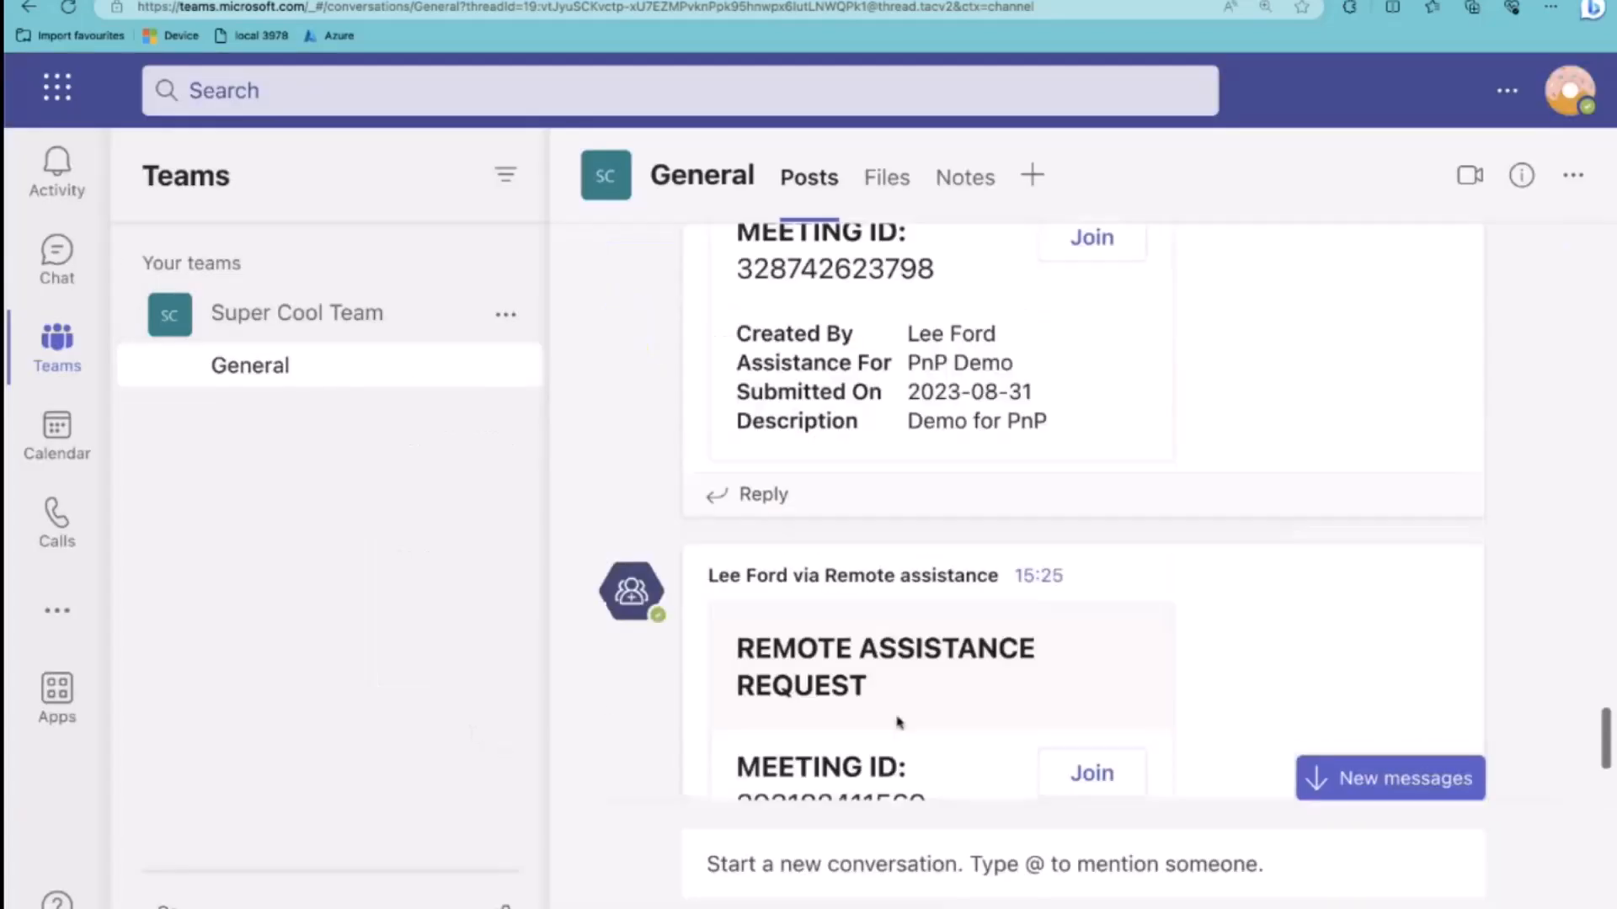
{"action": "scroll", "scroll_direction": "down", "scroll_amount": 3}
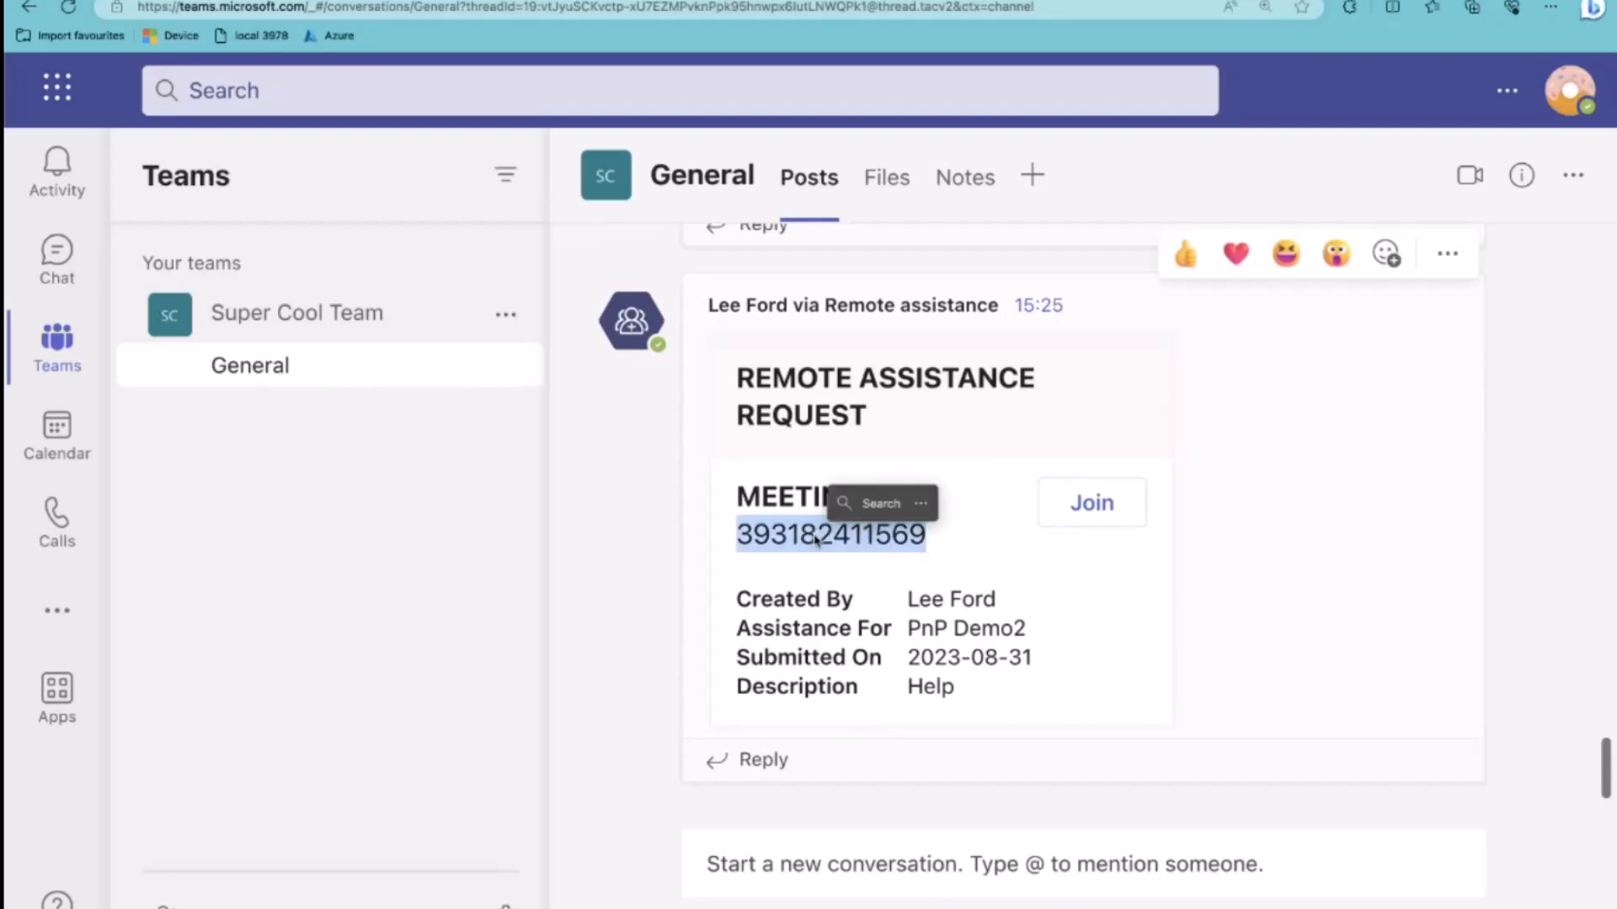
{"action": "right_click", "coordinate": [830, 534]}
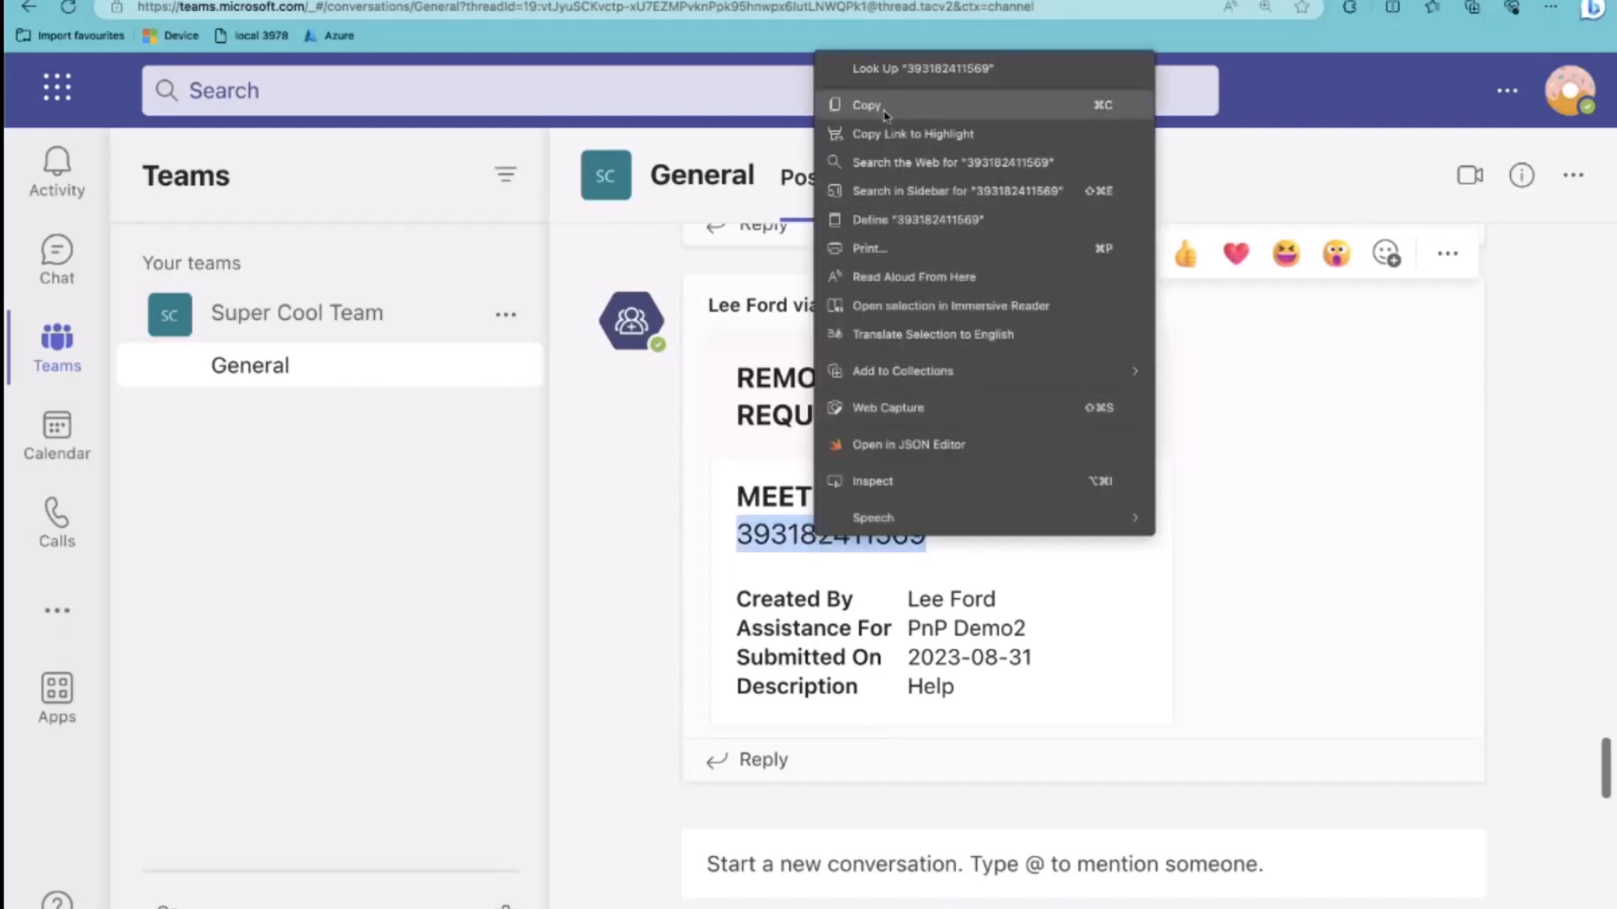
{"action": "left_click", "coordinate": [866, 104]}
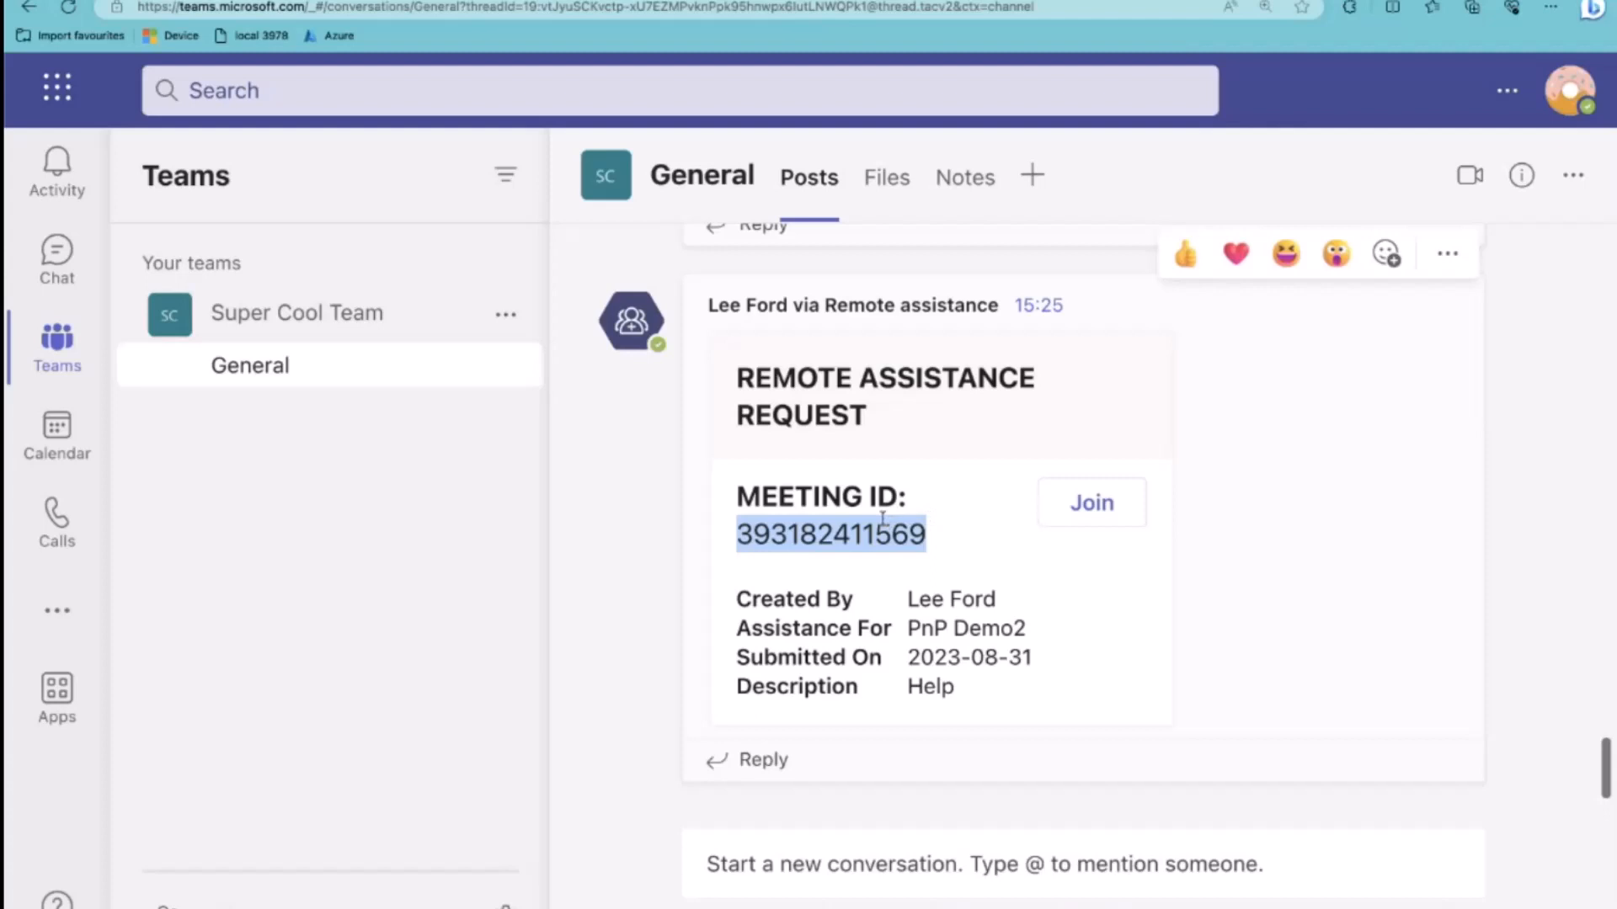
{"action": "right_click", "coordinate": [830, 533]}
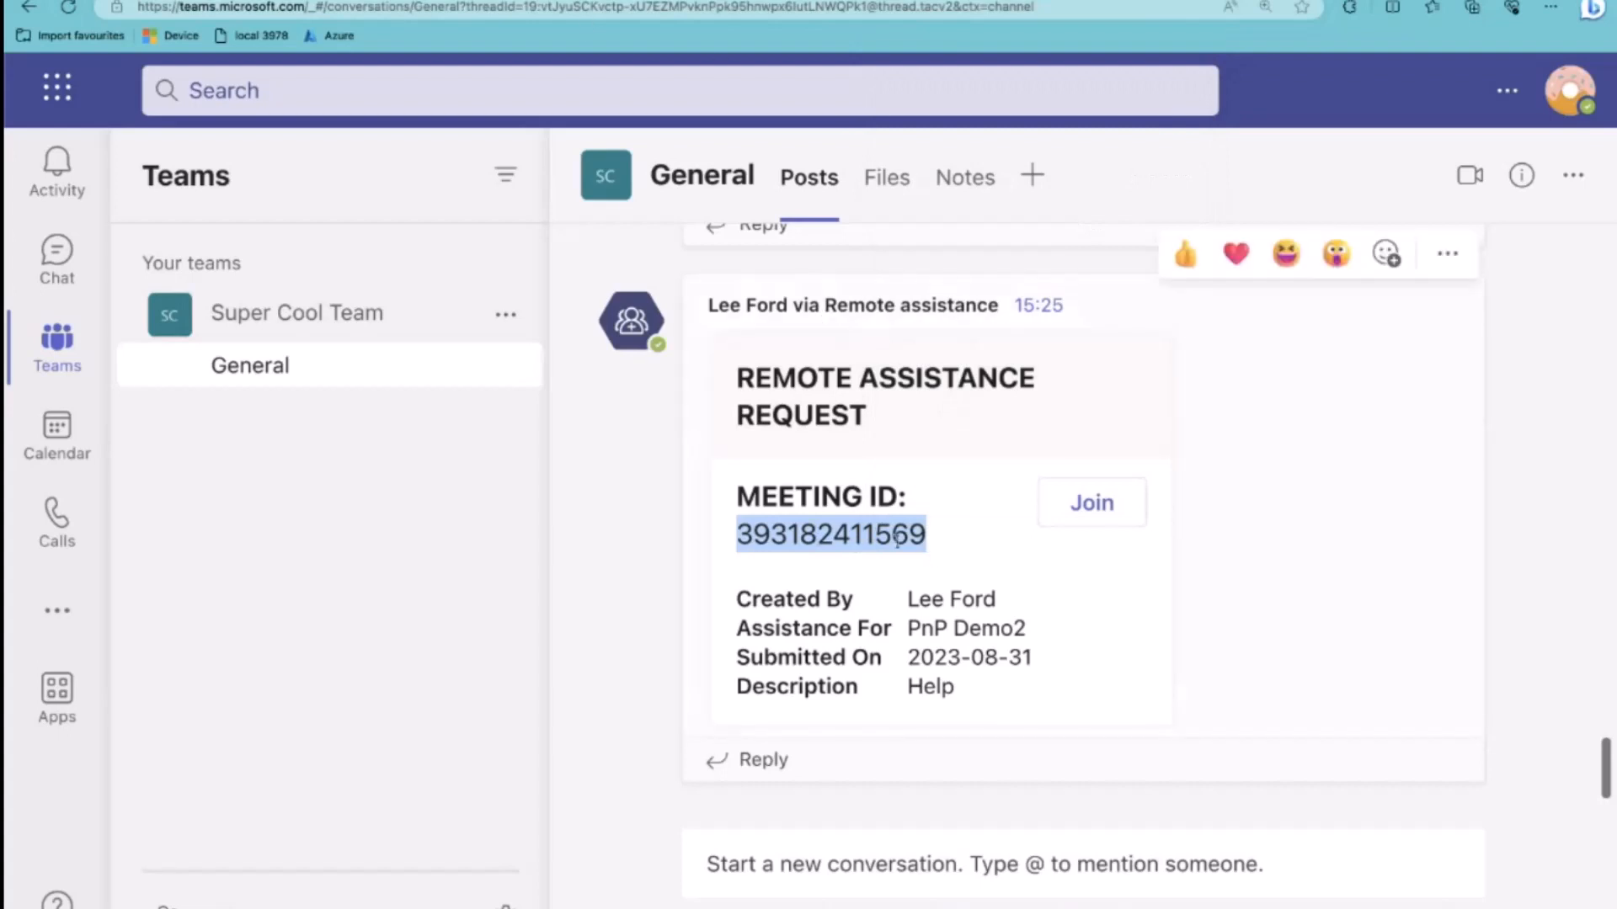
{"action": "left_click", "coordinate": [1090, 503]}
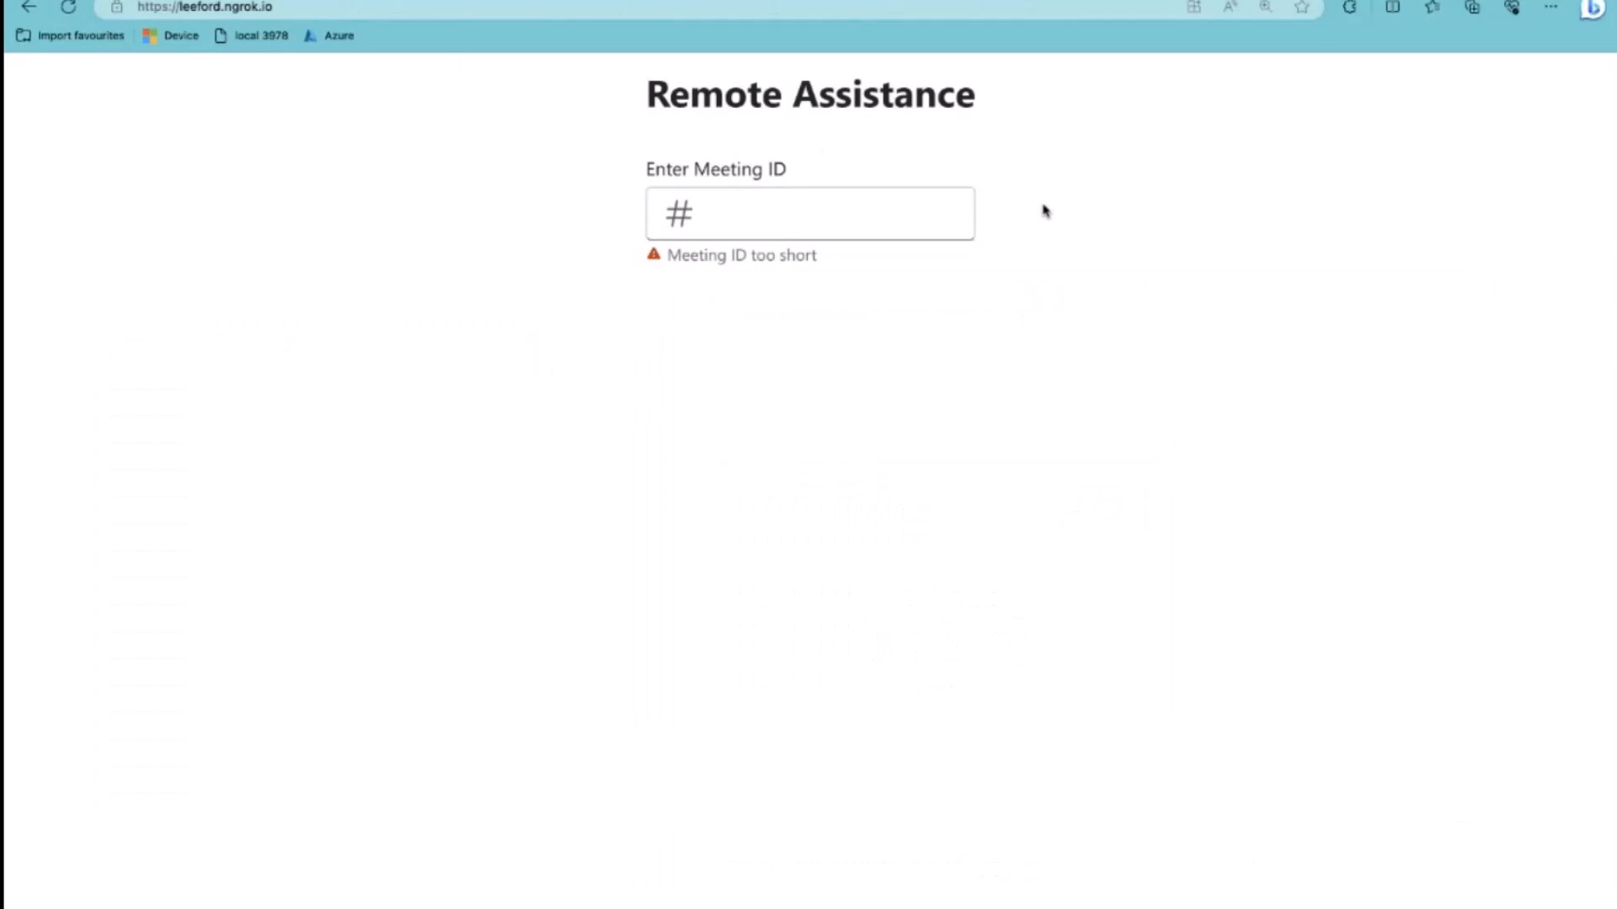
{"action": "left_click", "coordinate": [810, 212]}
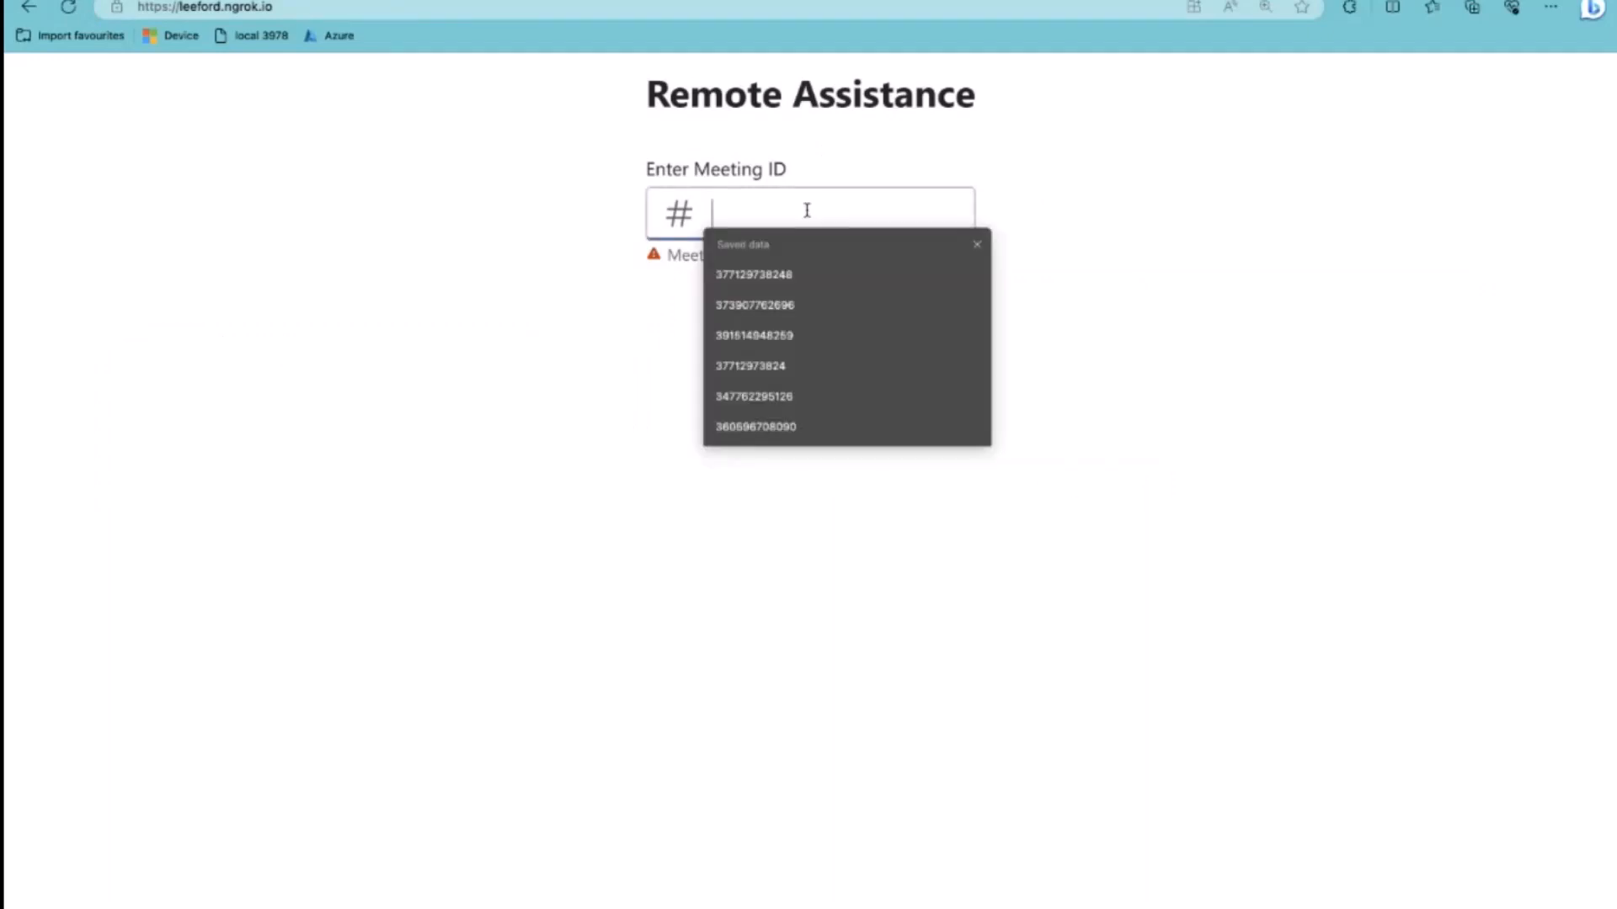
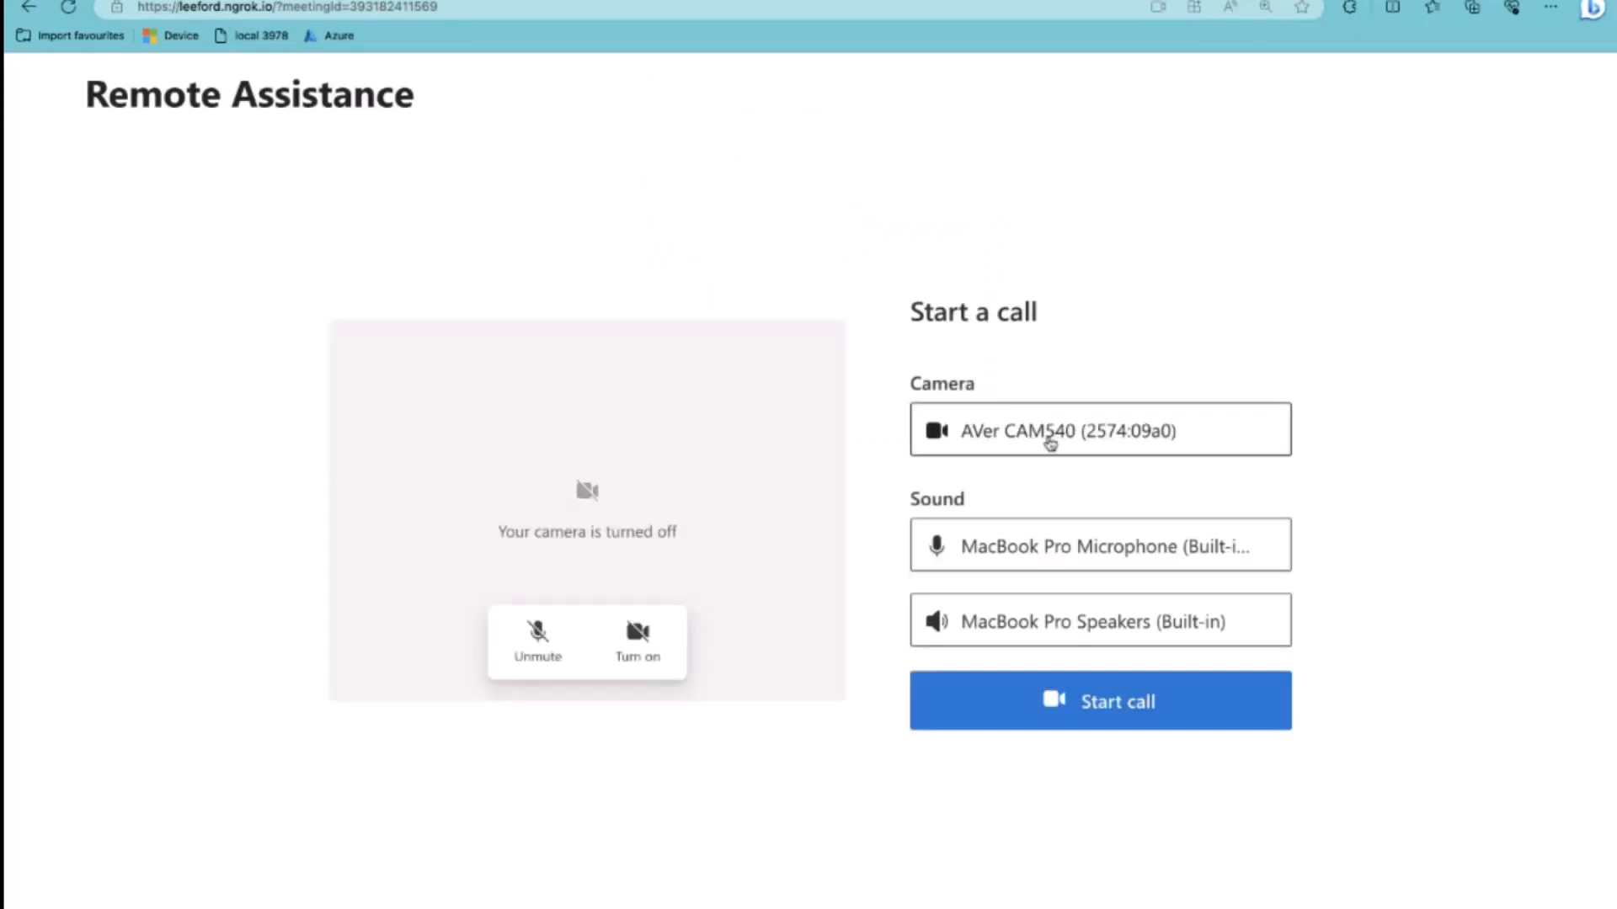
{"action": "mouse_move", "coordinate": [1049, 439]}
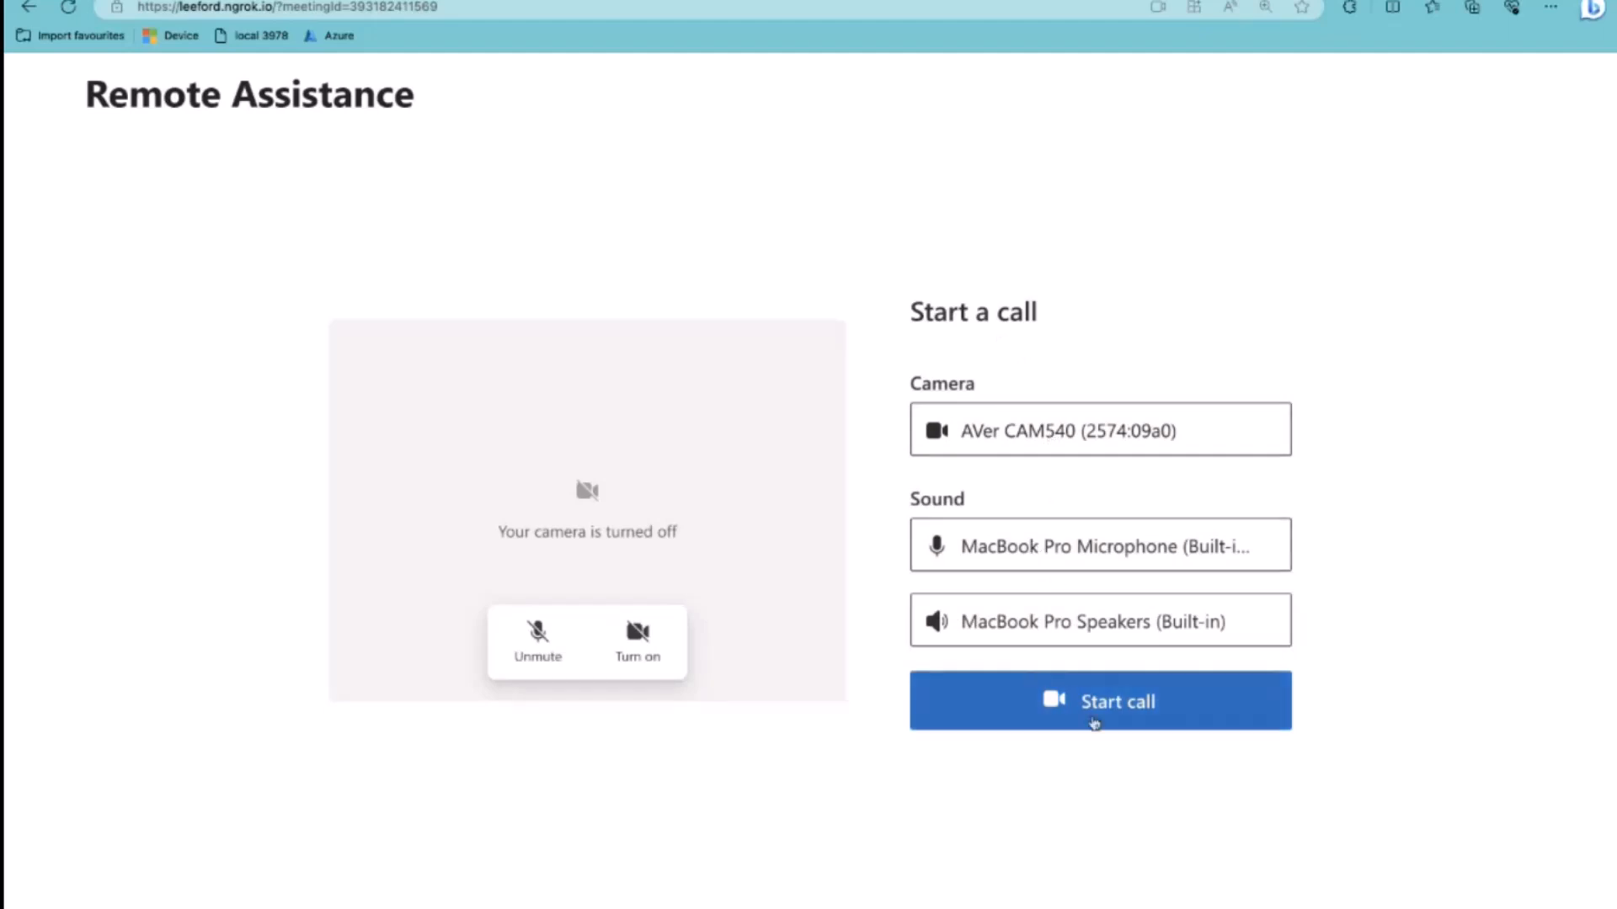
{"action": "left_click", "coordinate": [1099, 700]}
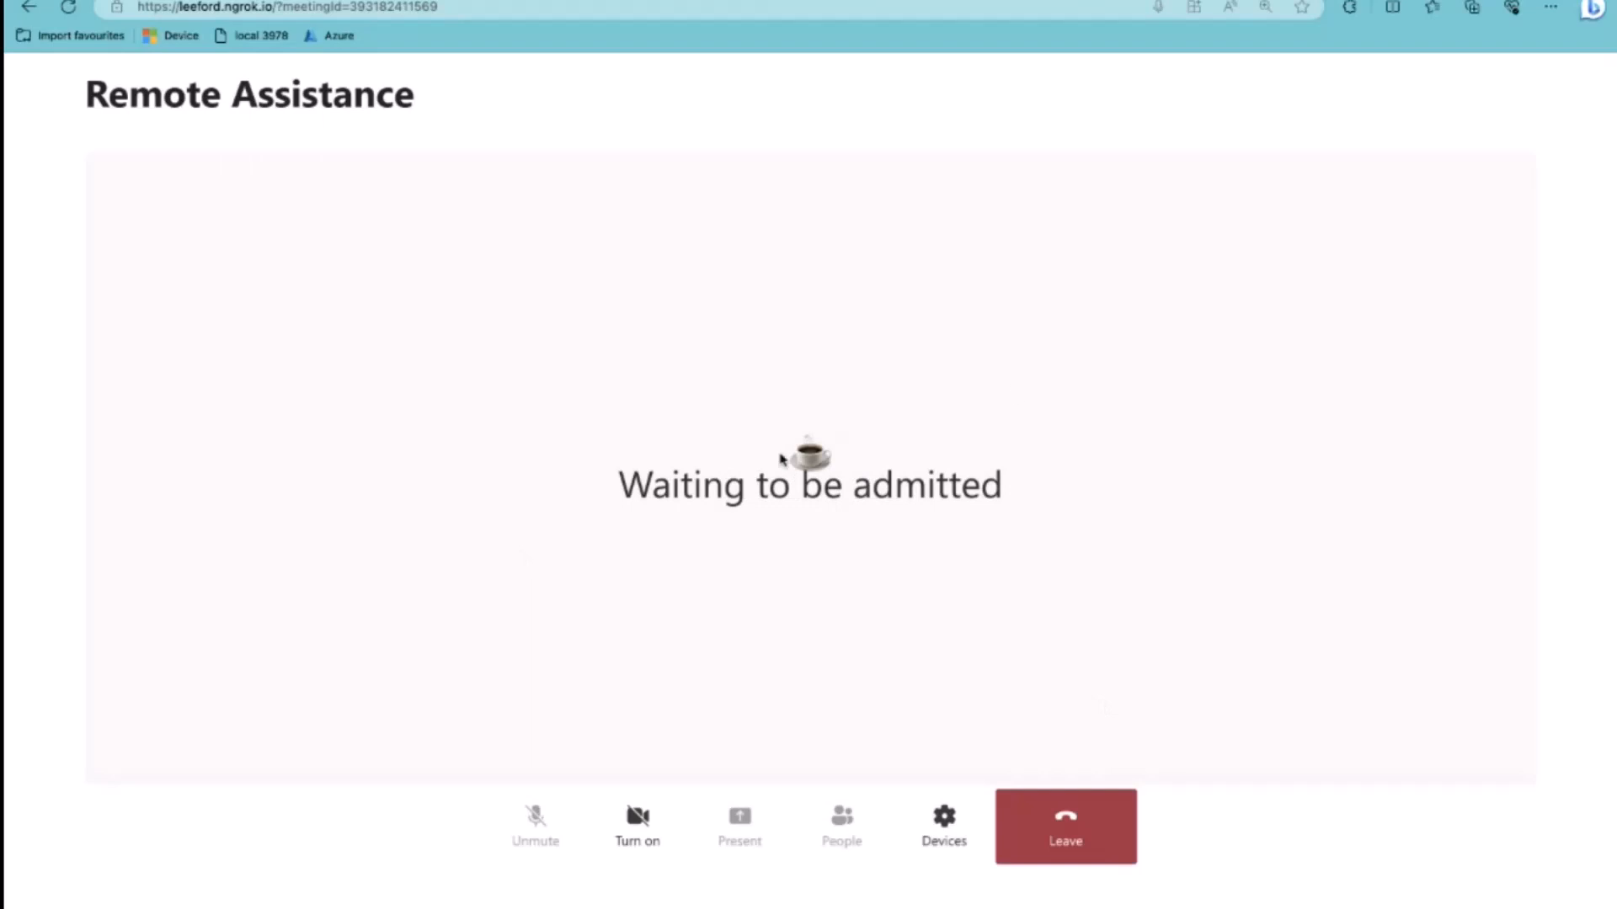
{"action": "mouse_move", "coordinate": [852, 433]}
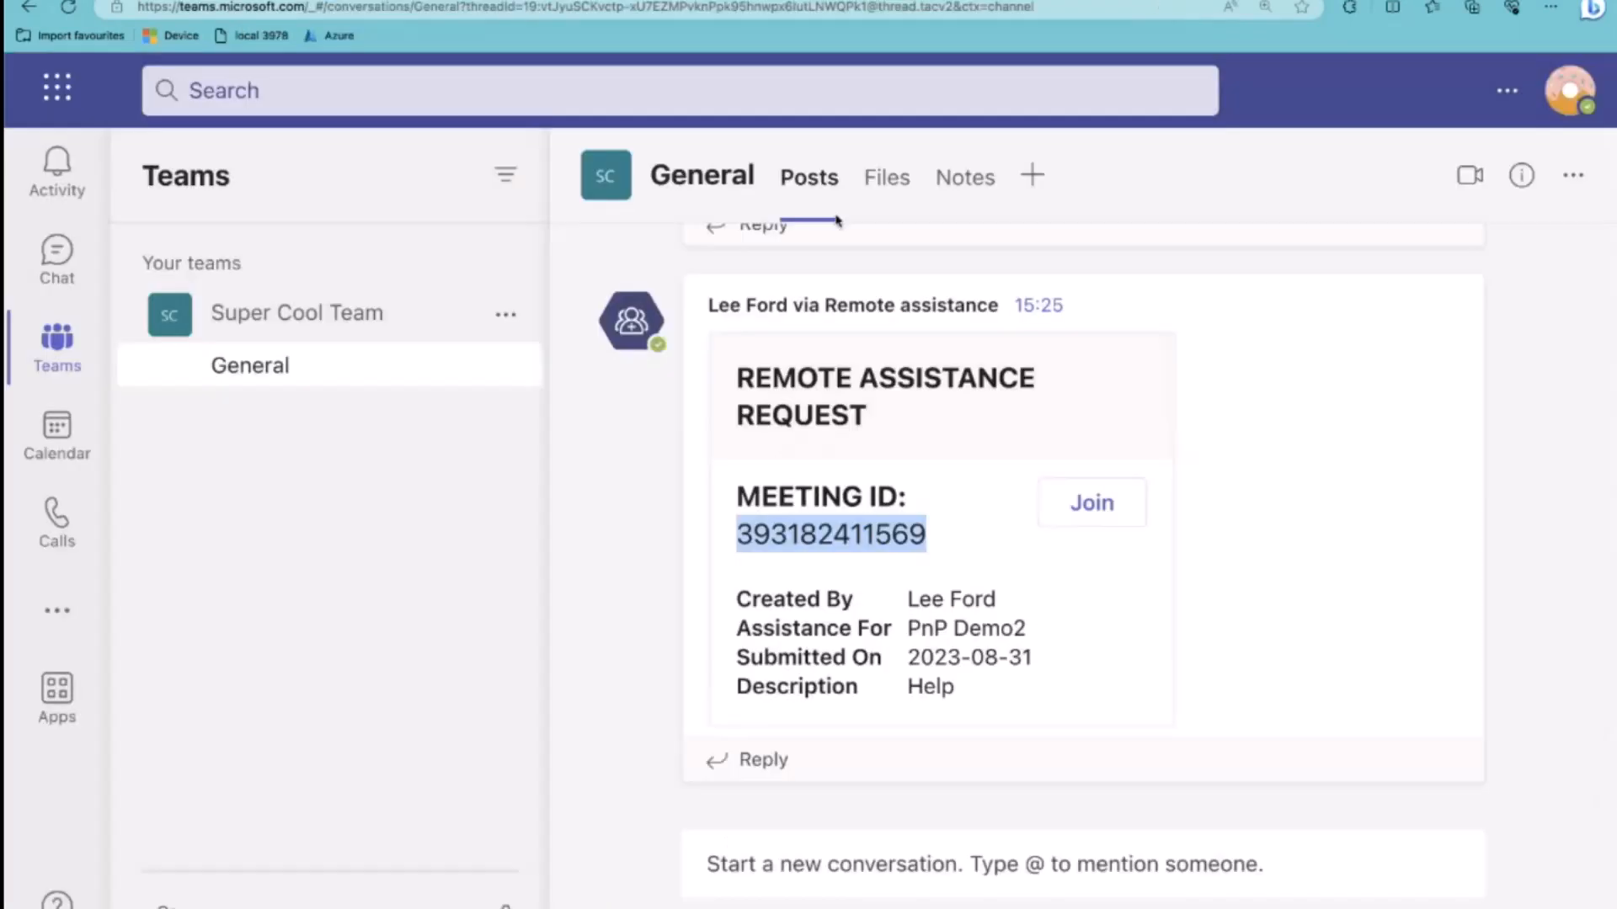
Join the PnP Demo2 meeting from the request card as organiser, choosing Don't use audio
{"action": "left_click", "coordinate": [1090, 503]}
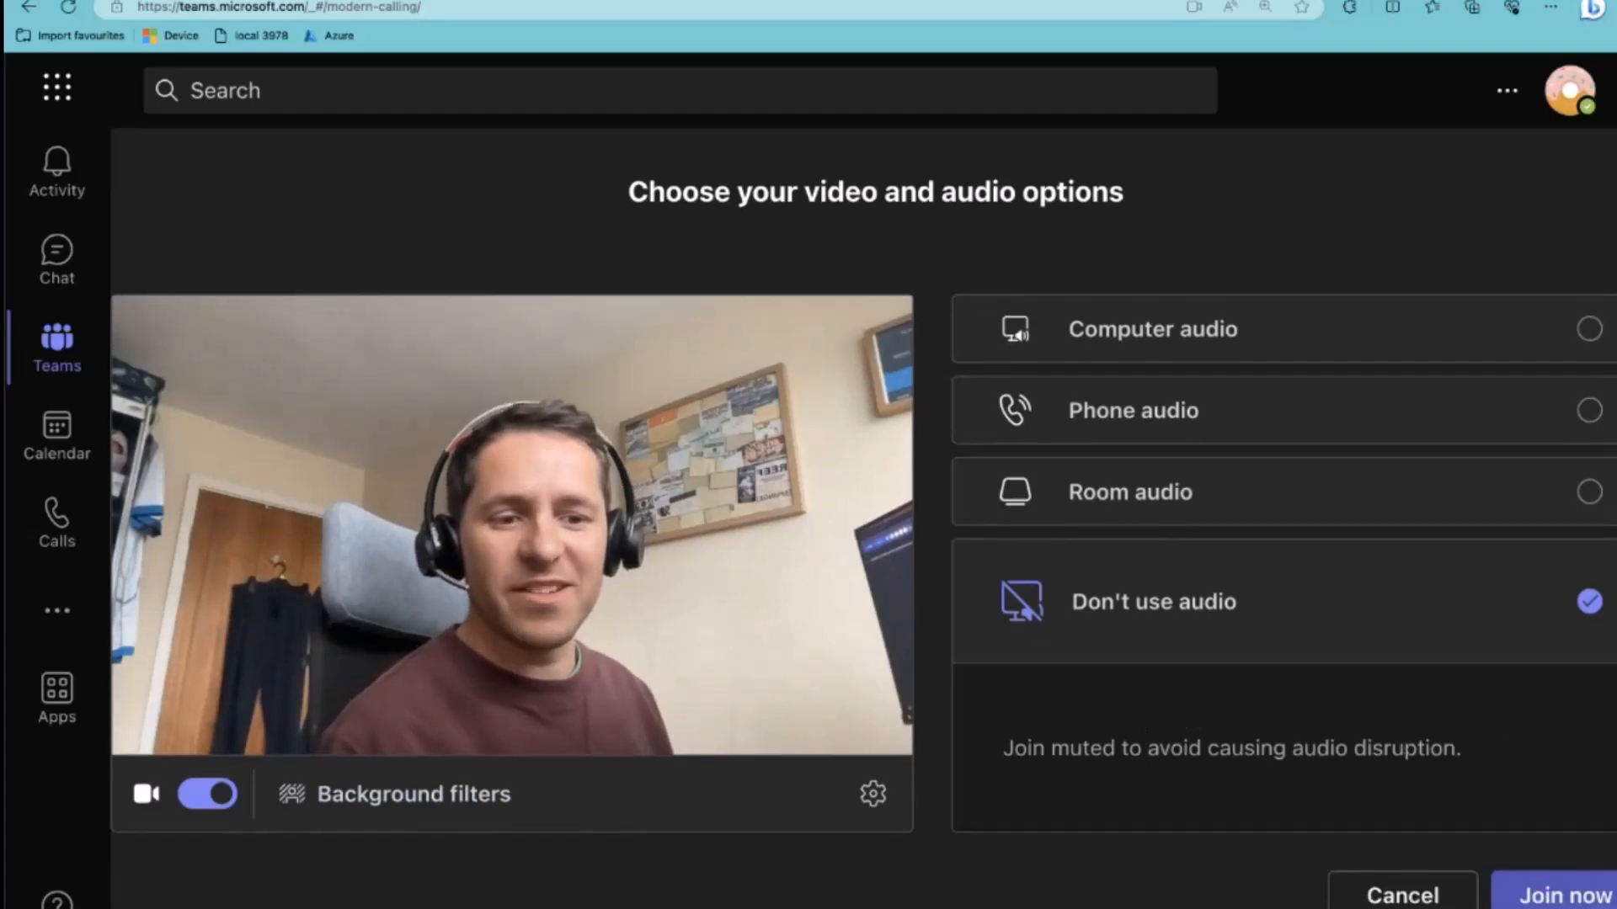
{"action": "left_click", "coordinate": [1559, 894]}
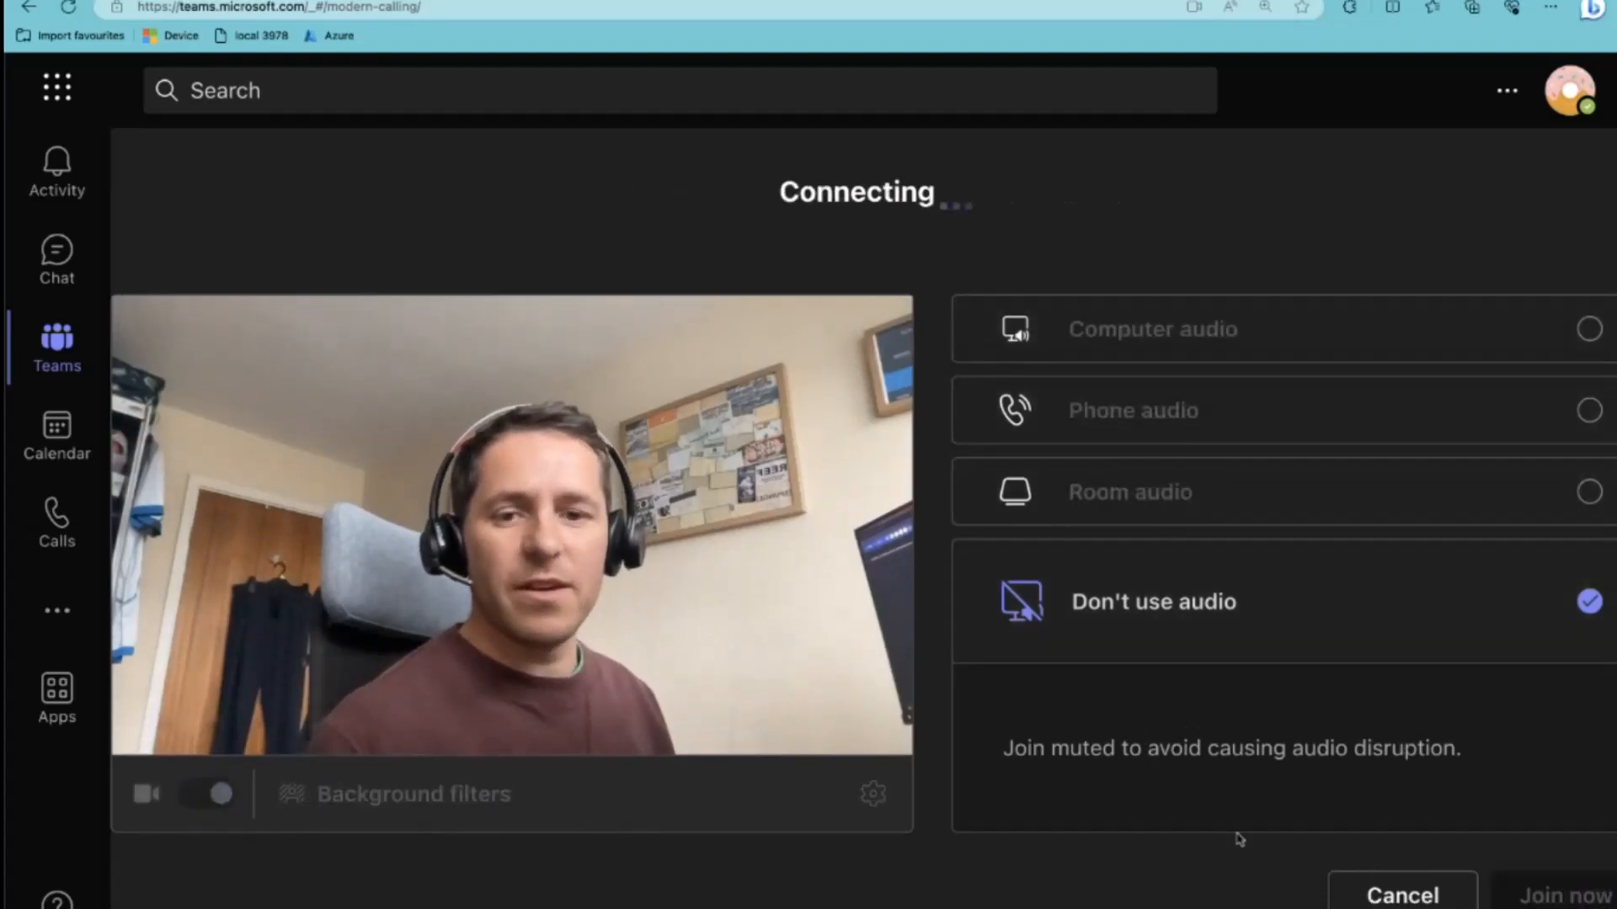
{"action": "left_click", "coordinate": [1563, 894]}
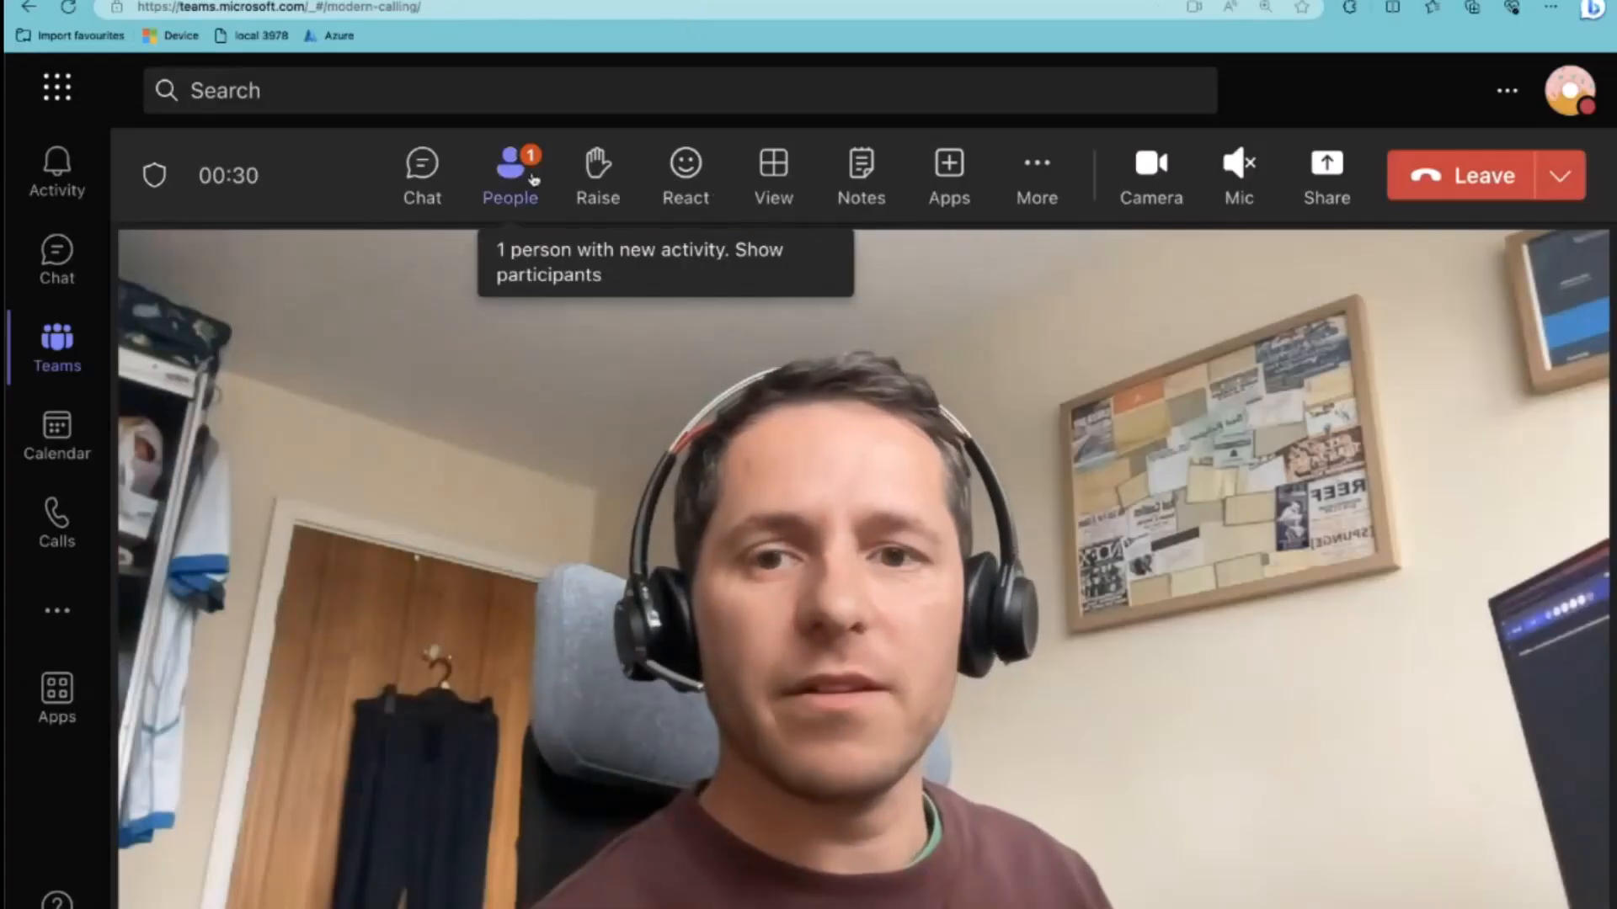
Admit Anonymous (Guest) from the lobby via People and dismiss the limited features notice
{"action": "left_click", "coordinate": [508, 170]}
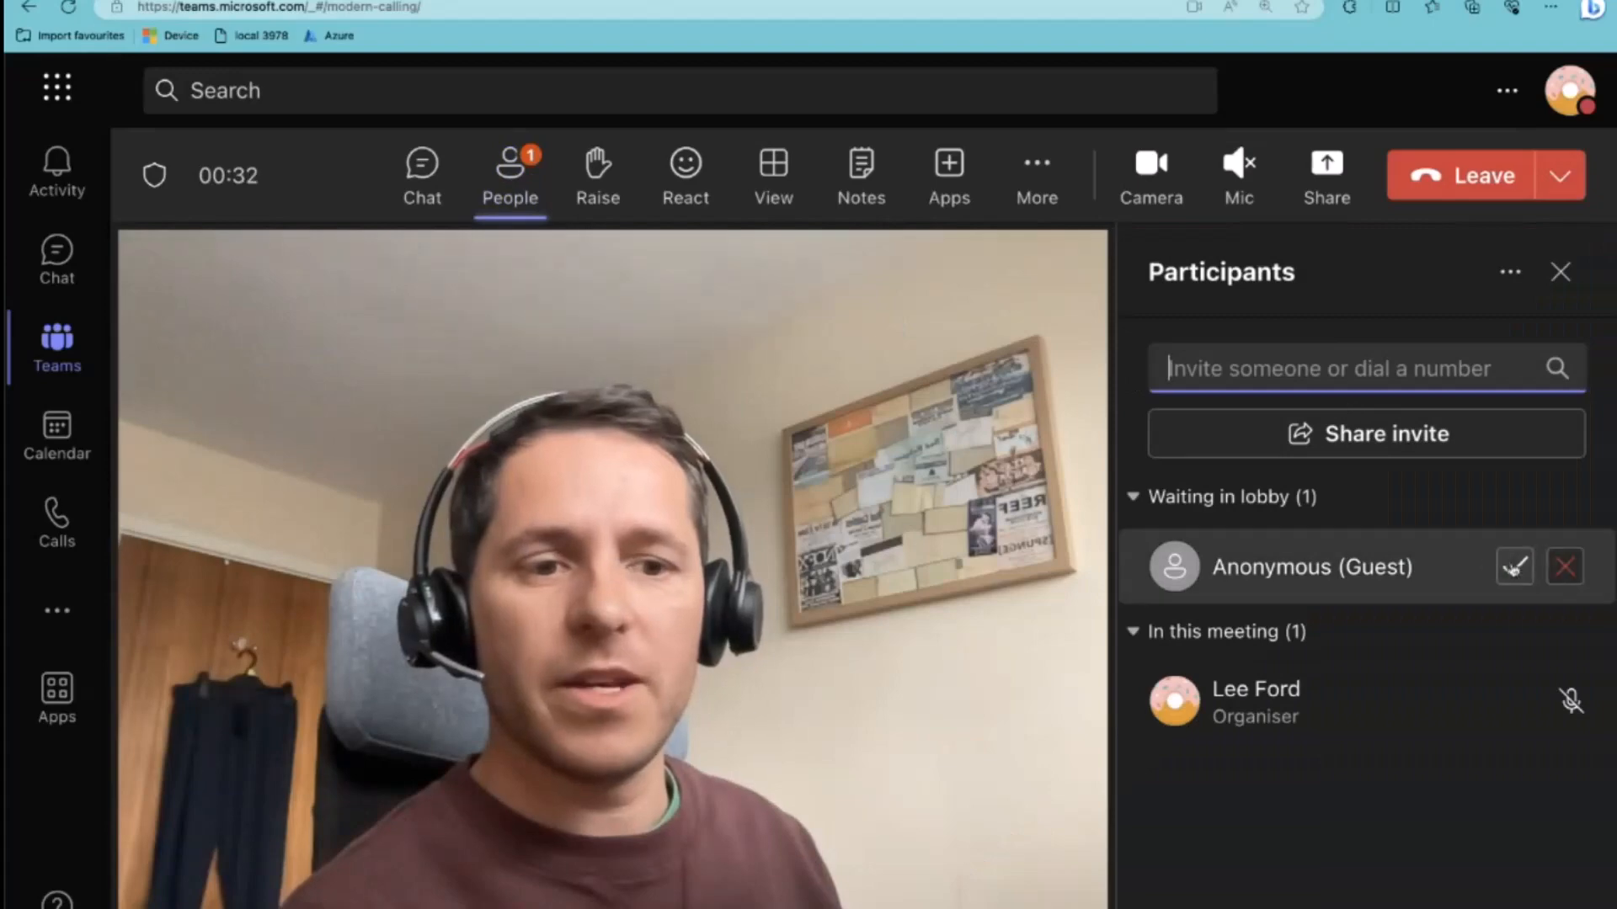
{"action": "left_click", "coordinate": [1514, 566]}
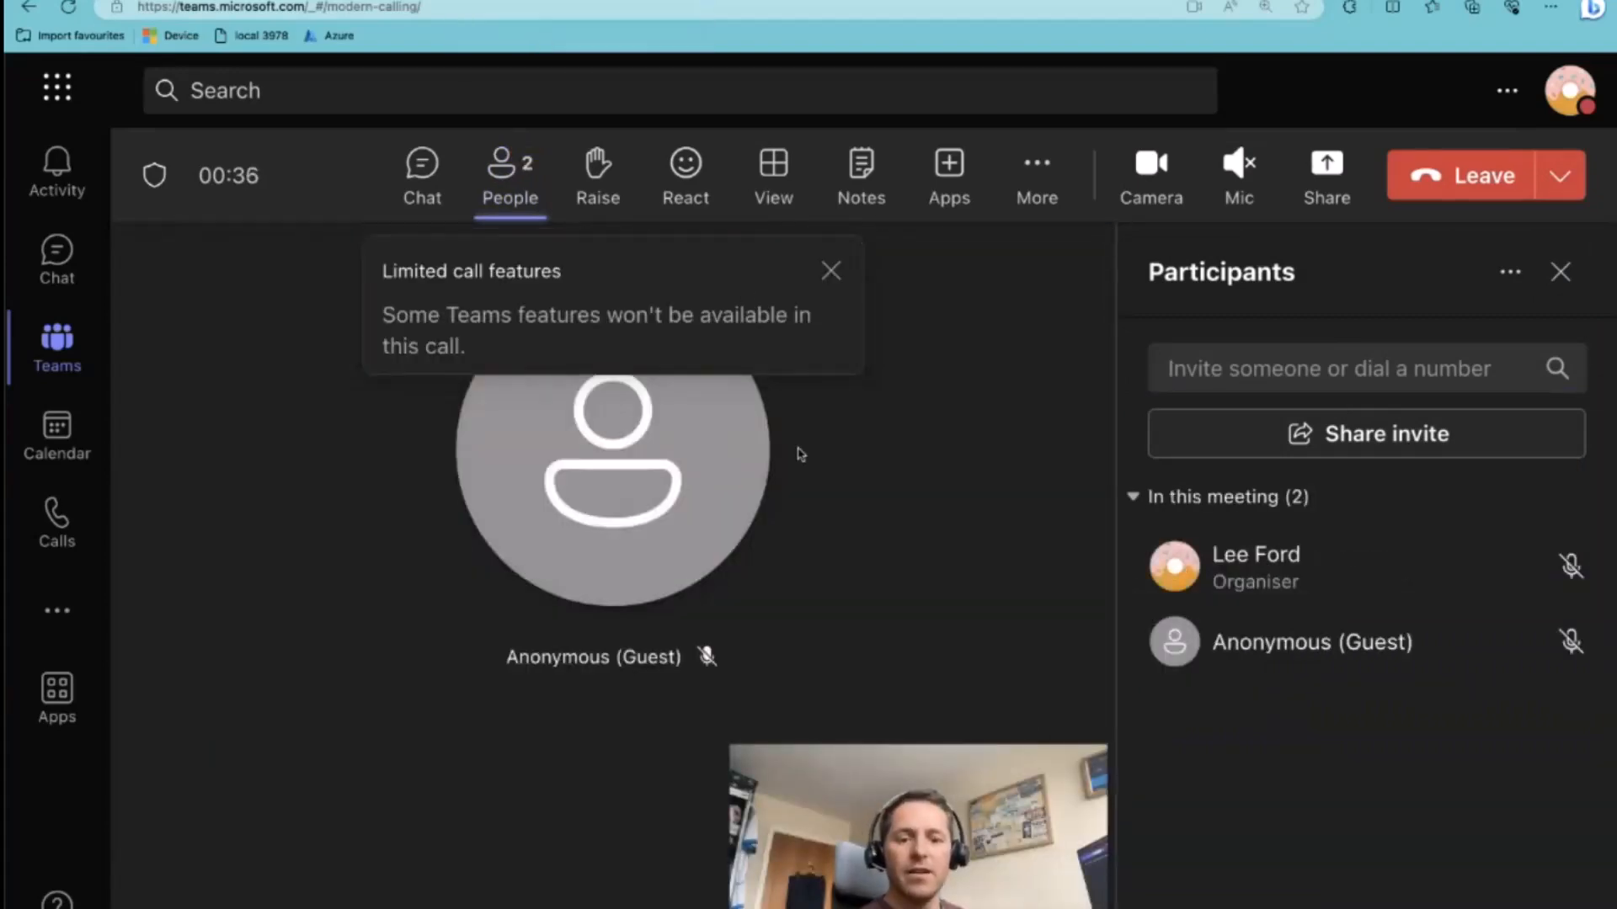
{"action": "left_click", "coordinate": [1238, 162]}
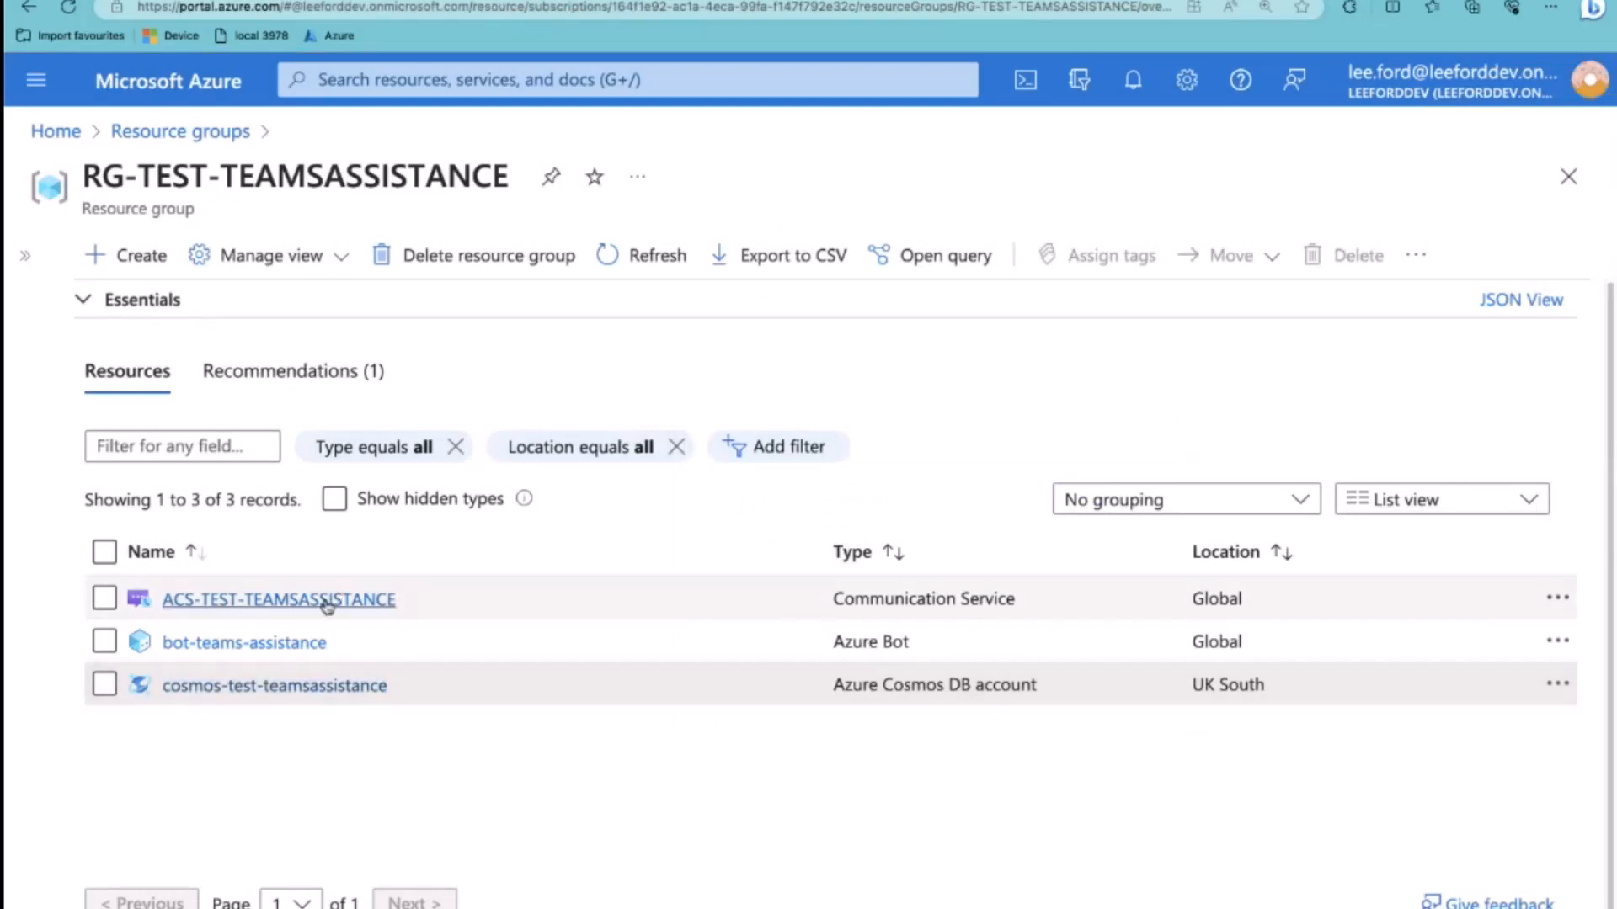
{"action": "mouse_move", "coordinate": [428, 608]}
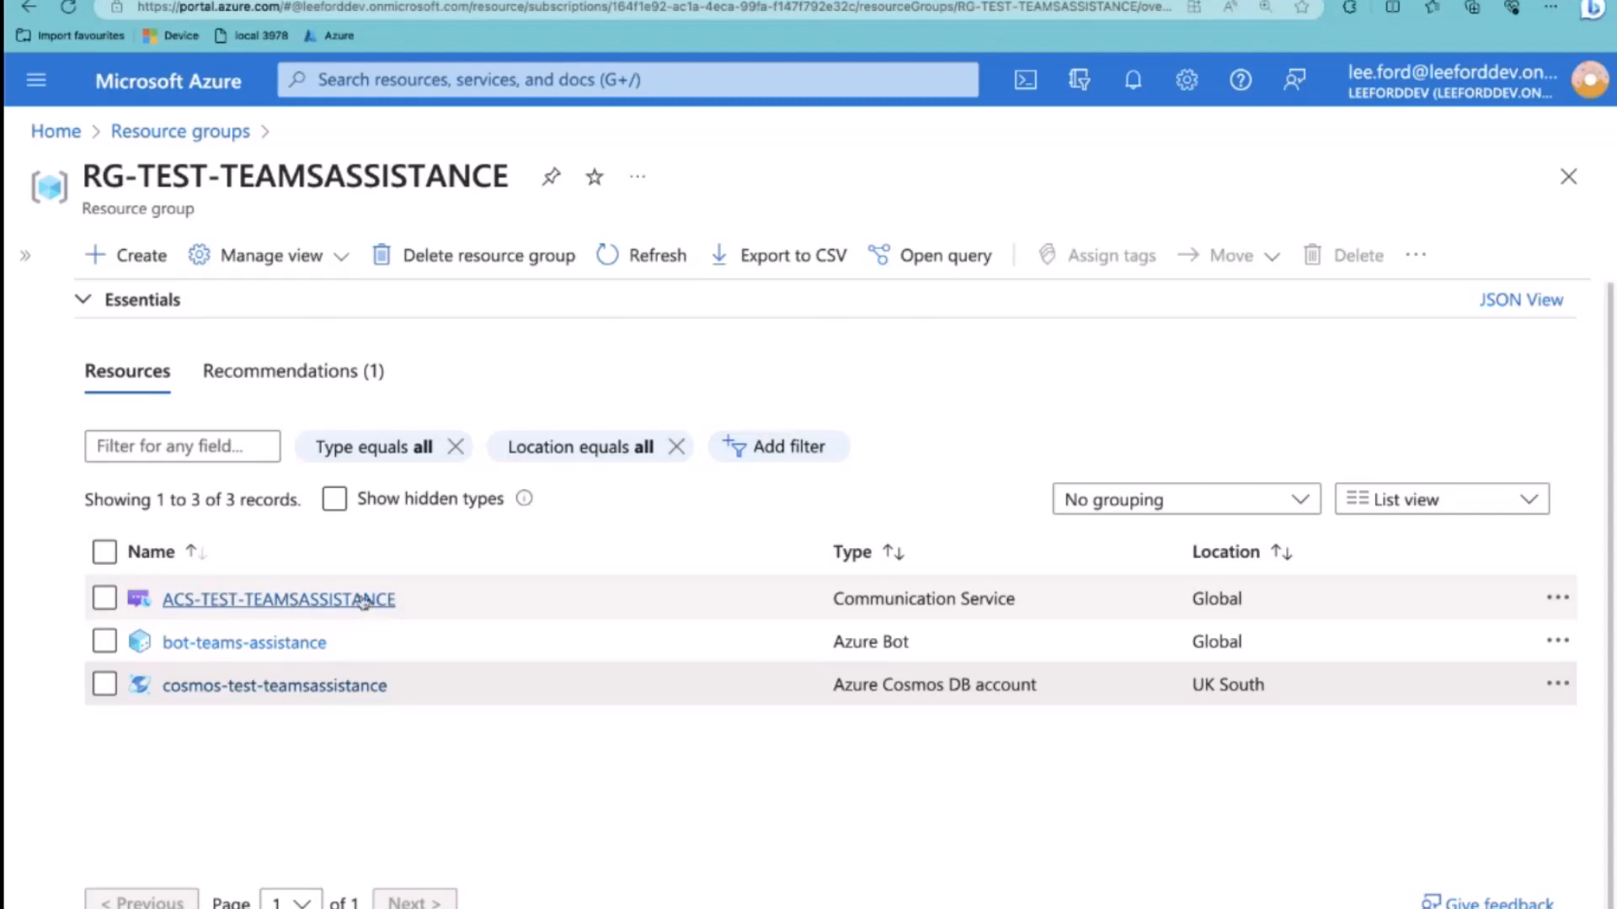
{"action": "mouse_move", "coordinate": [244, 642]}
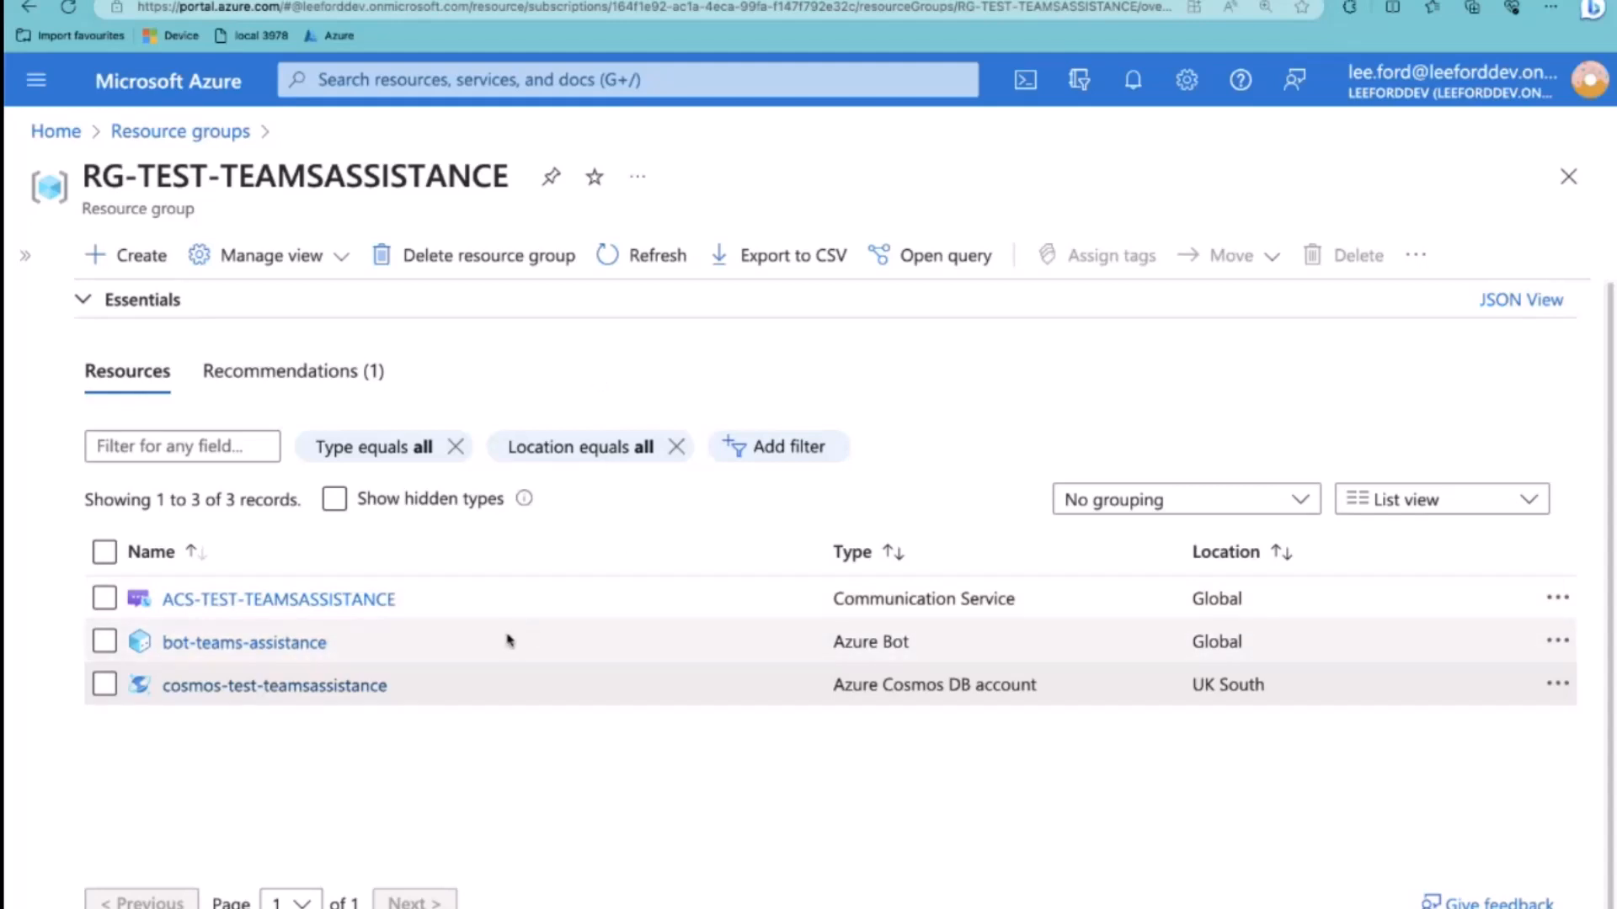
{"action": "mouse_move", "coordinate": [536, 655]}
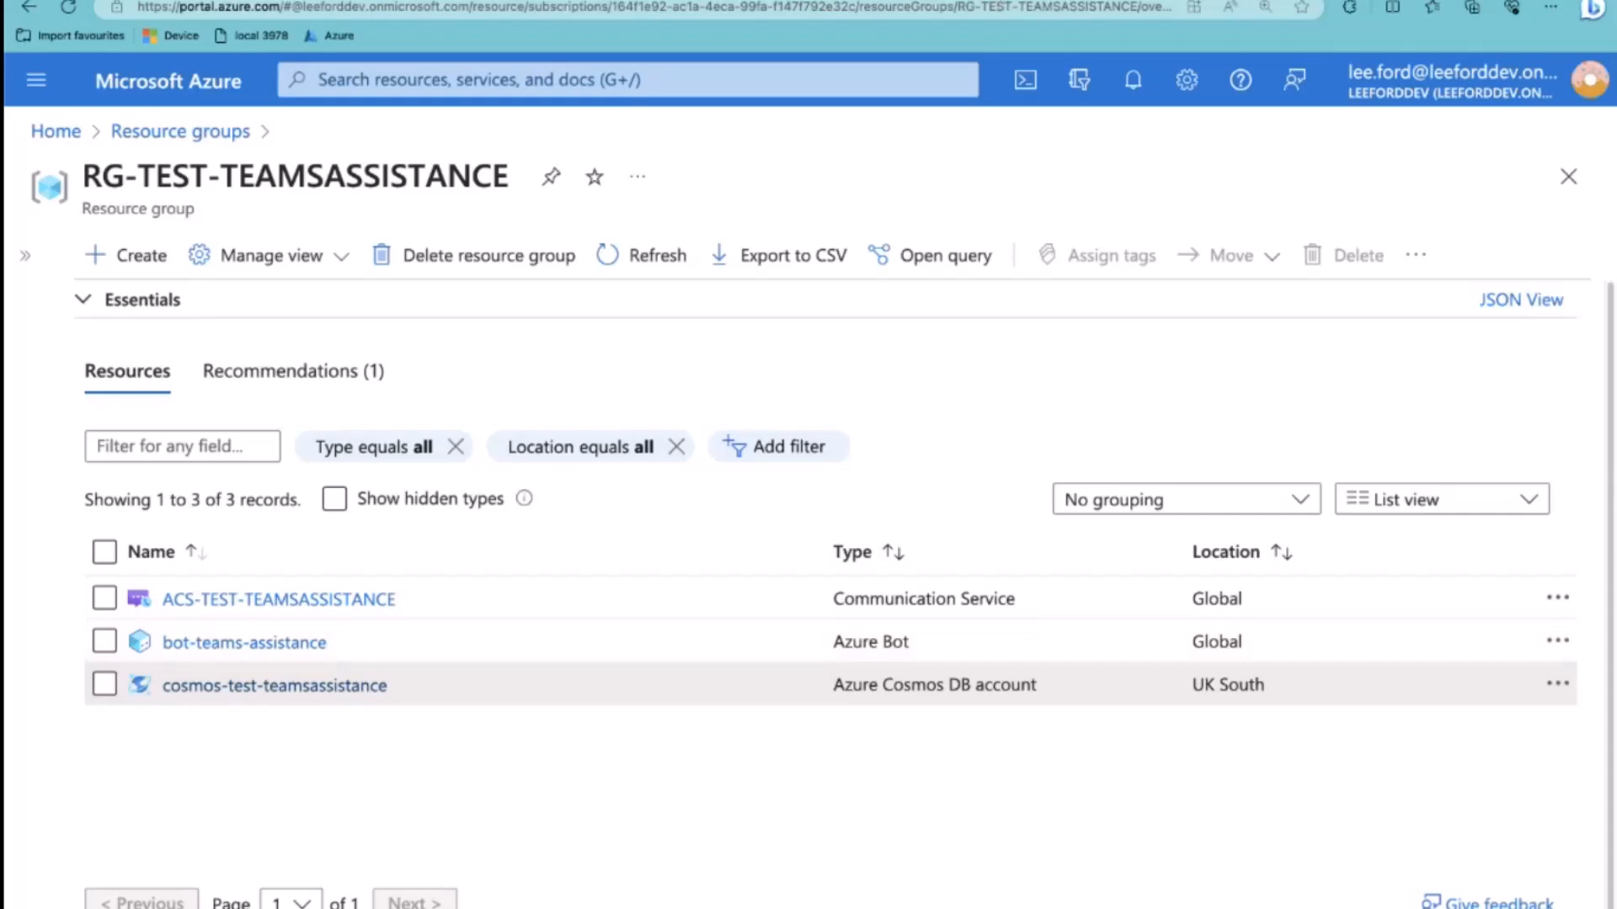
{"action": "left_click", "coordinate": [273, 685]}
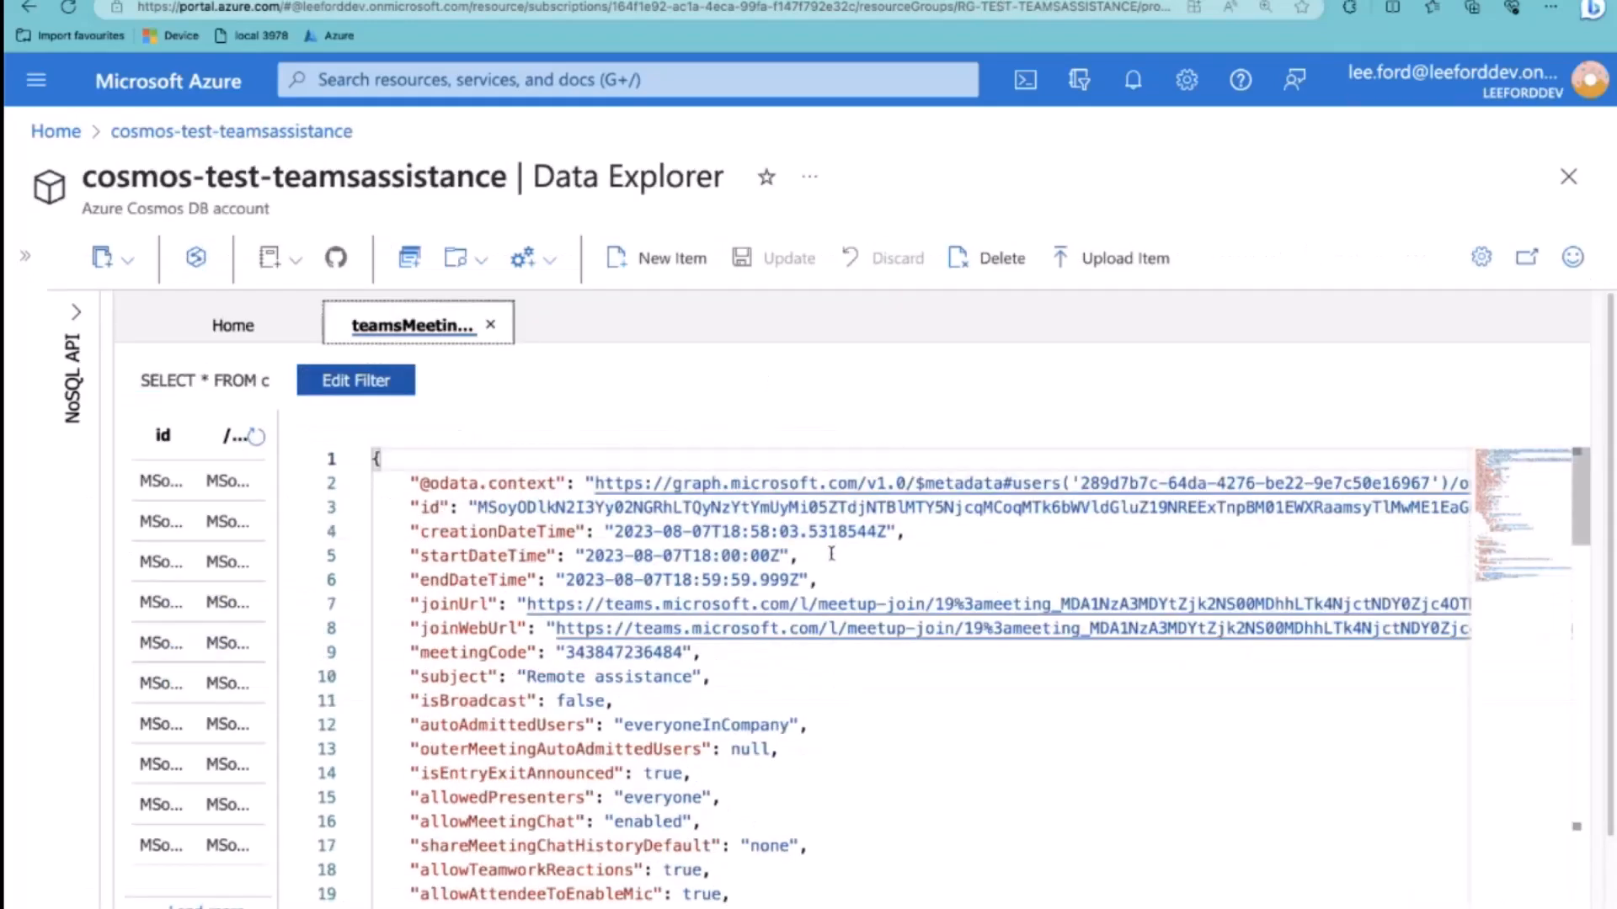
{"action": "scroll", "scroll_direction": "down", "scroll_amount": 3}
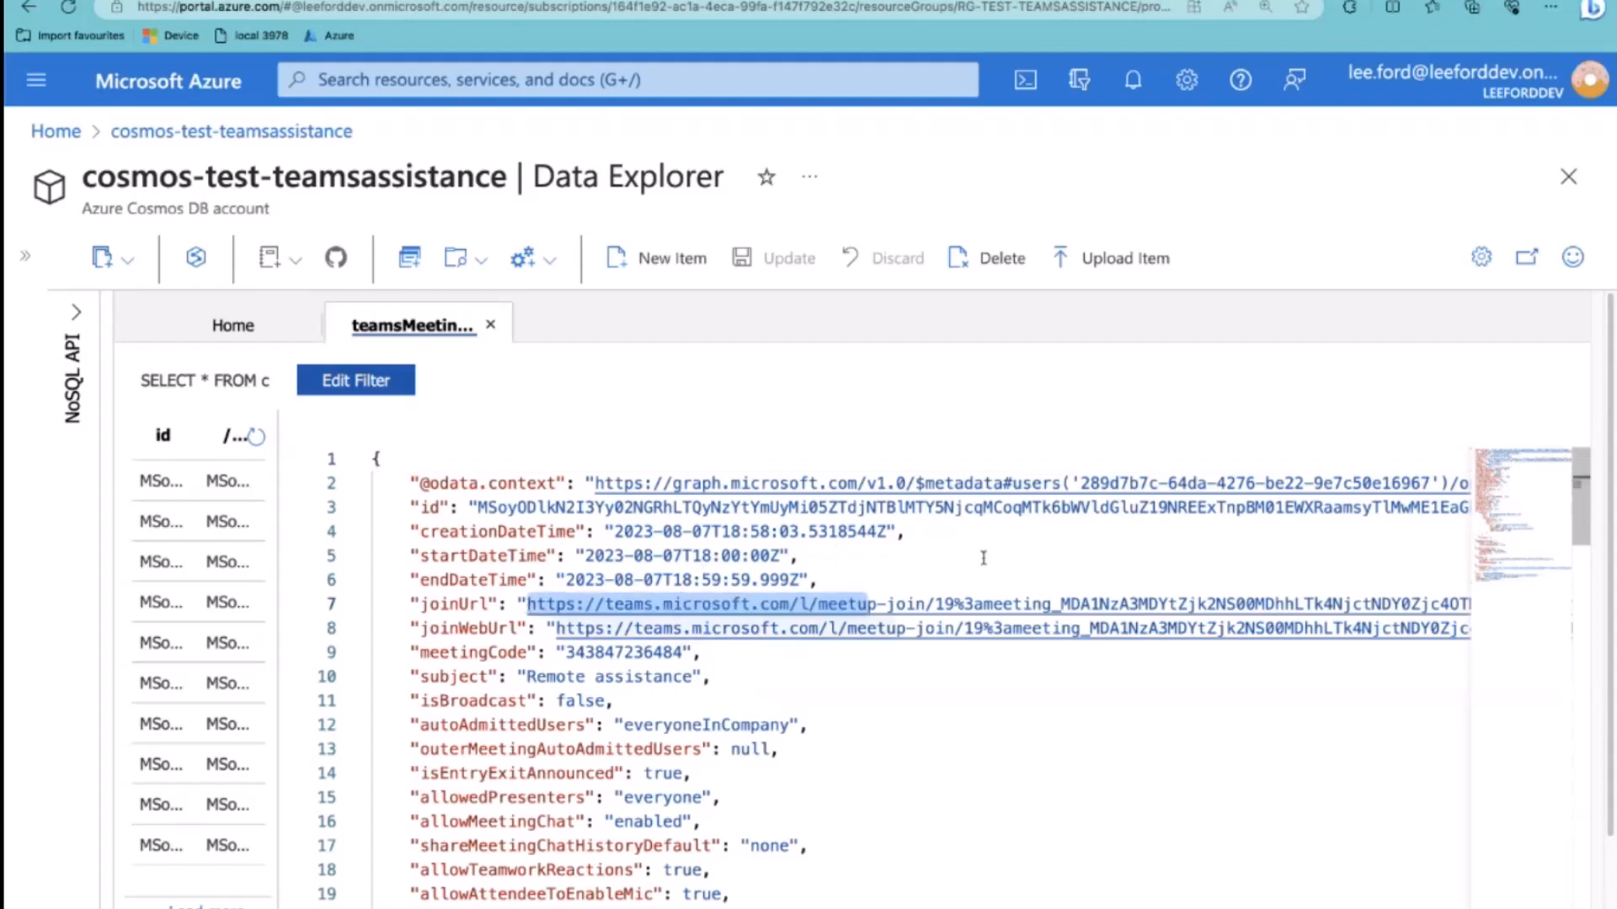
{"action": "scroll", "scroll_direction": "down", "scroll_amount": 3}
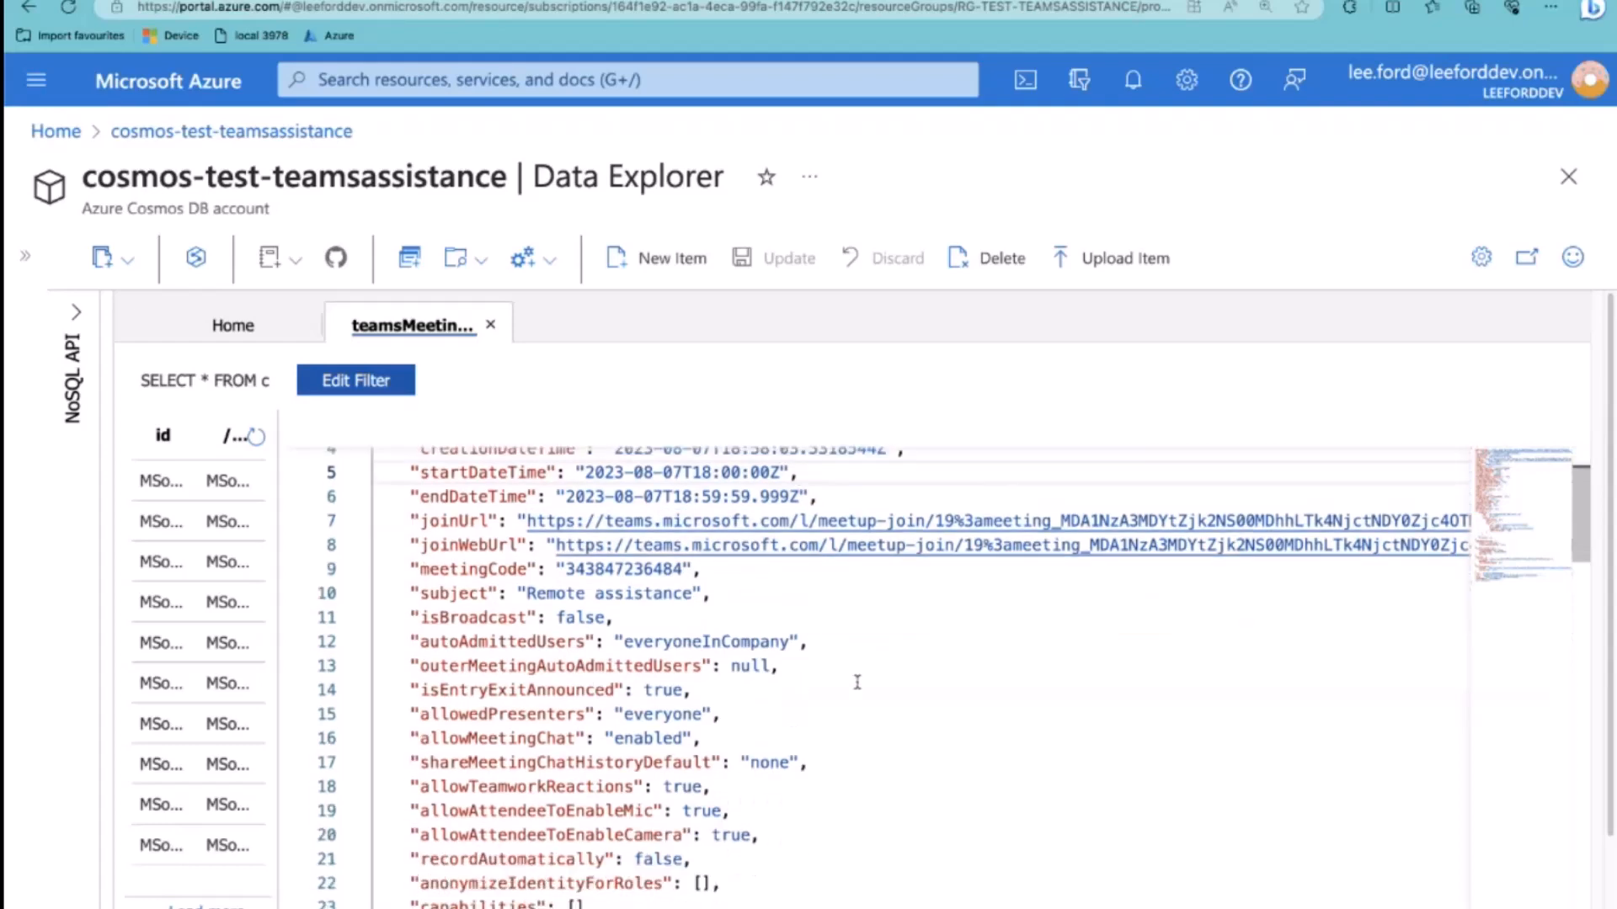
{"action": "scroll", "scroll_direction": "down", "scroll_amount": 3}
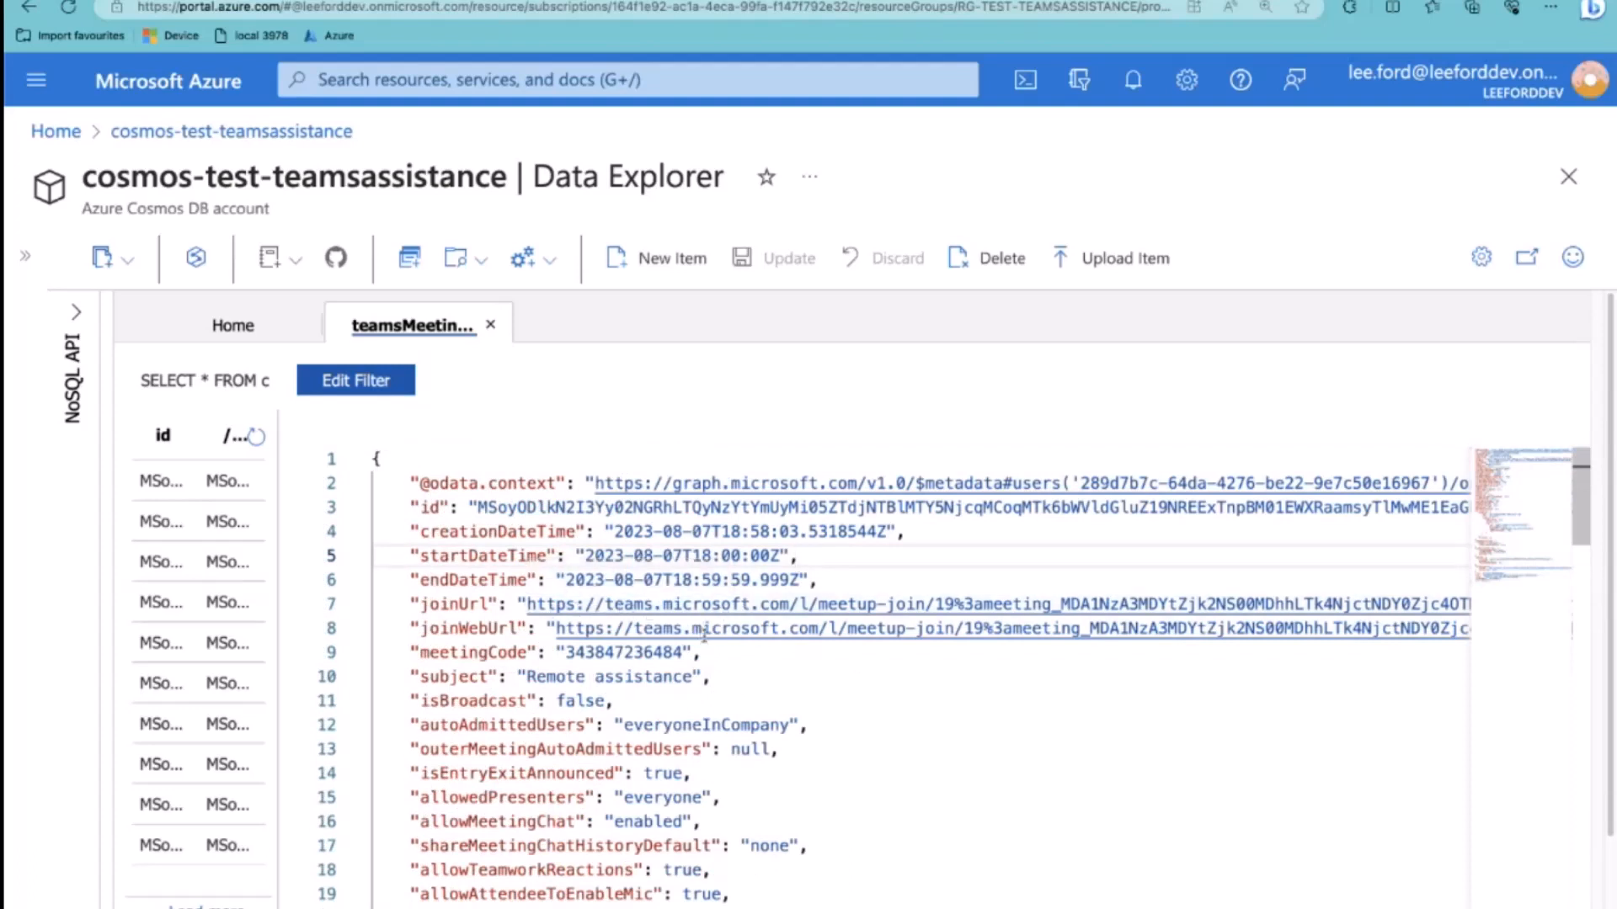
{"action": "mouse_move", "coordinate": [671, 603]}
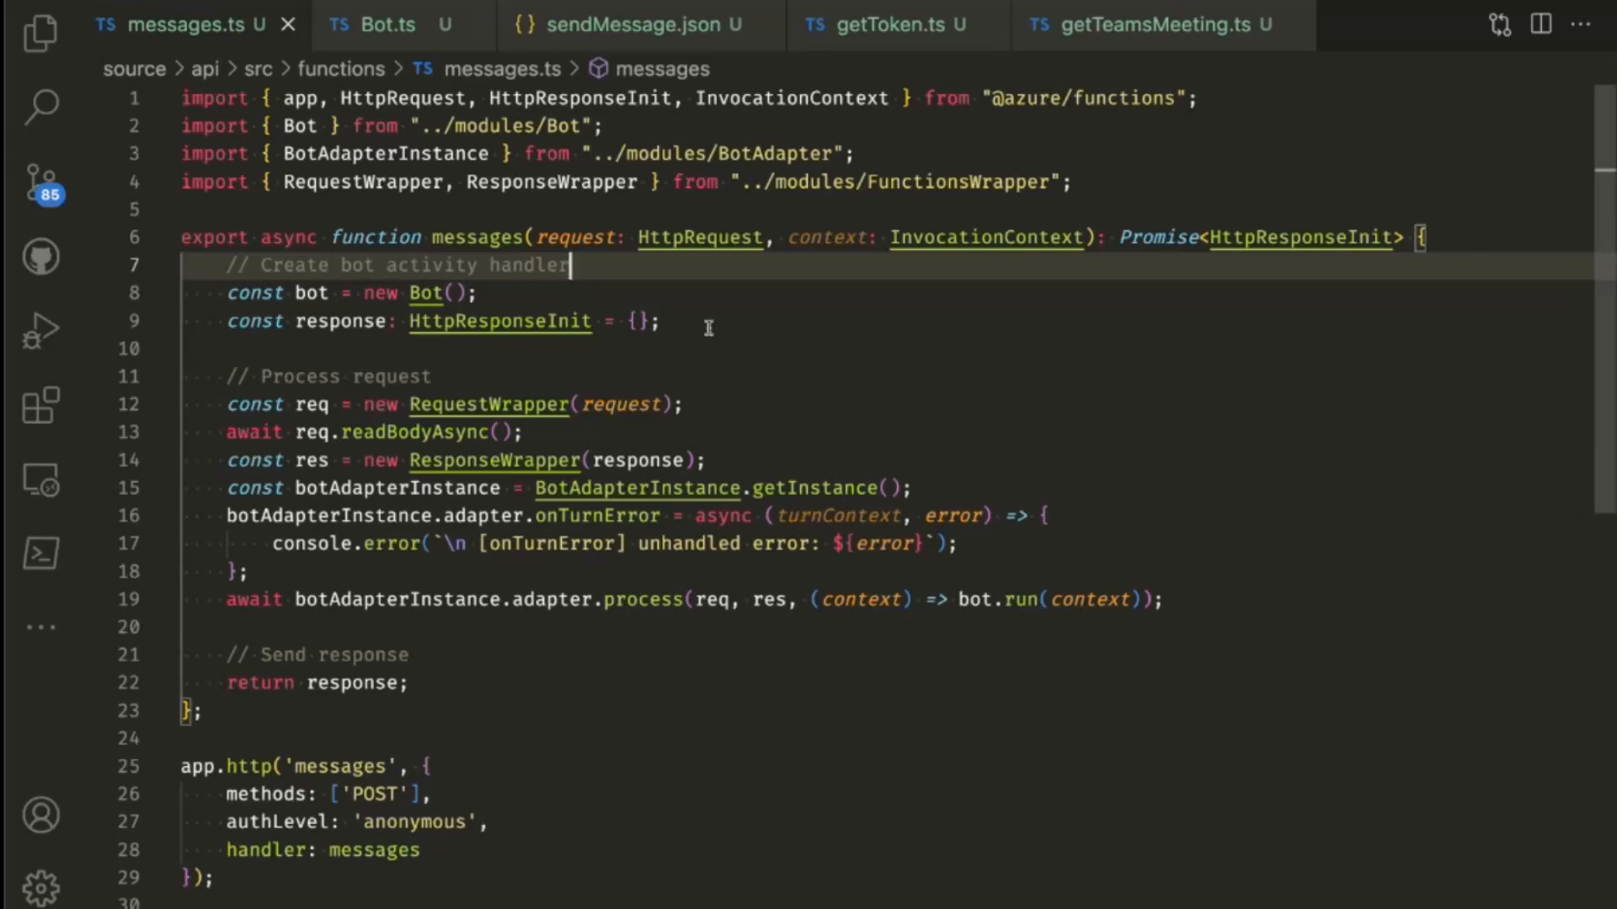
{"action": "mouse_move", "coordinate": [600, 445]}
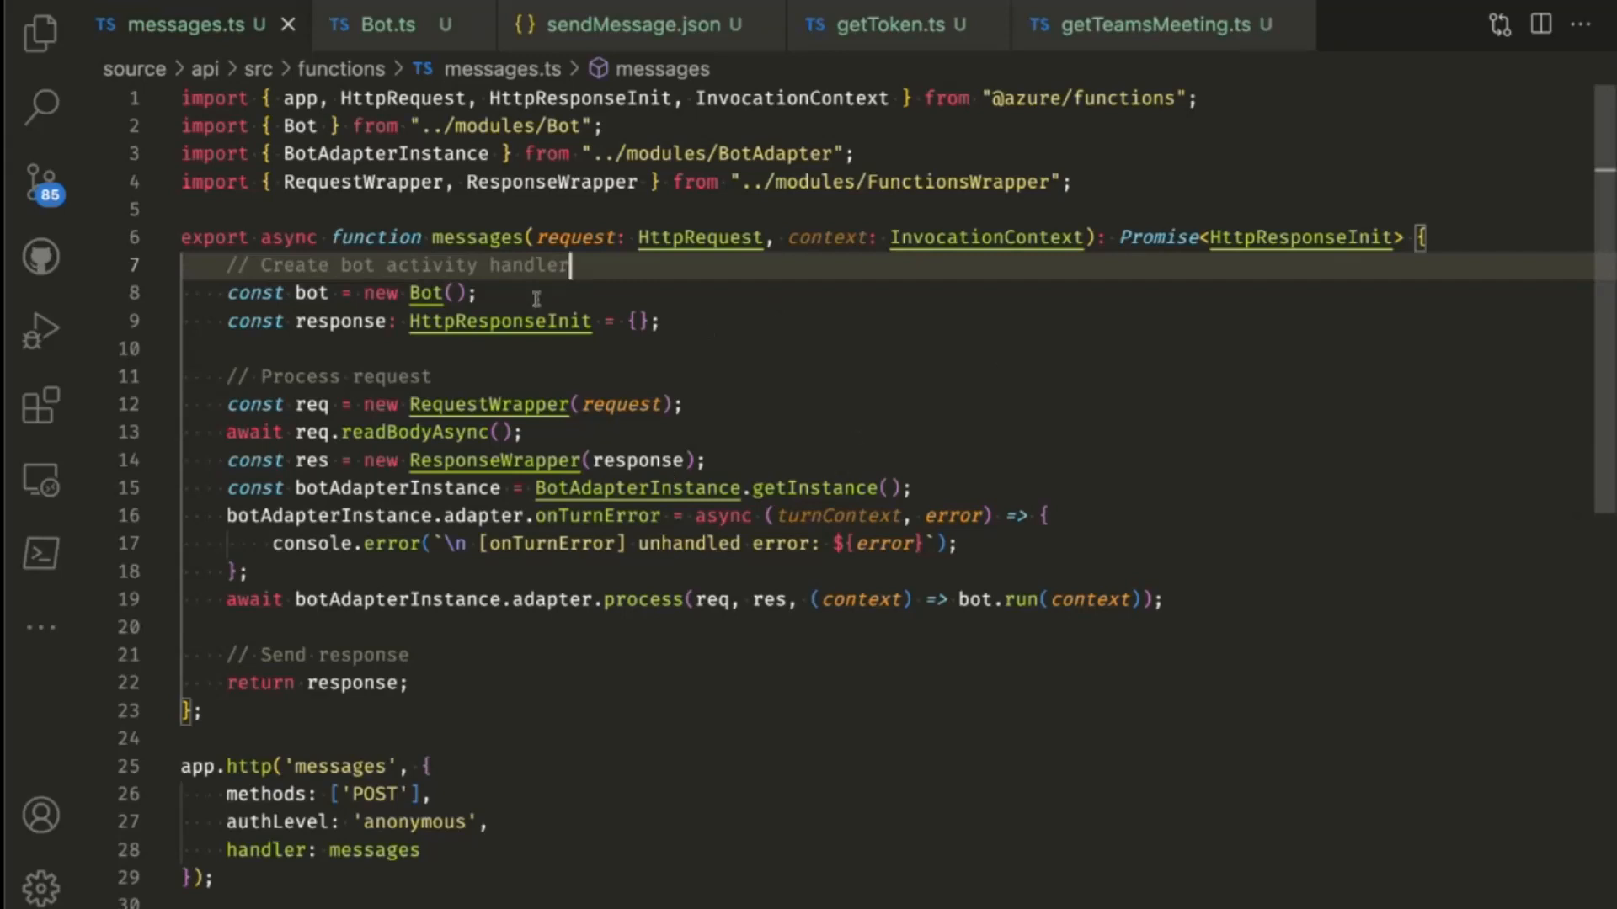
{"action": "mouse_move", "coordinate": [930, 434]}
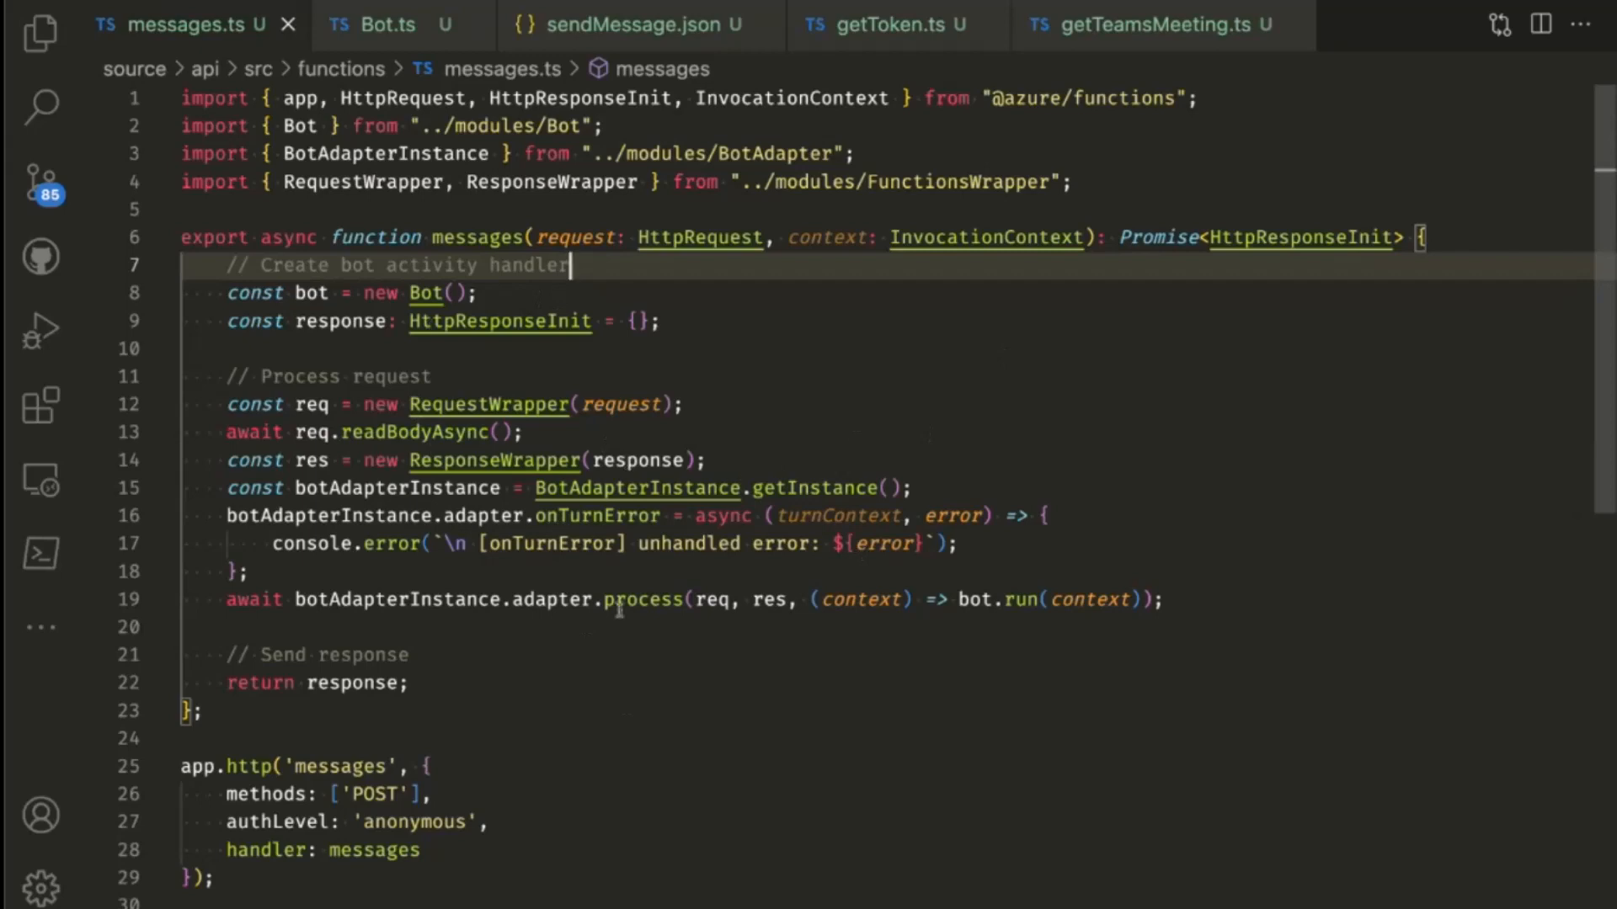
{"action": "mouse_move", "coordinate": [602, 788]}
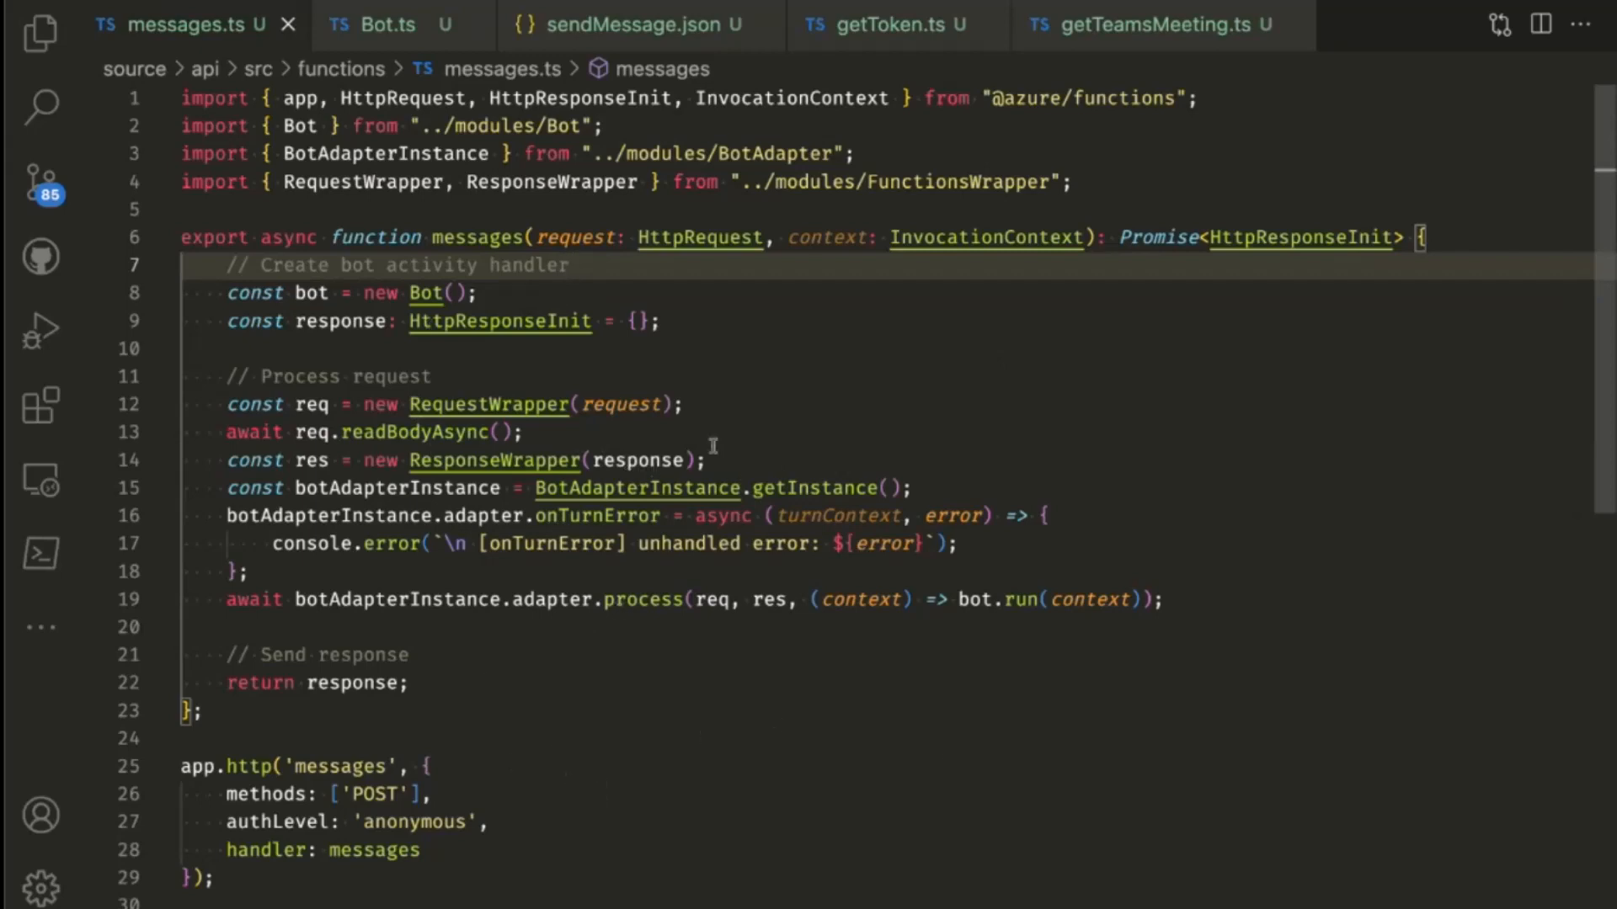
Review messages.ts, which wraps incoming bot requests and runs them through the Bot adapter
{"action": "left_click", "coordinate": [568, 264]}
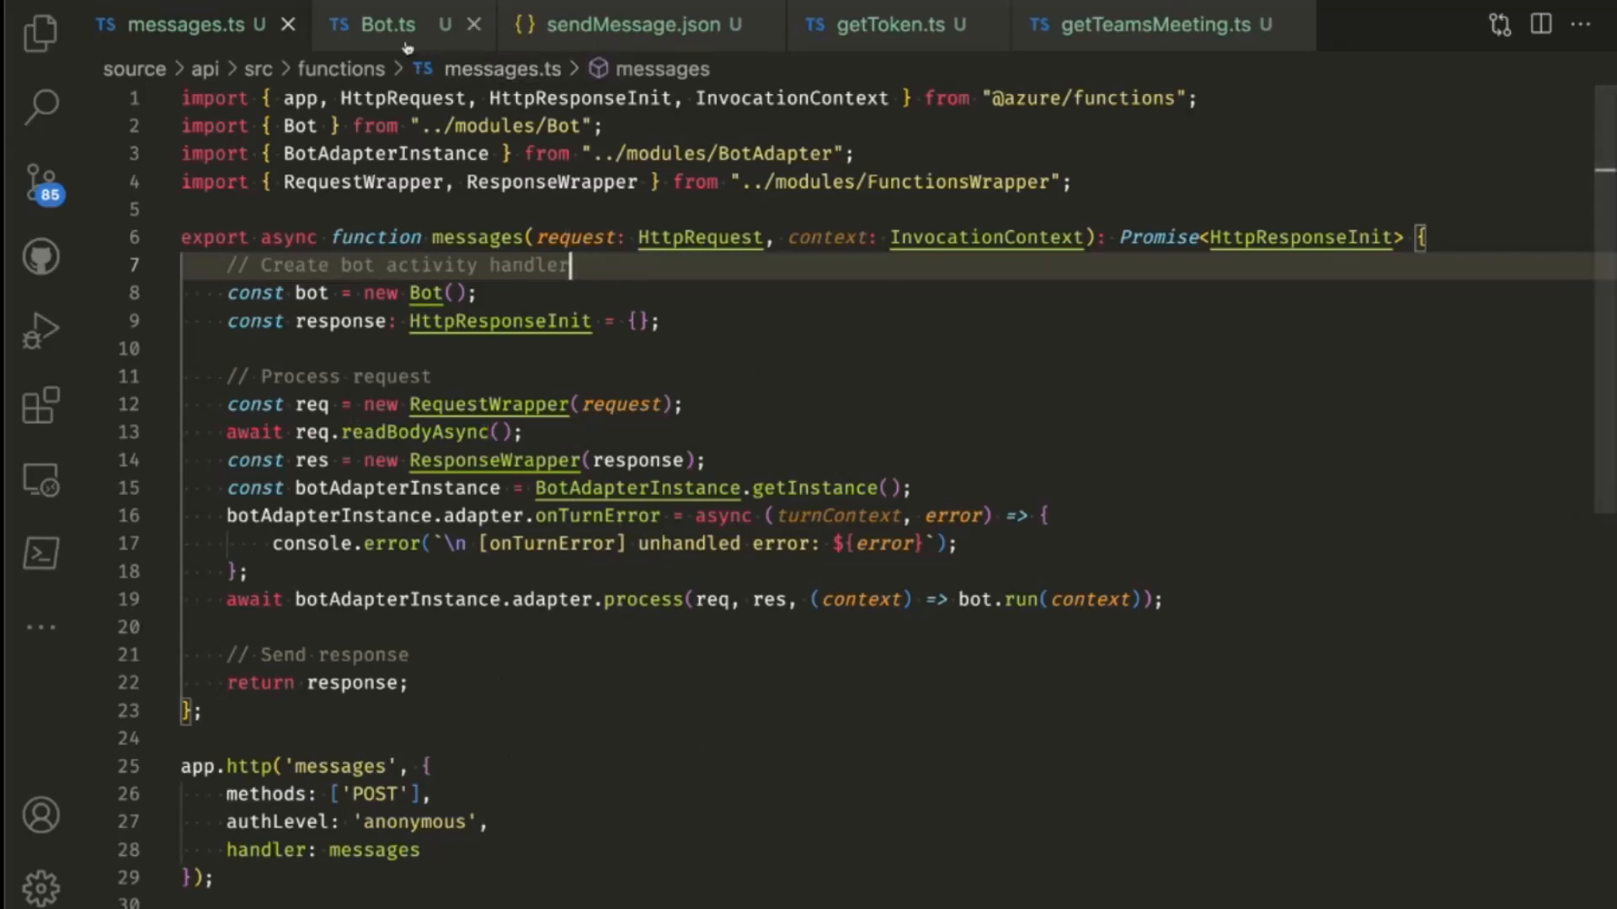
Review Bot.ts handleTeamsMessagingExtensionSubmitAction: online meeting creation, CosmosDB save, card and error handling
{"action": "left_click", "coordinate": [373, 23]}
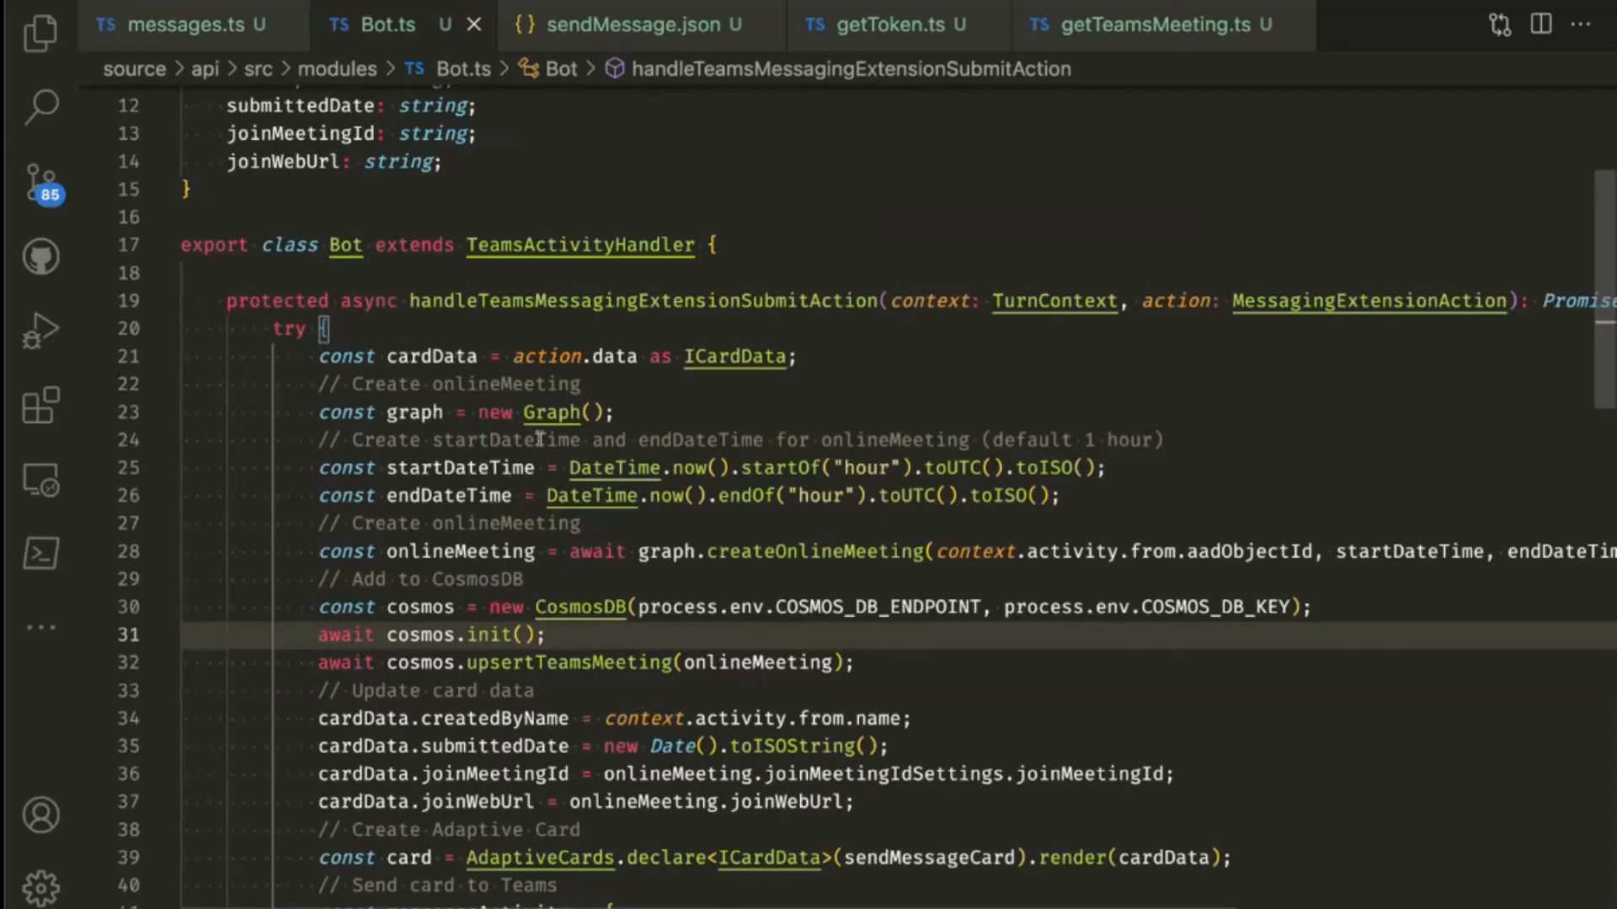
{"action": "scroll", "scroll_direction": "down", "scroll_amount": 3}
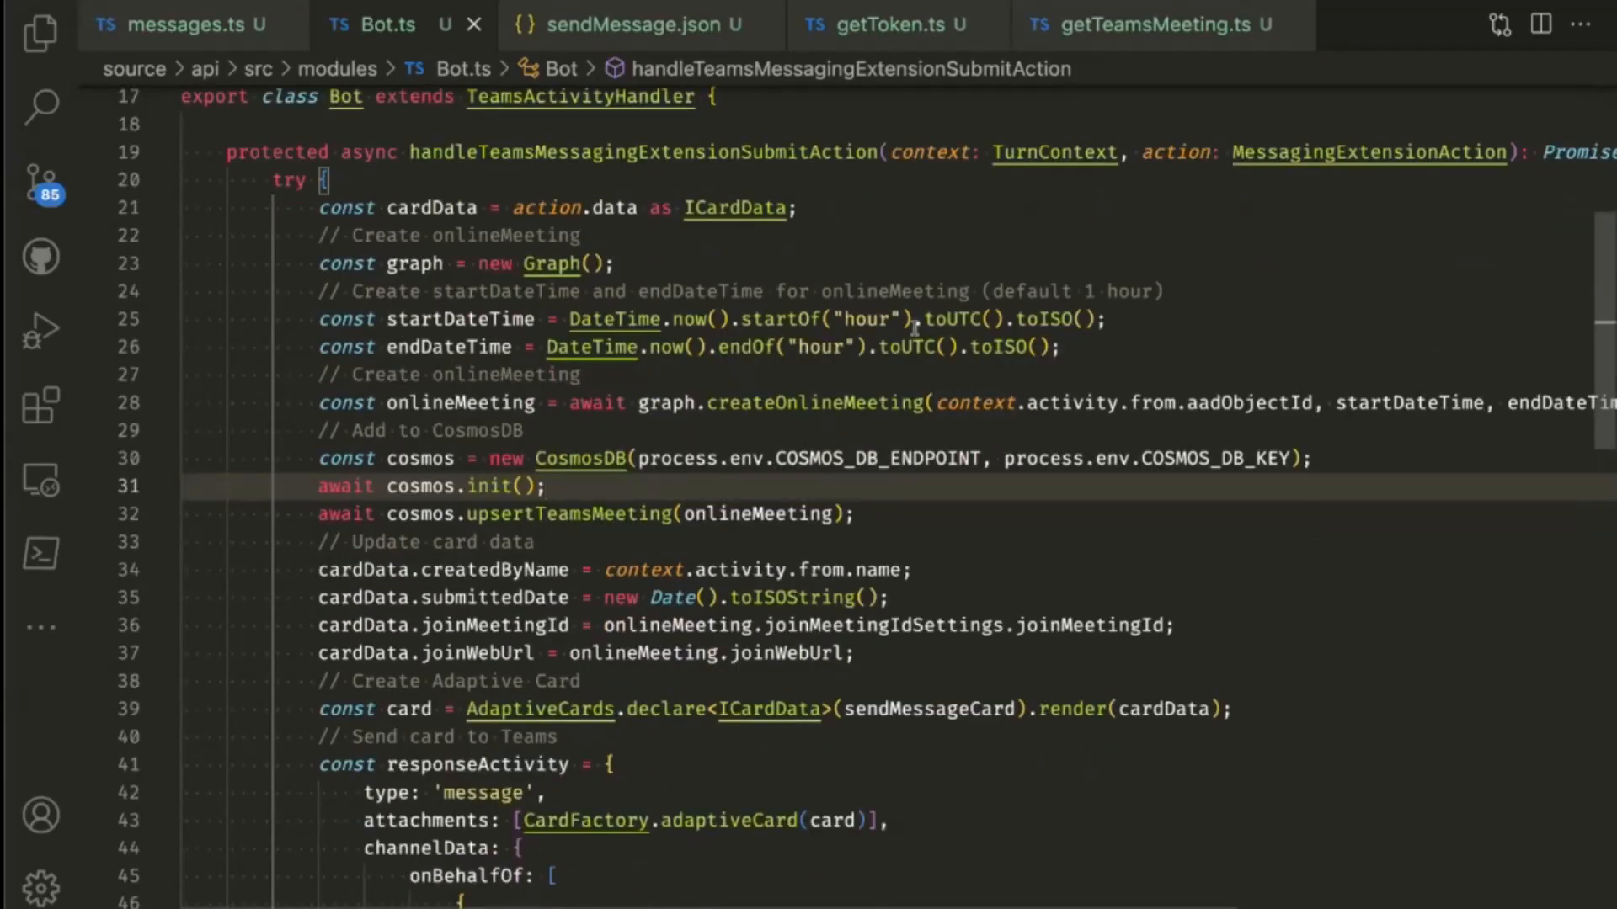
{"action": "mouse_move", "coordinate": [1020, 412]}
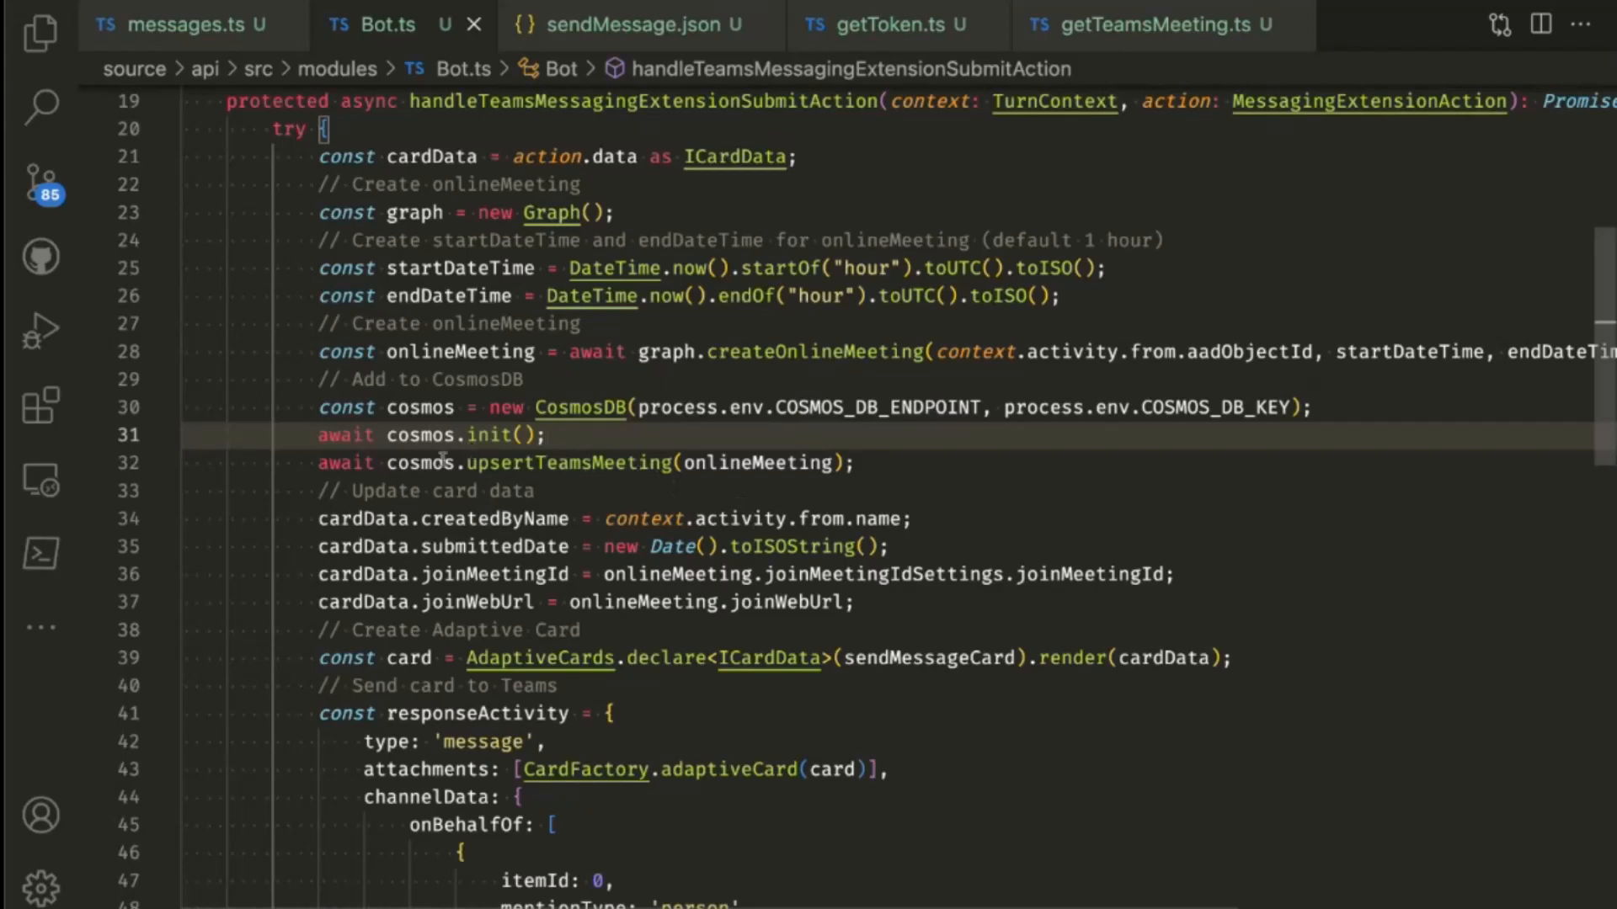
{"action": "scroll", "scroll_direction": "down", "scroll_amount": 3}
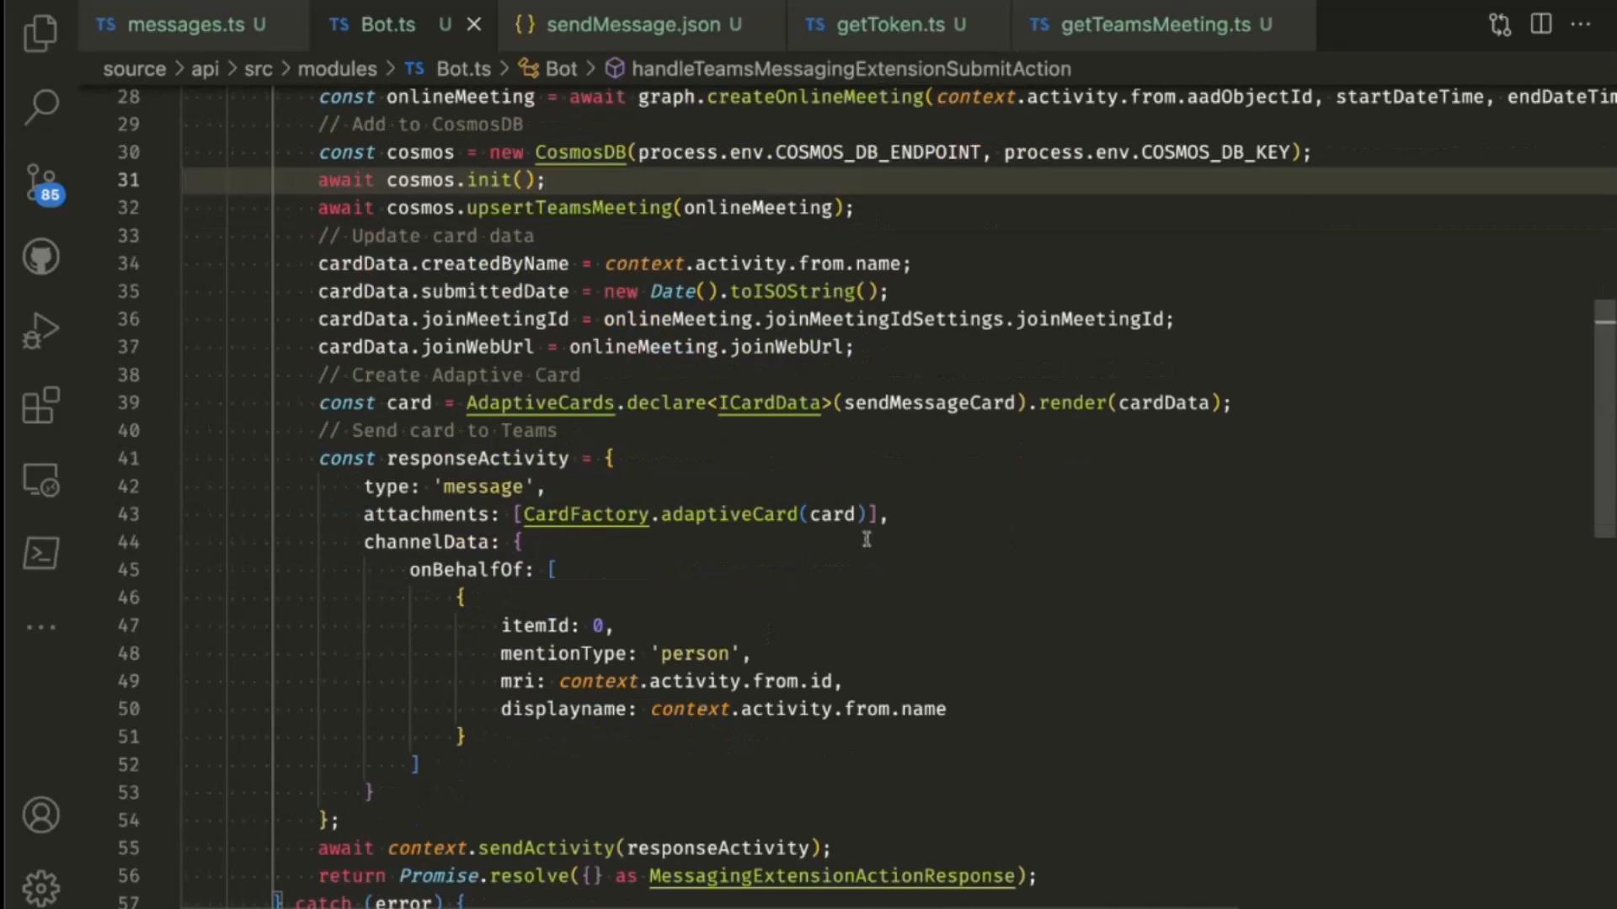
{"action": "scroll", "scroll_direction": "down", "scroll_amount": 3}
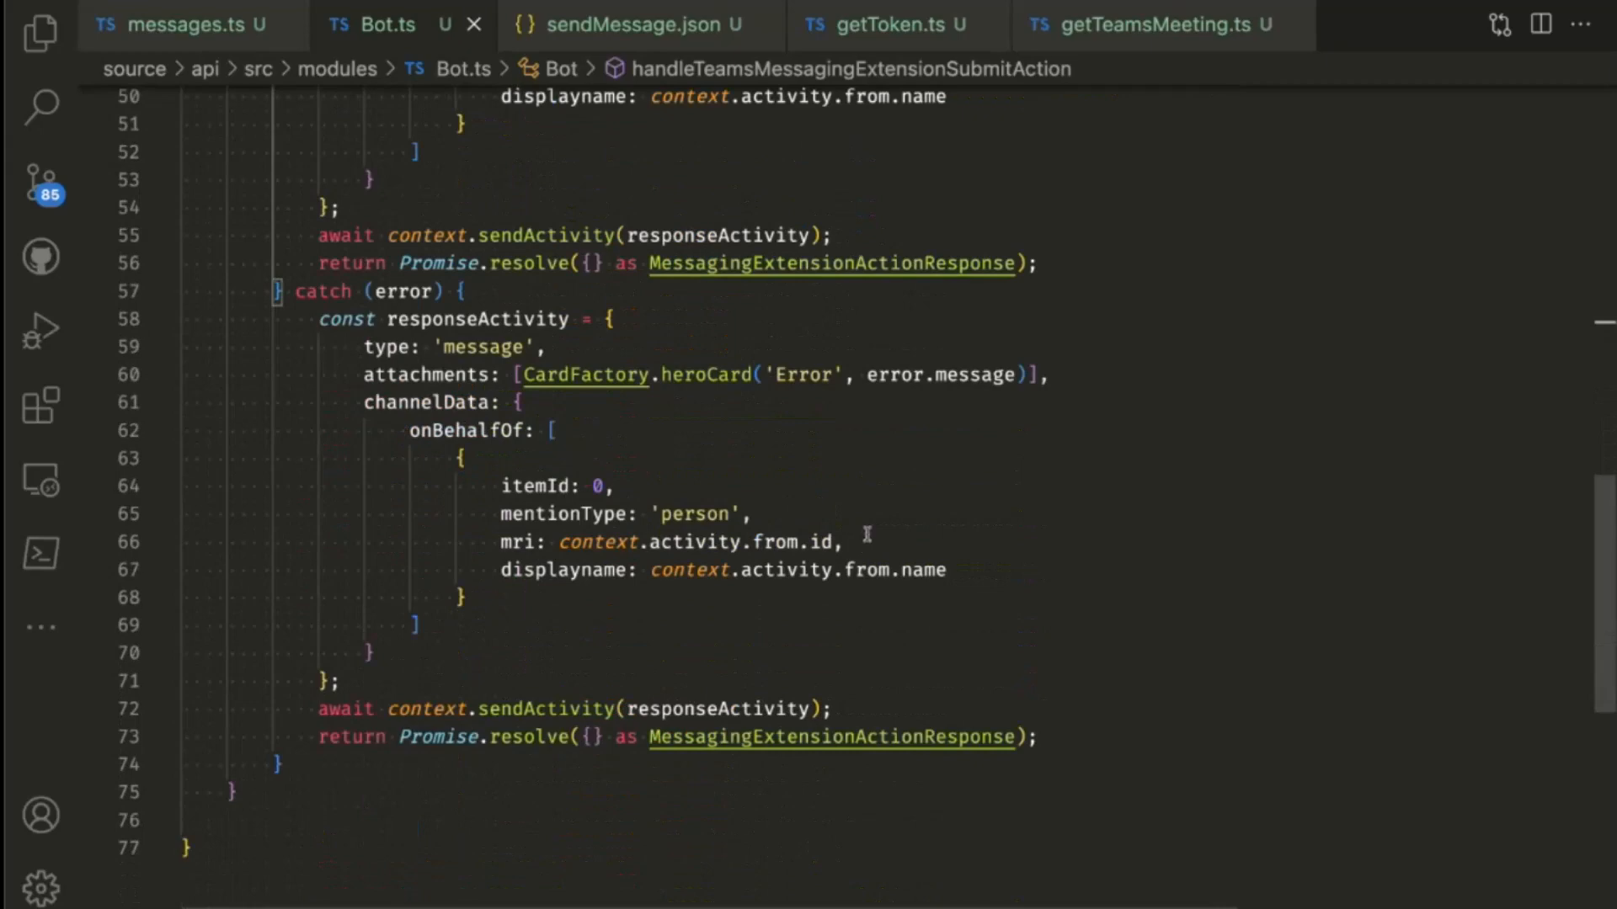
{"action": "mouse_move", "coordinate": [829, 401]}
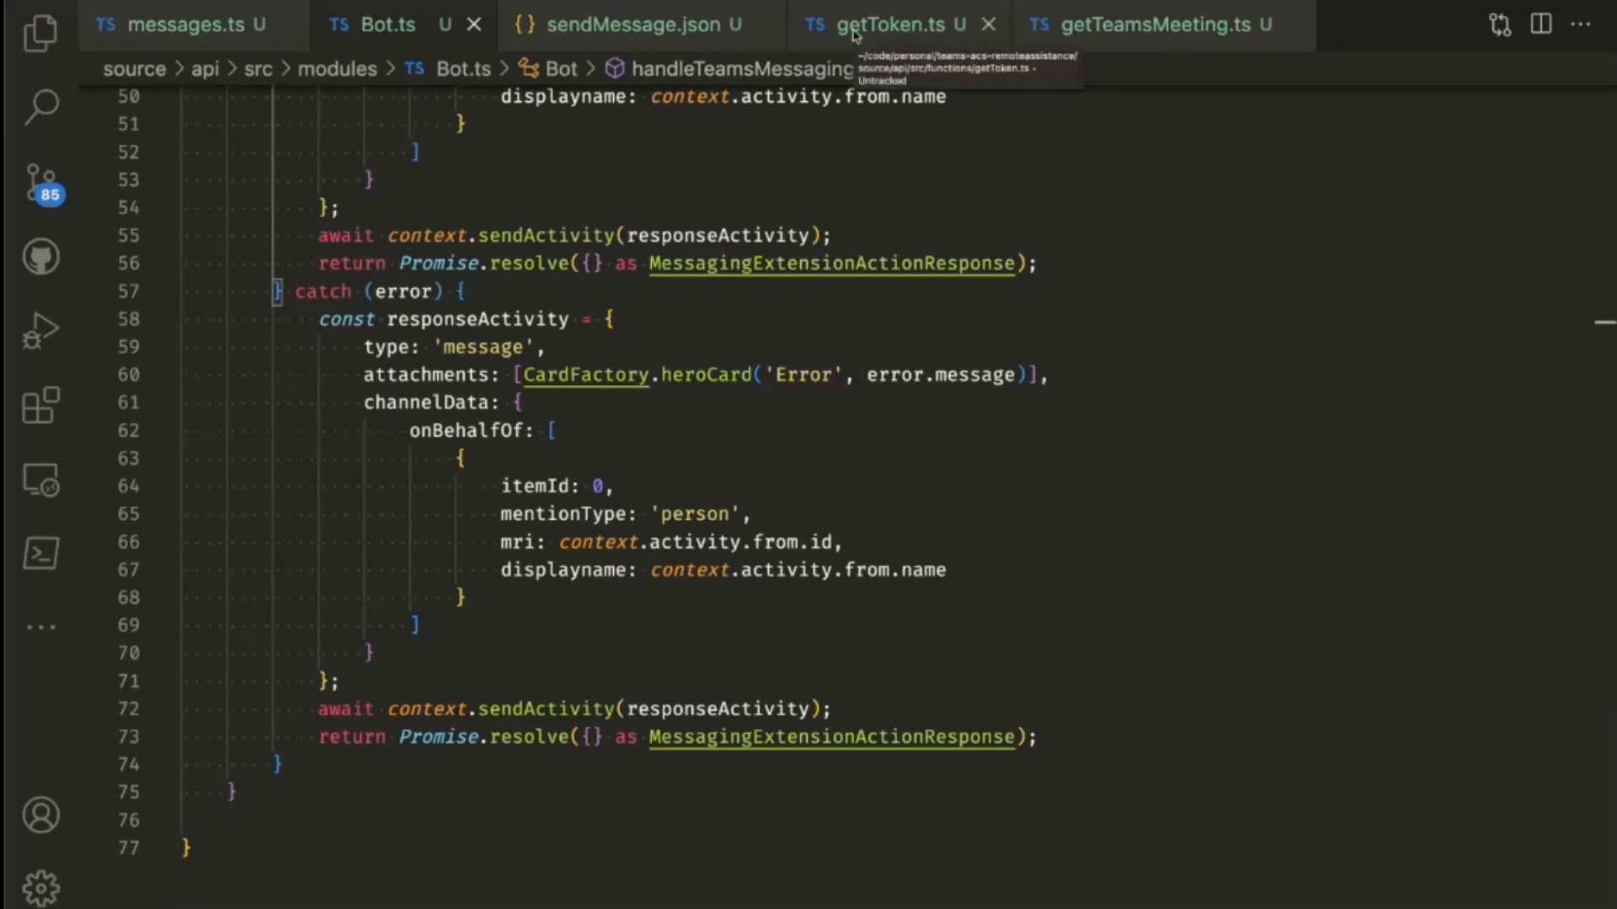
Review getToken.ts, which creates a communication user and issues a scoped VoIP token
{"action": "left_click", "coordinate": [893, 24]}
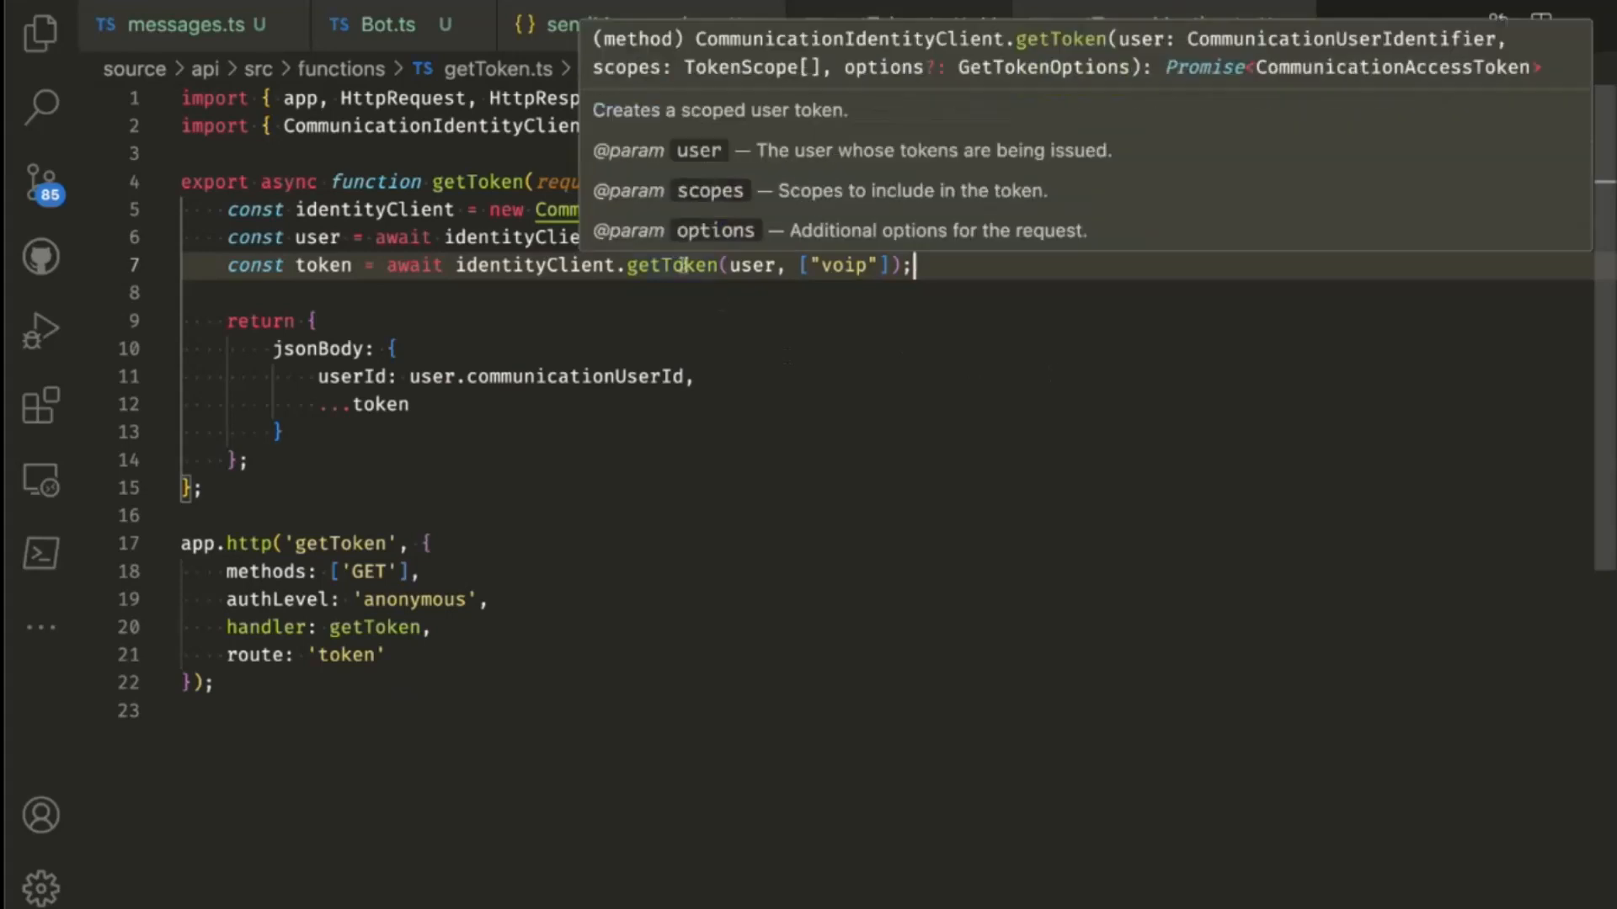
{"action": "mouse_move", "coordinate": [964, 350]}
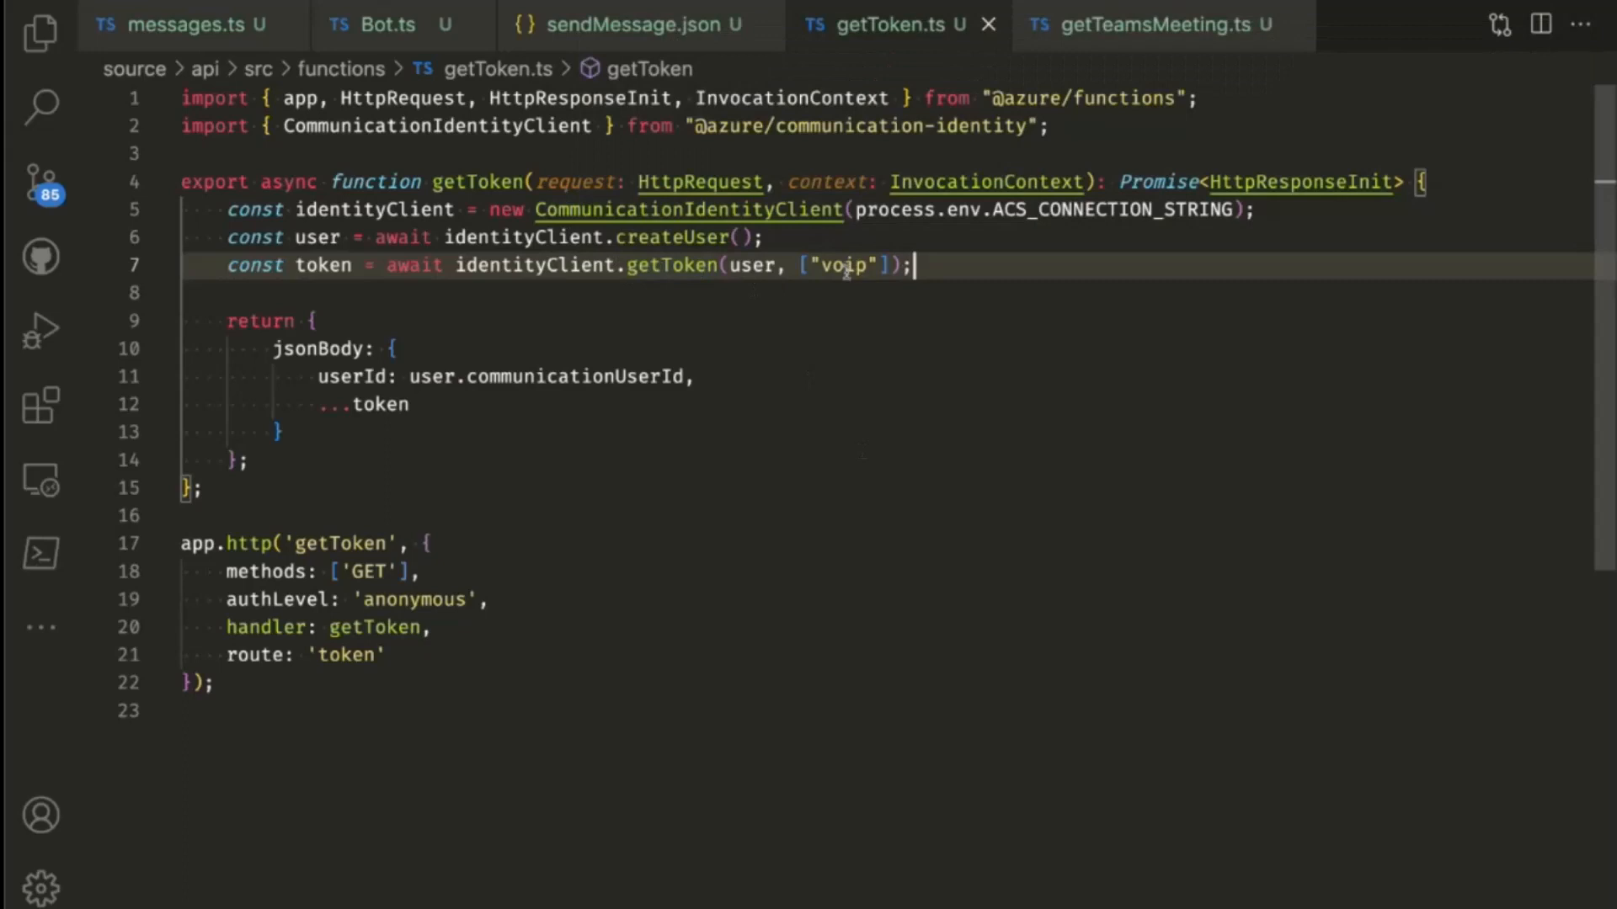
{"action": "mouse_move", "coordinate": [670, 264]}
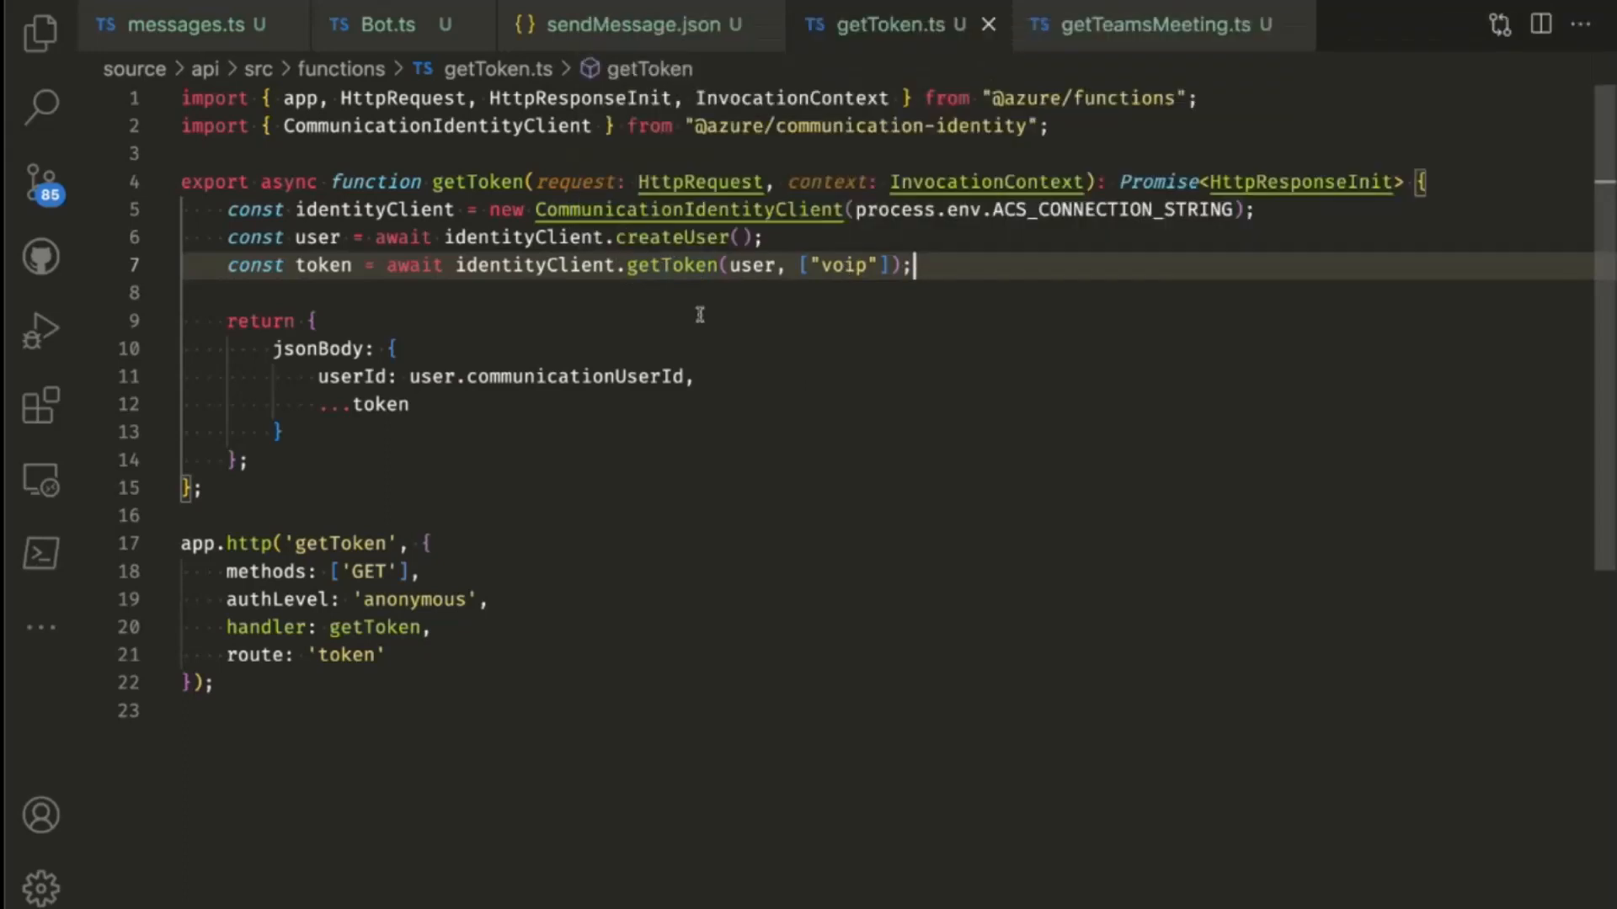
{"action": "mouse_move", "coordinate": [725, 306]}
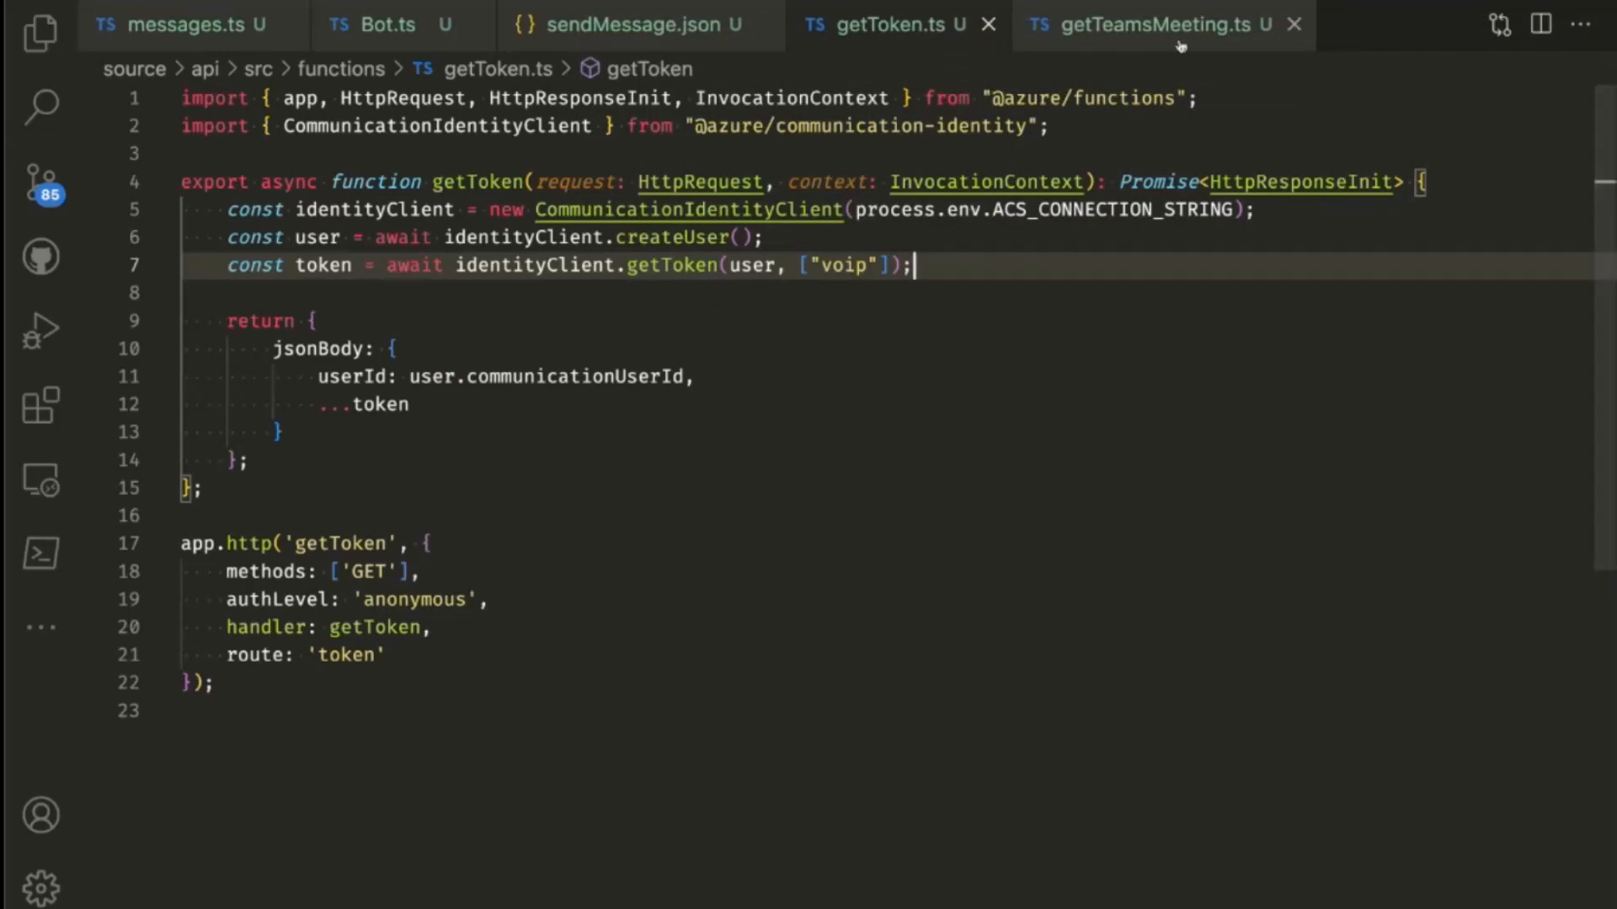
Review getTeamsMeeting.ts, the function that looks up a Teams meeting by join ID in CosmosDB
{"action": "left_click", "coordinate": [1163, 23]}
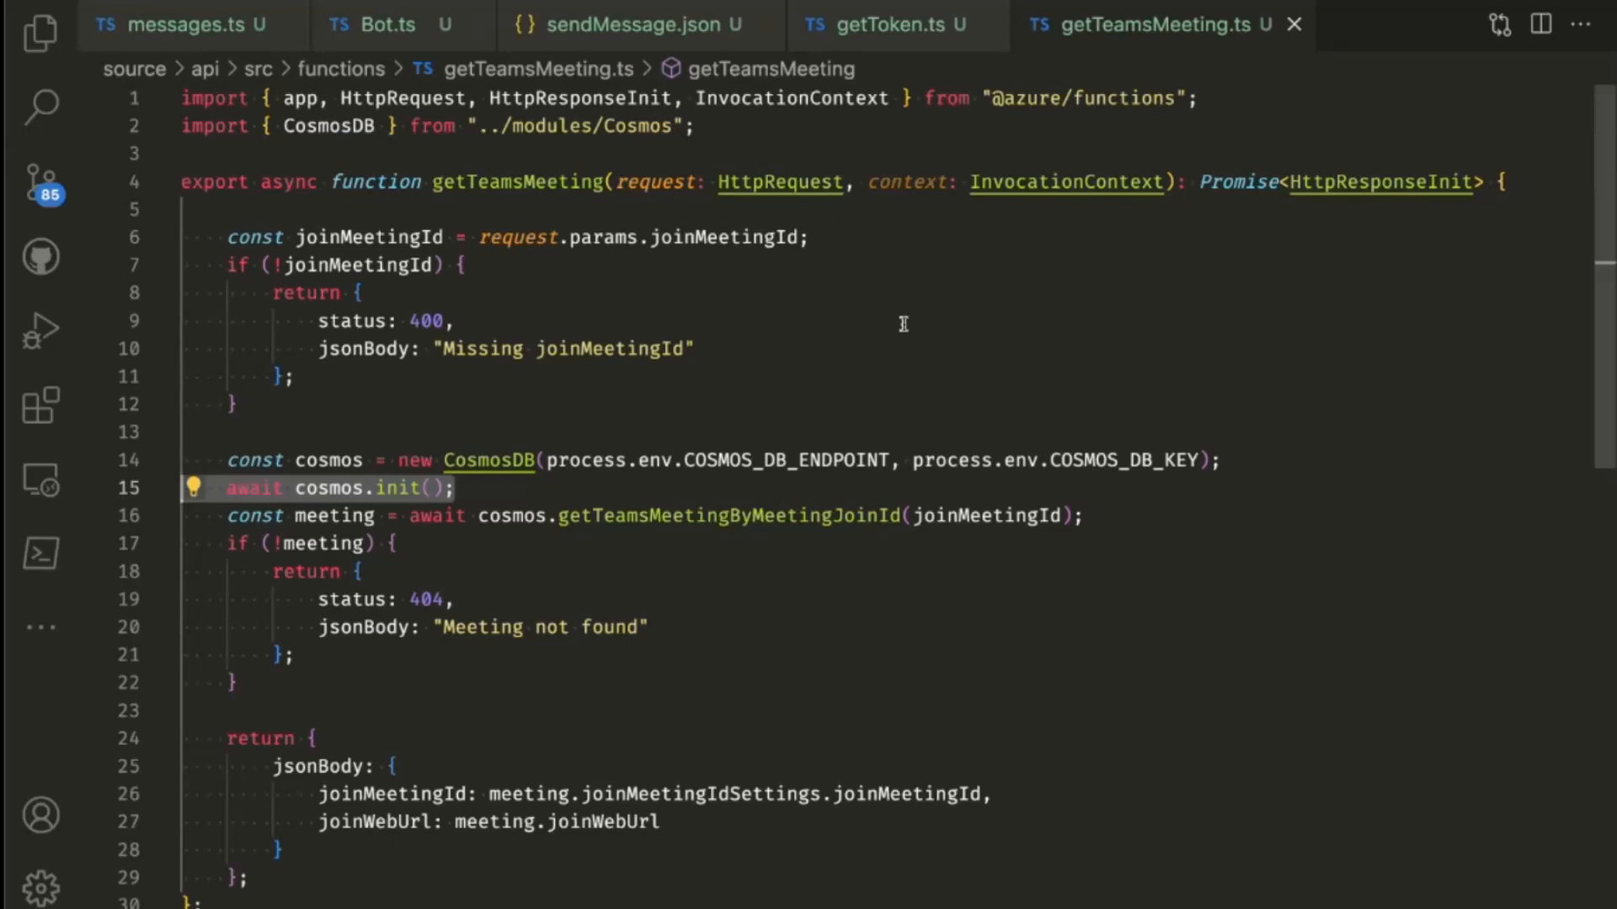
{"action": "mouse_move", "coordinate": [701, 370]}
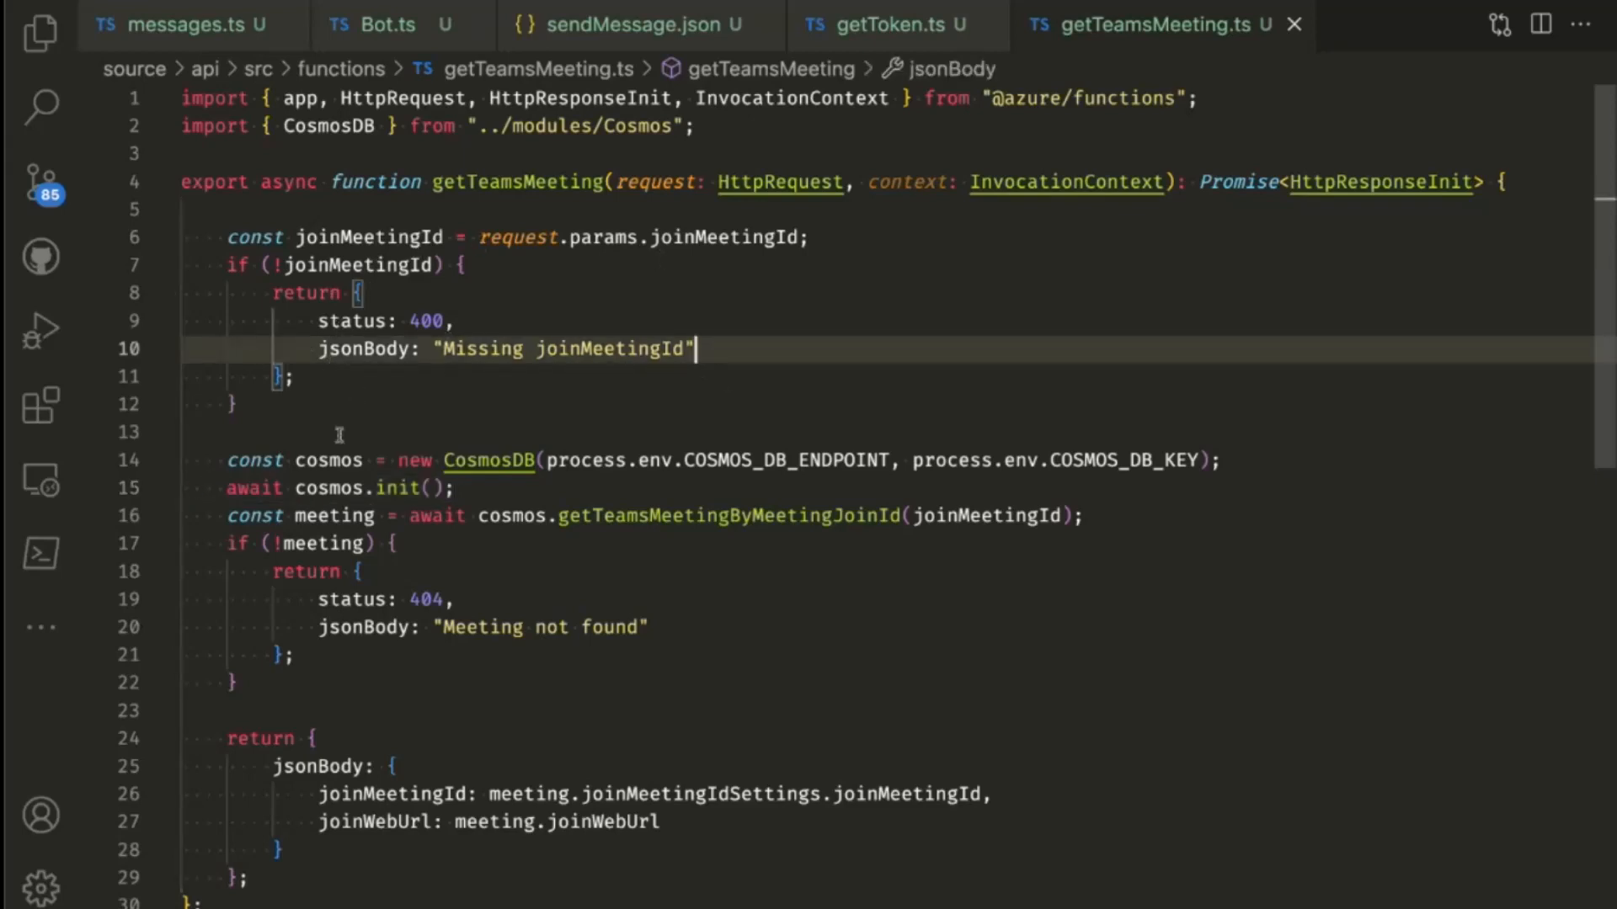
{"action": "scroll", "scroll_direction": "down", "scroll_amount": 3}
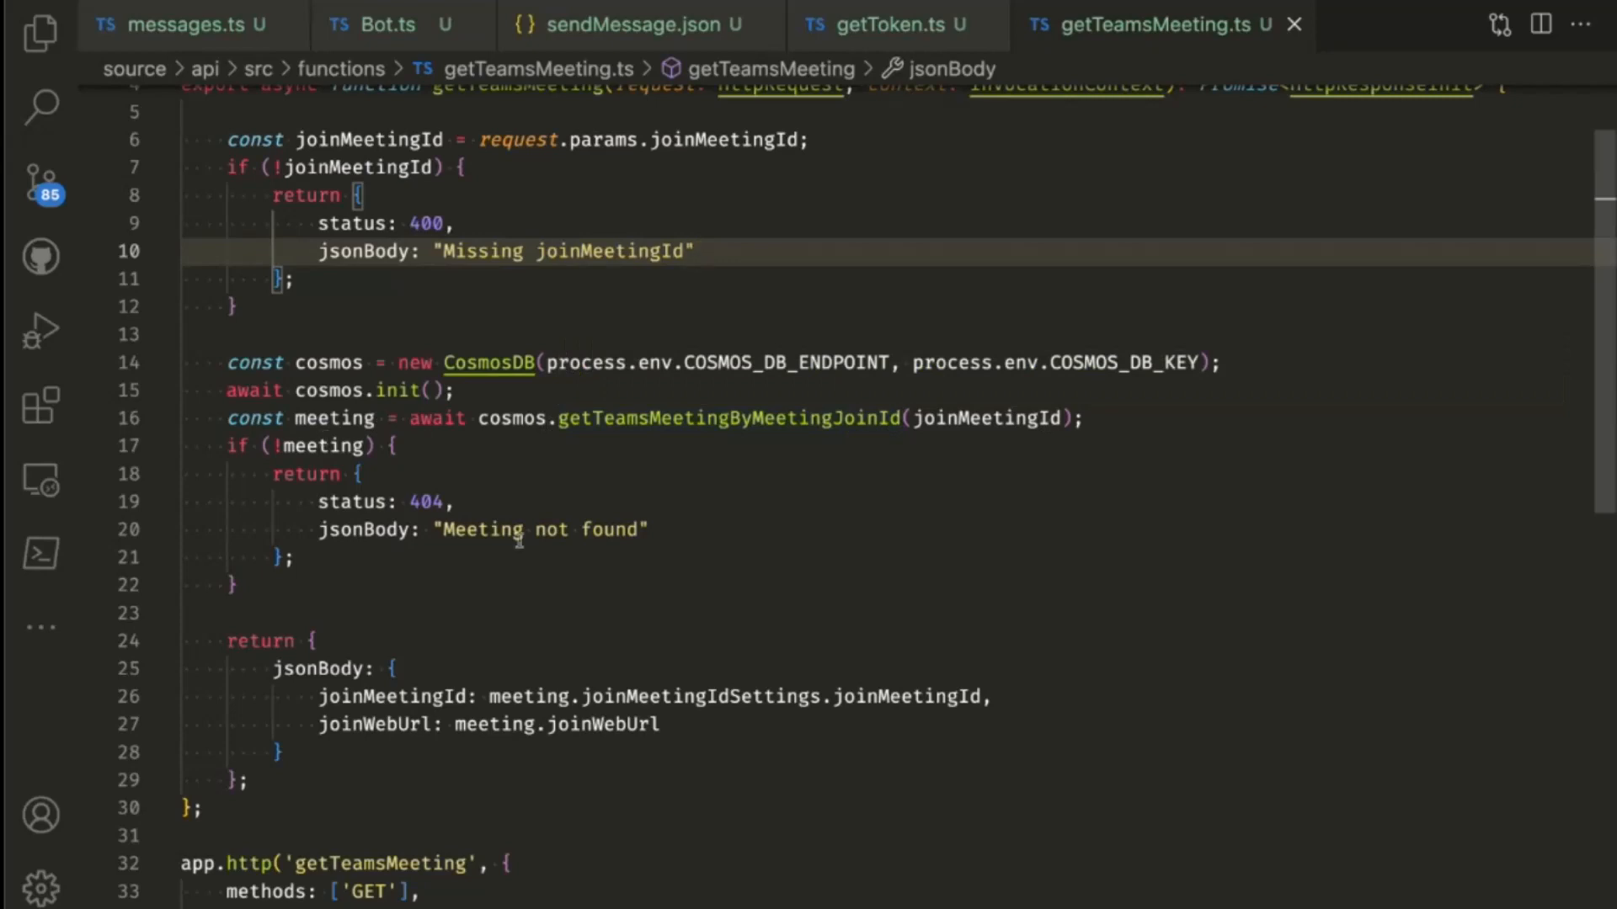
{"action": "scroll", "scroll_direction": "down", "scroll_amount": 3}
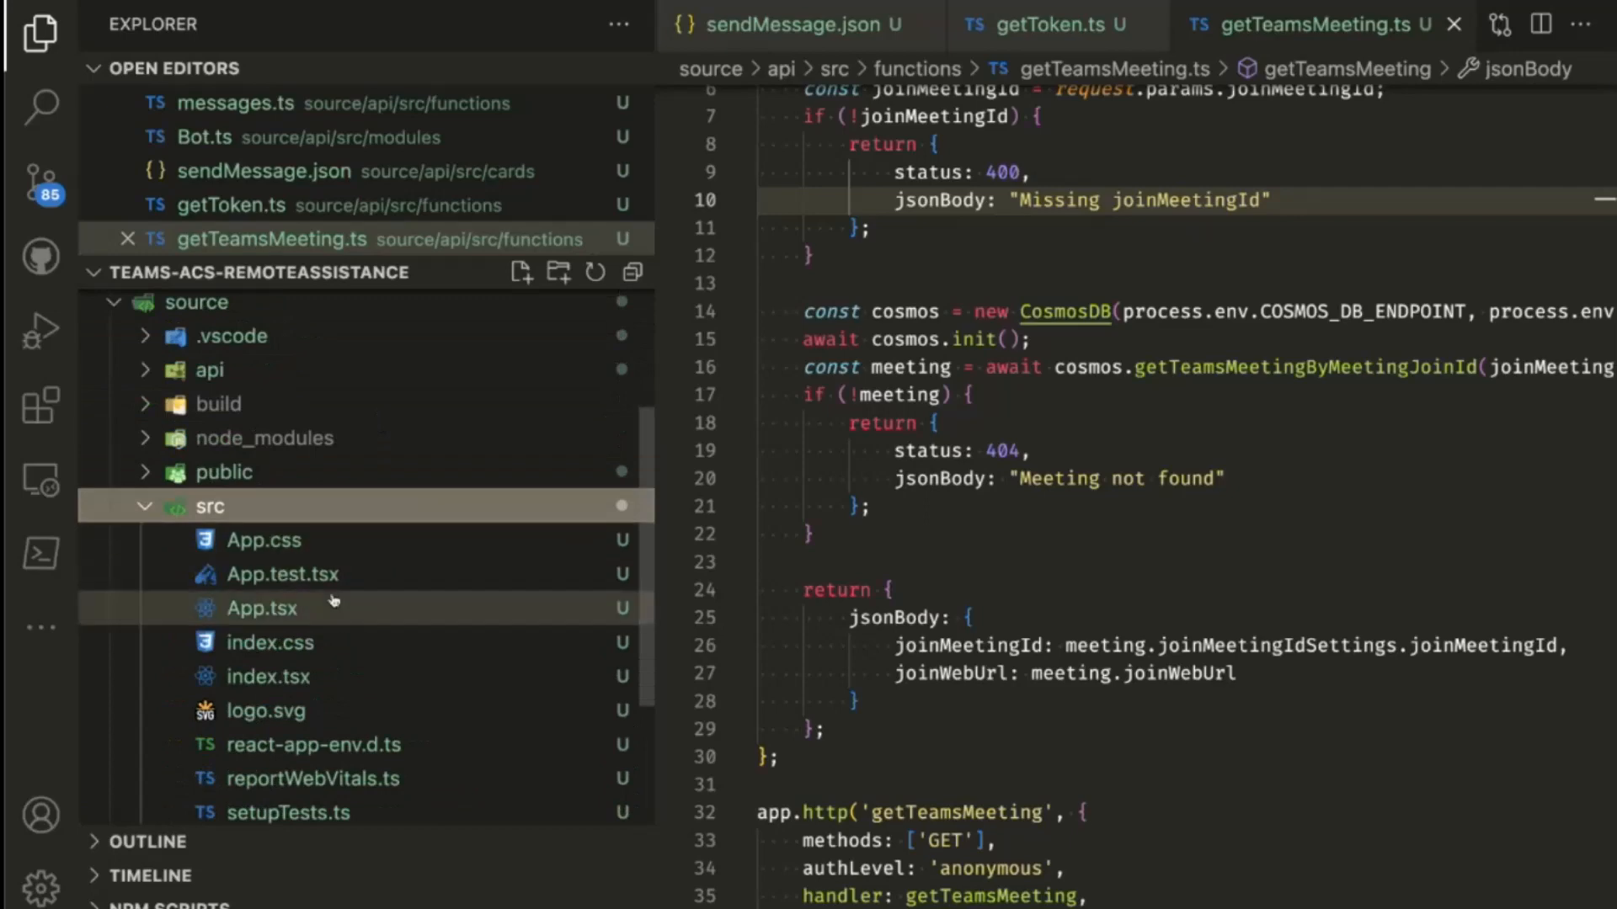
Review the client App.tsx with the sidebar hidden, down to the Remote Assistance meeting ID form and default export
{"action": "double_click", "coordinate": [262, 608]}
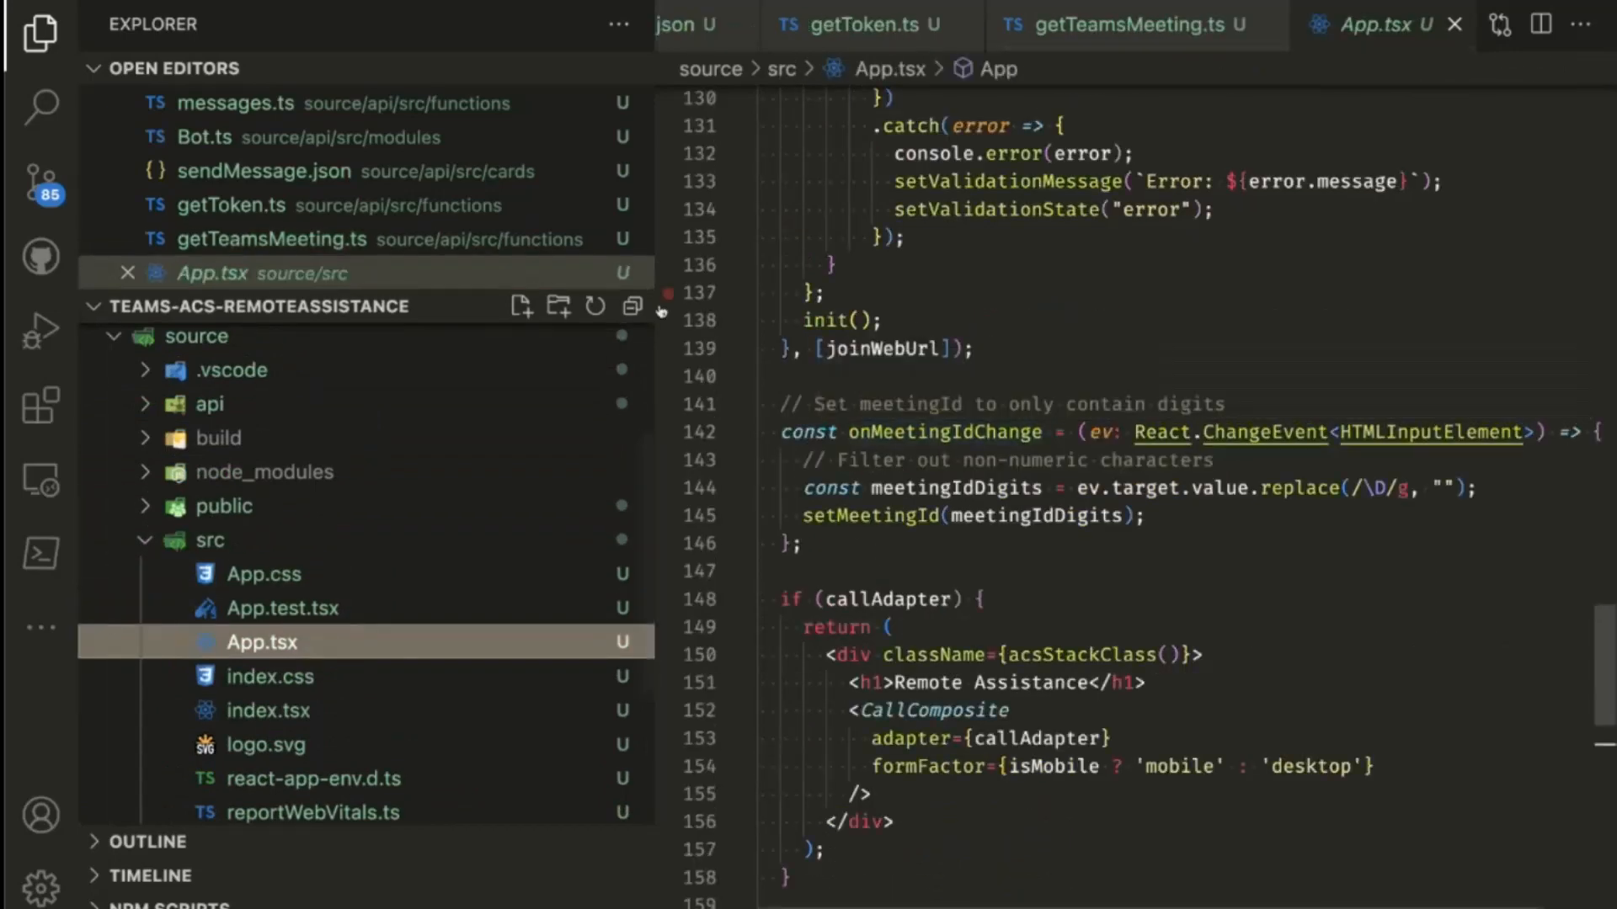
{"action": "left_click", "coordinate": [38, 32]}
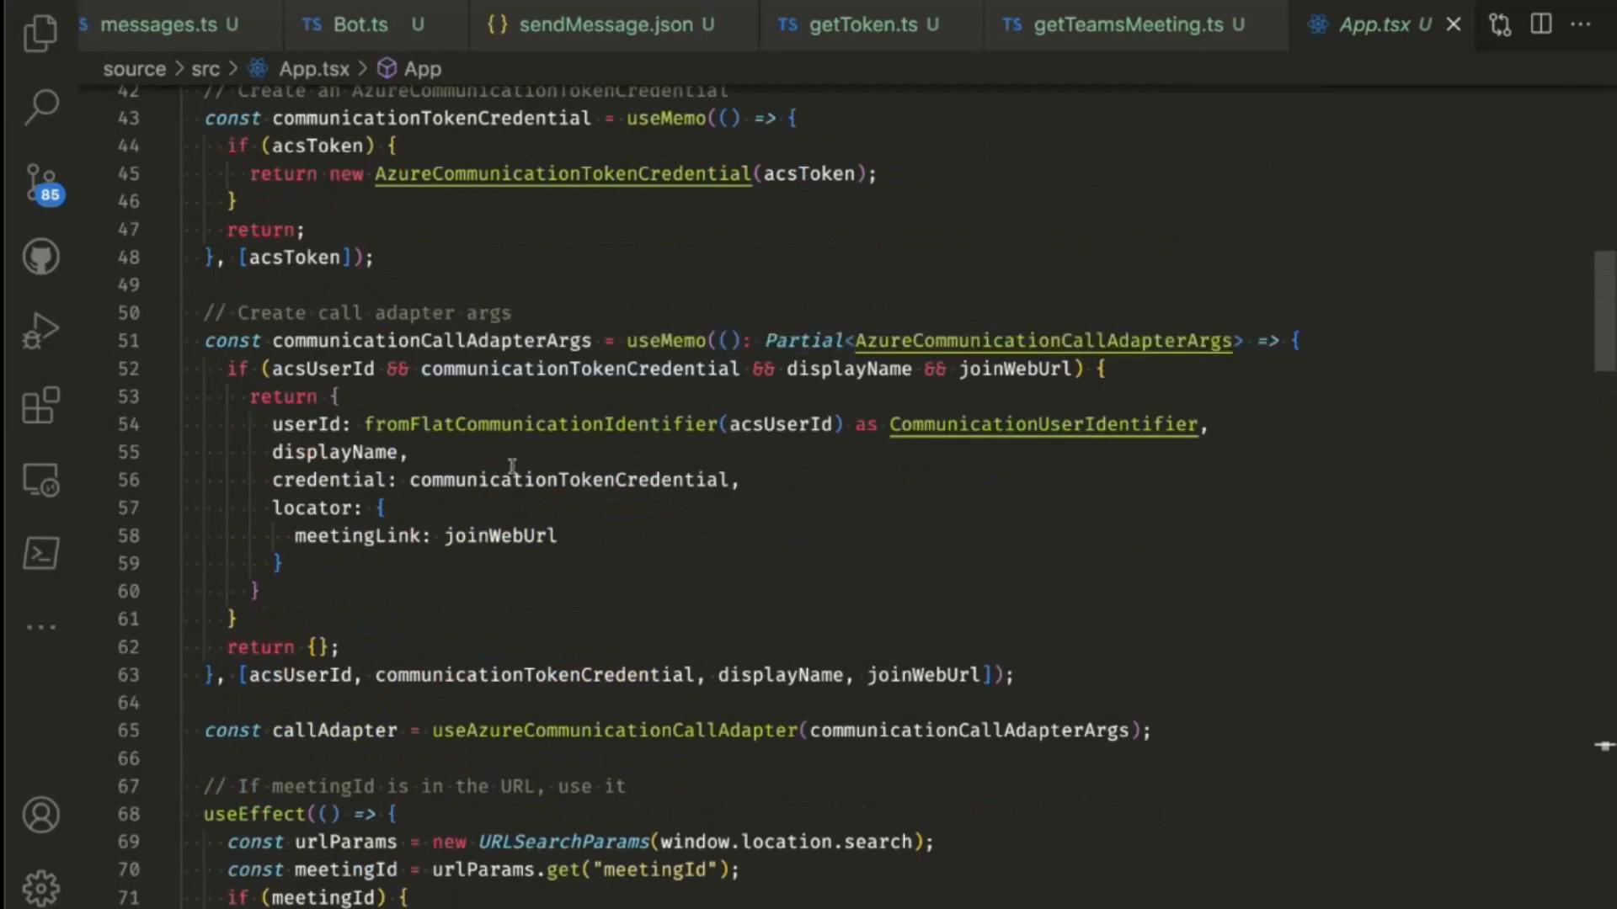
{"action": "mouse_move", "coordinate": [632, 581]}
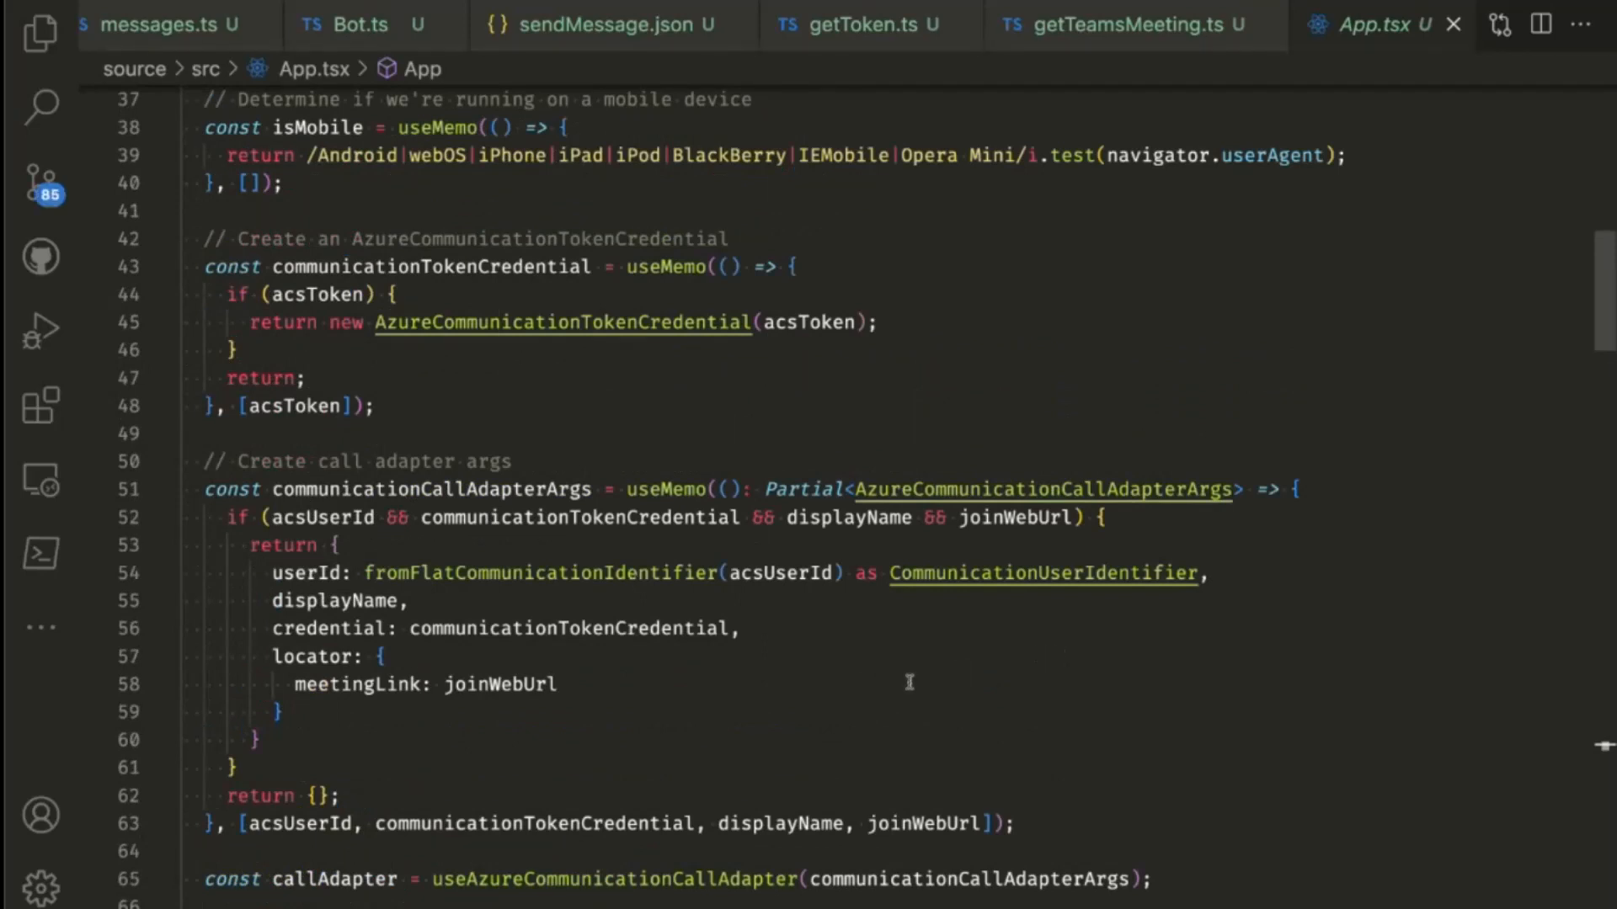
{"action": "mouse_move", "coordinate": [1044, 544]}
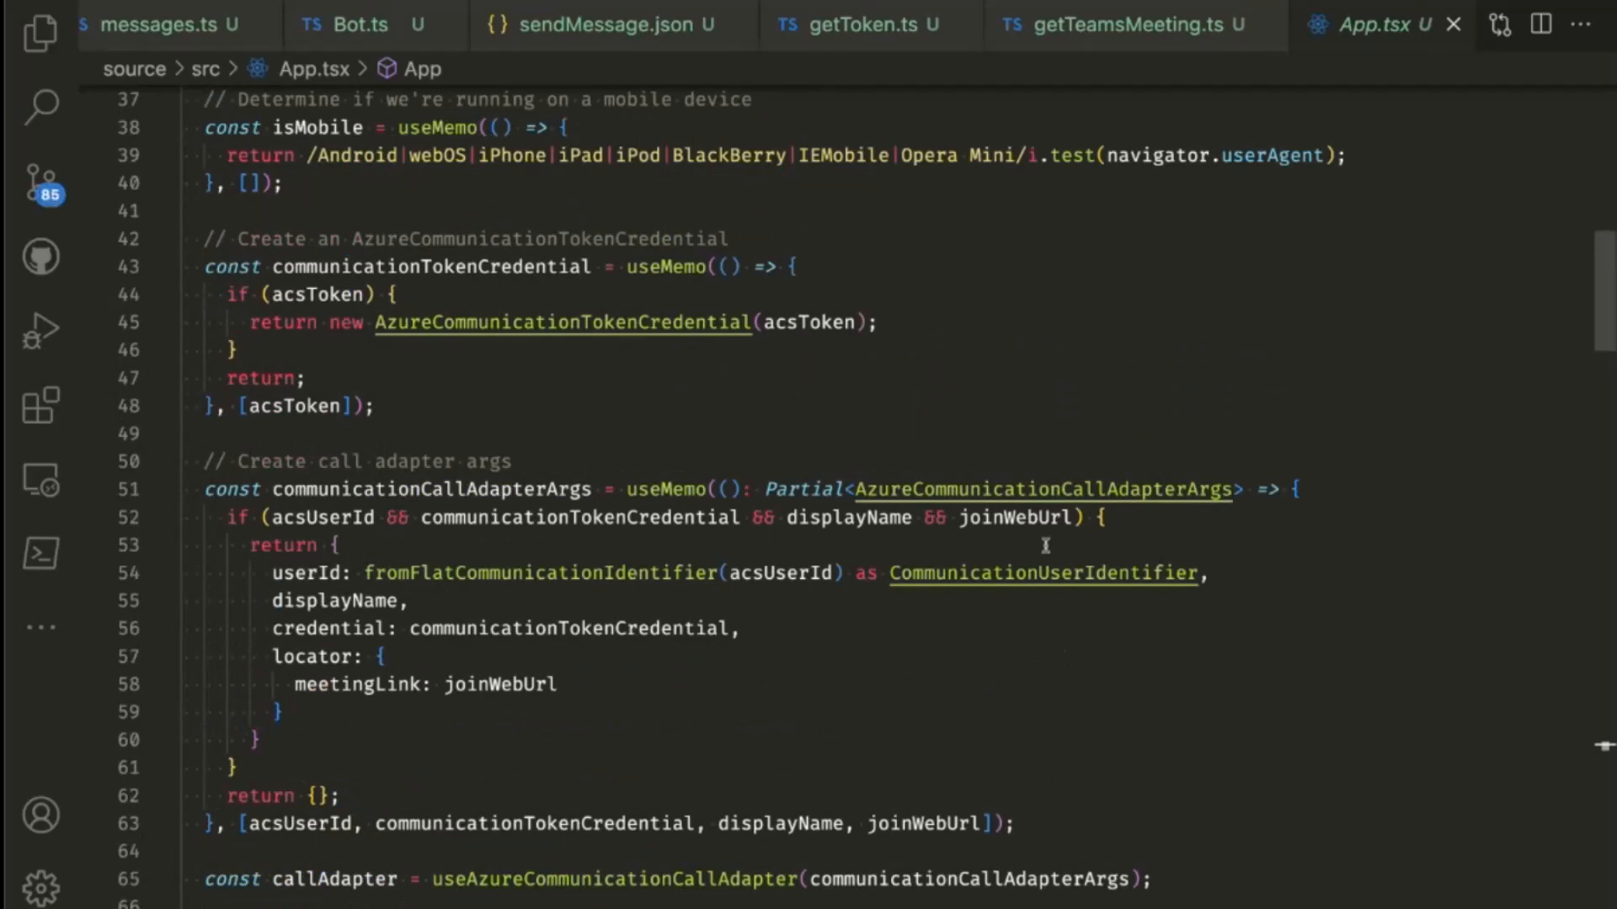
{"action": "scroll", "scroll_direction": "down", "scroll_amount": 3}
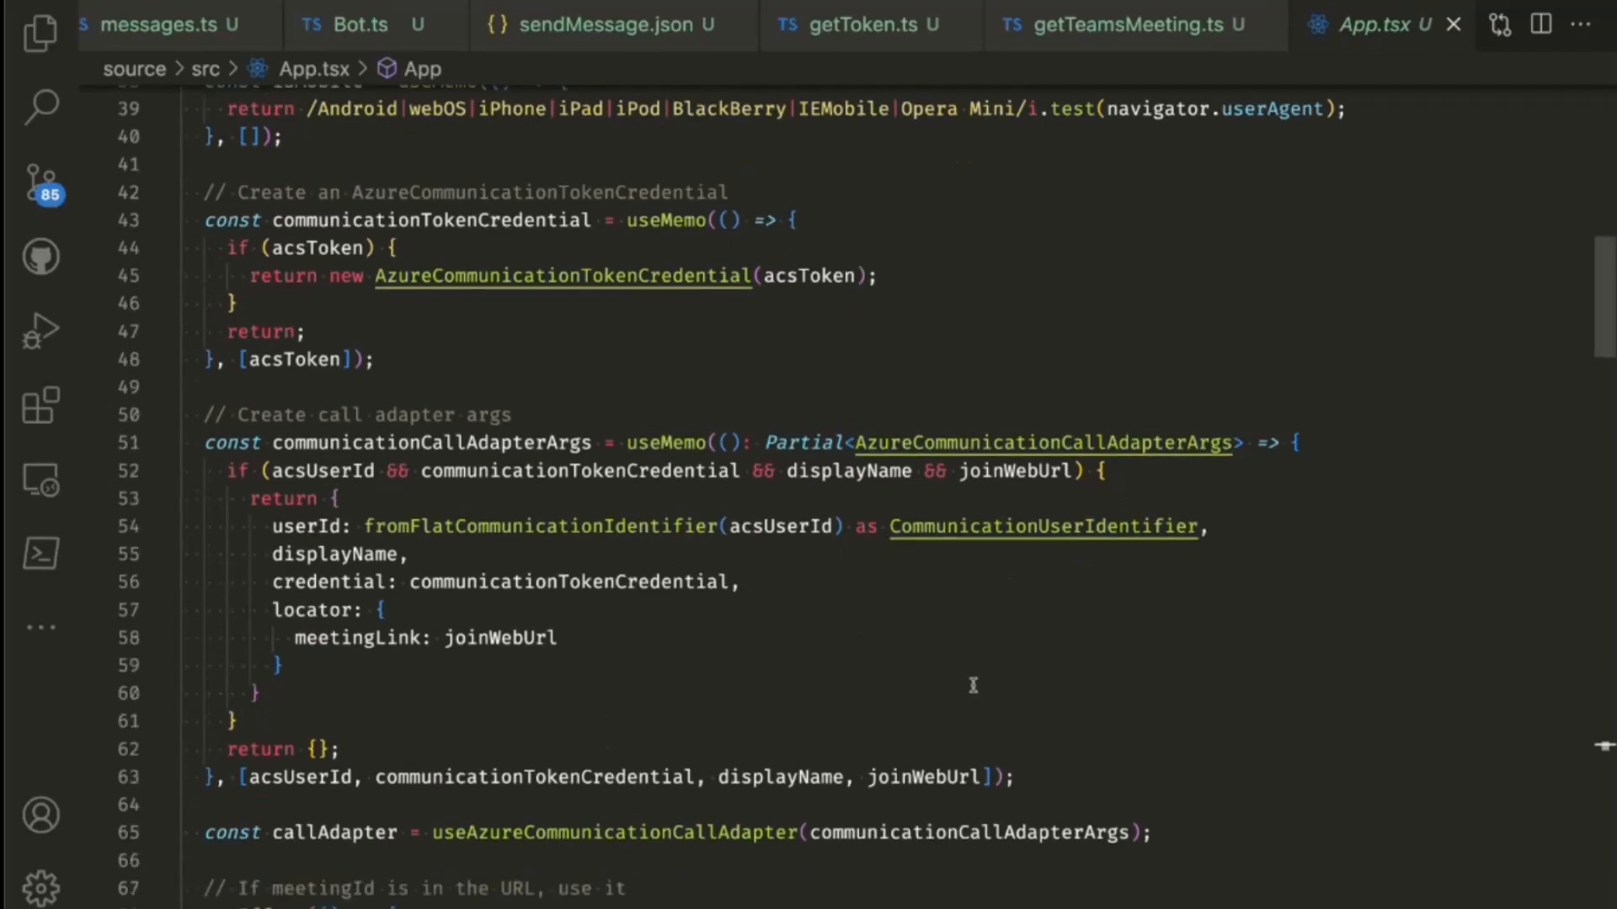
{"action": "scroll", "scroll_direction": "down", "scroll_amount": 3}
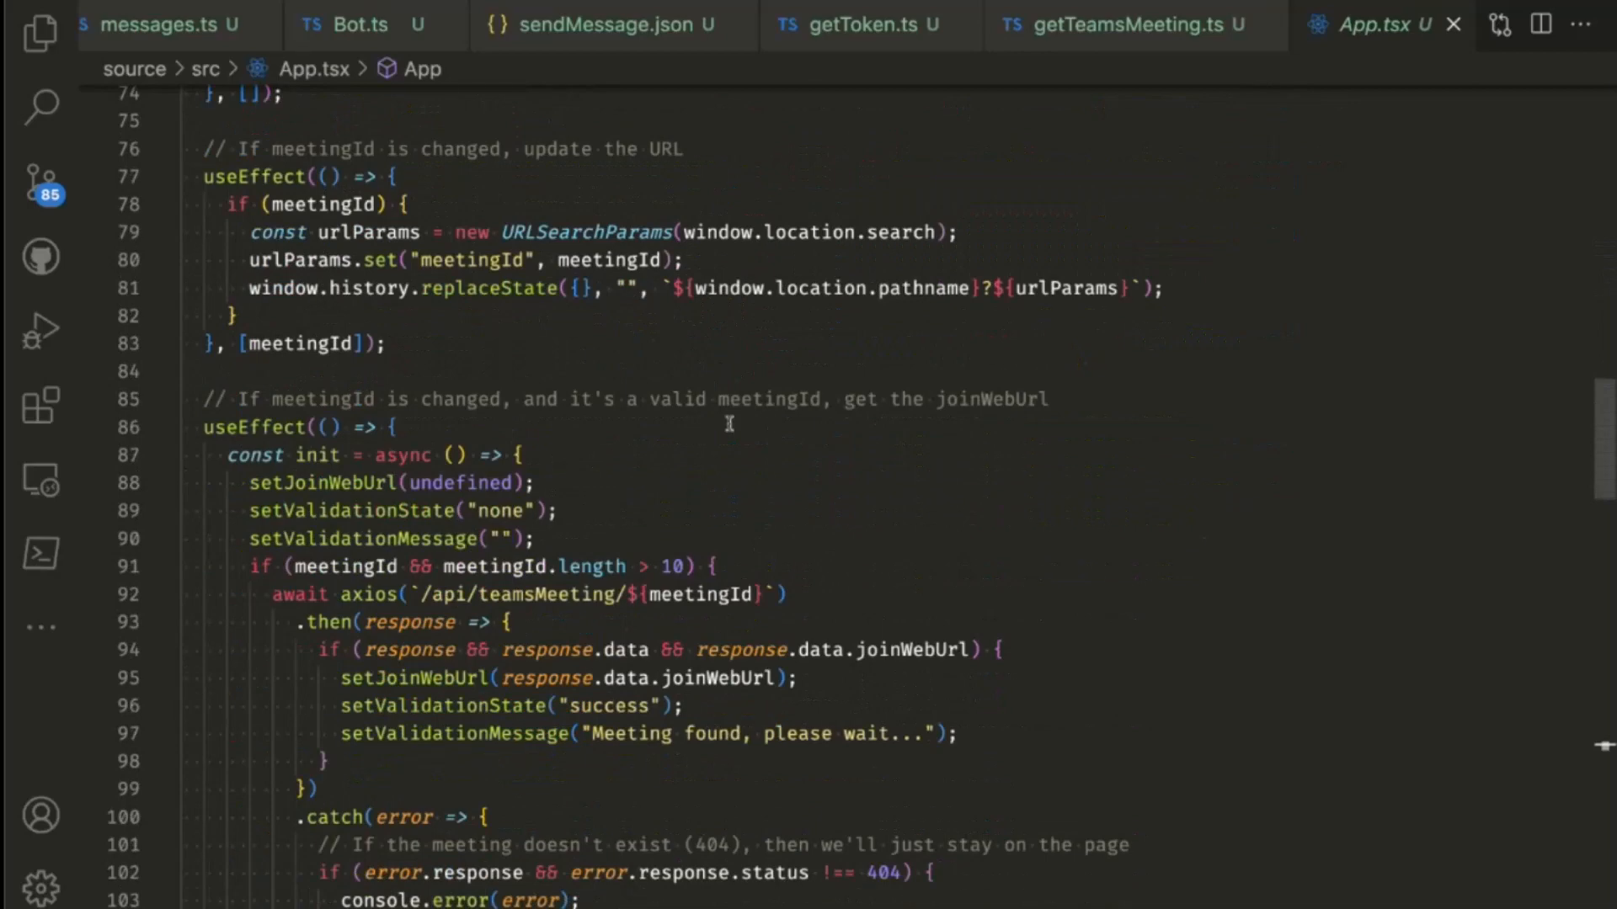
{"action": "mouse_move", "coordinate": [827, 389]}
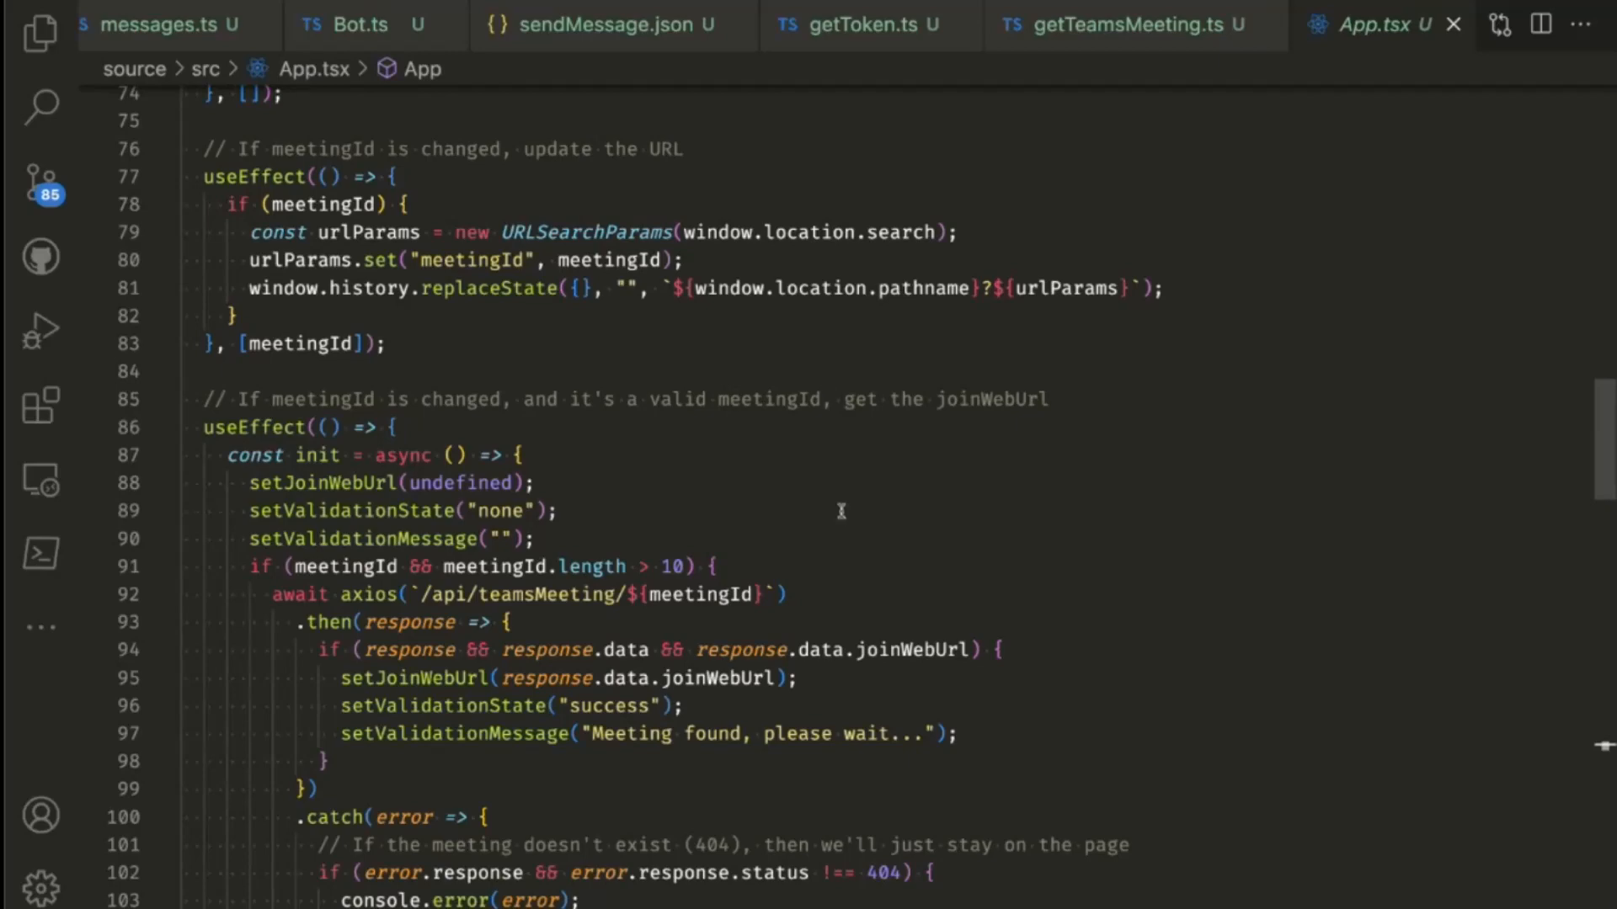
{"action": "scroll", "scroll_direction": "down", "scroll_amount": 3}
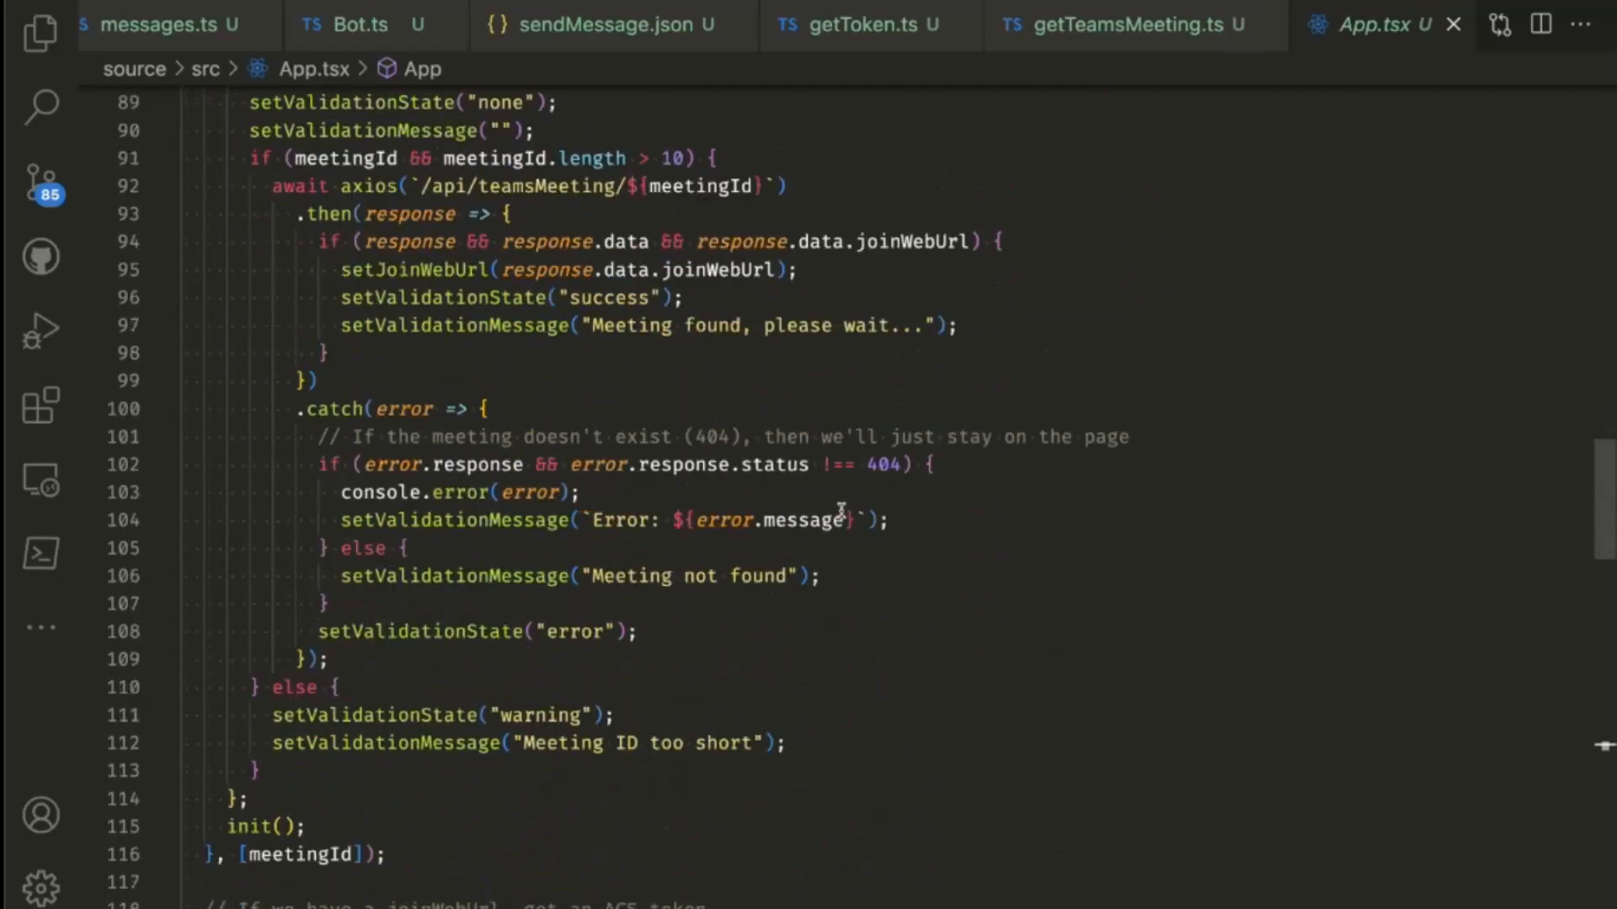
{"action": "scroll", "scroll_direction": "down", "scroll_amount": 3}
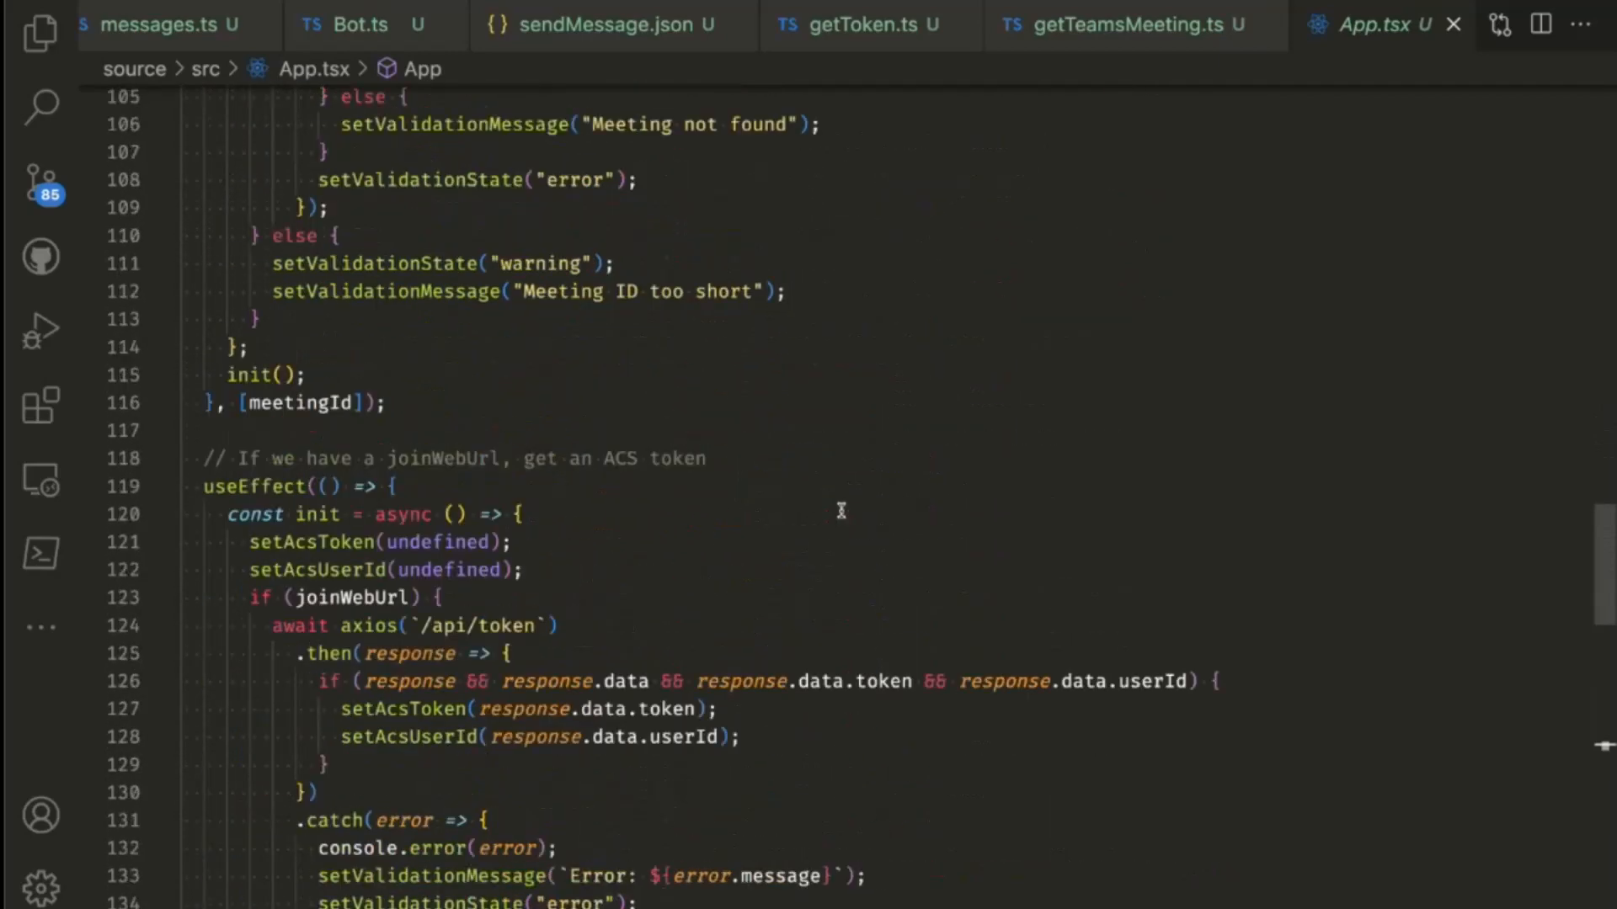
{"action": "scroll", "scroll_direction": "down", "scroll_amount": 3}
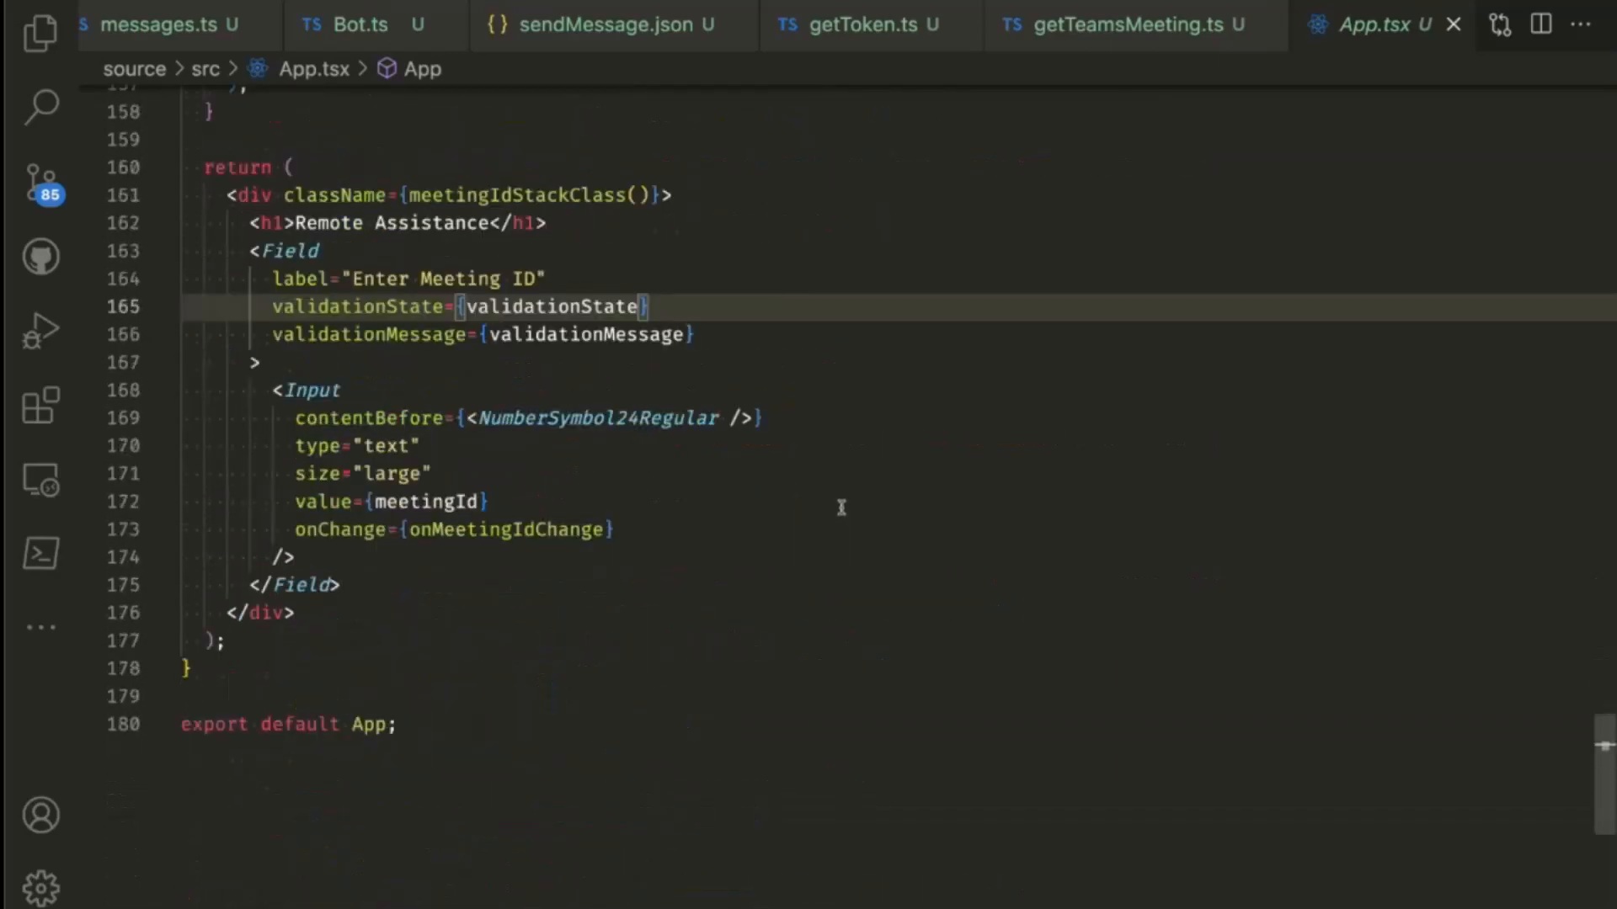